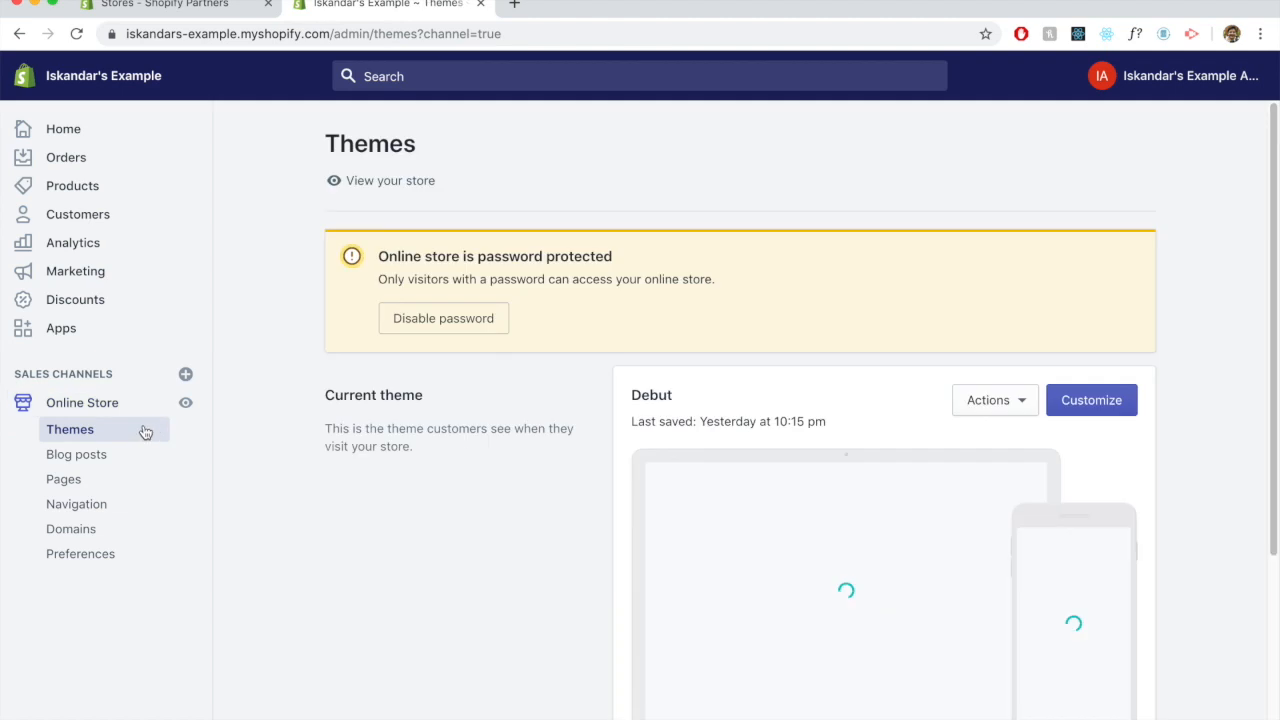
Open the Debut theme's code editor from its Actions menu.
{"action": "left_click", "coordinate": [988, 400]}
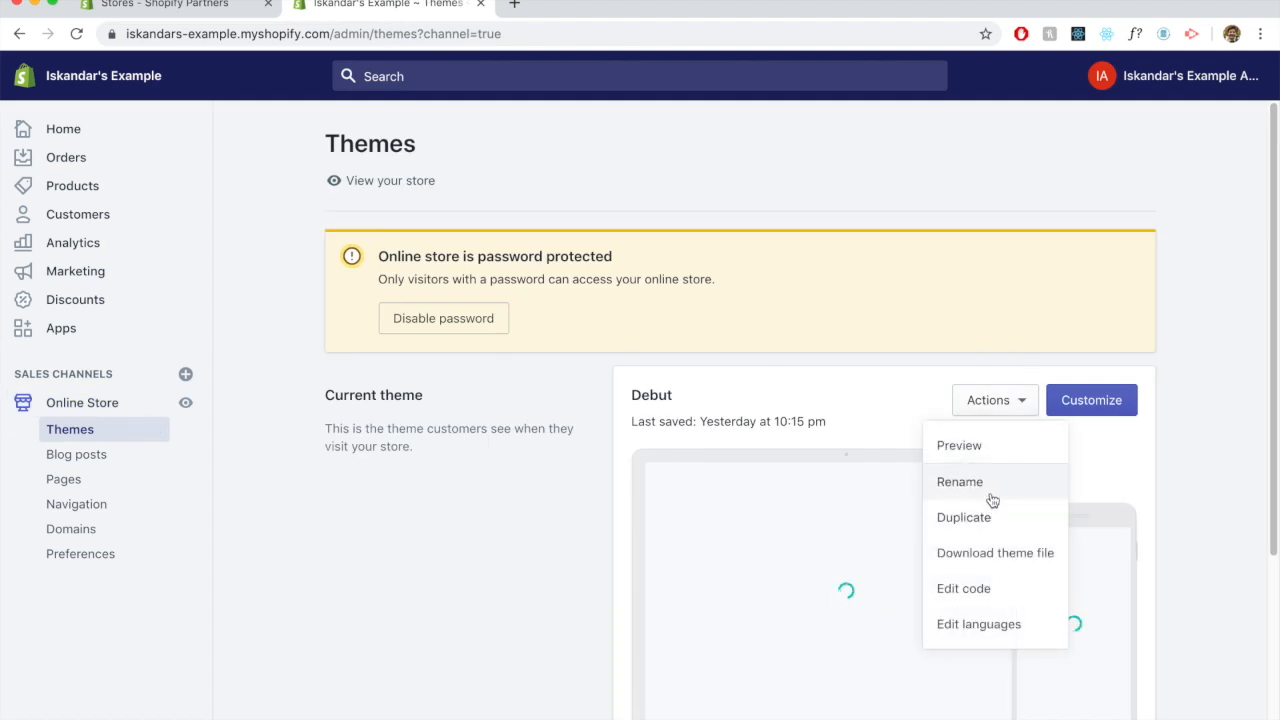
{"action": "left_click", "coordinate": [964, 588]}
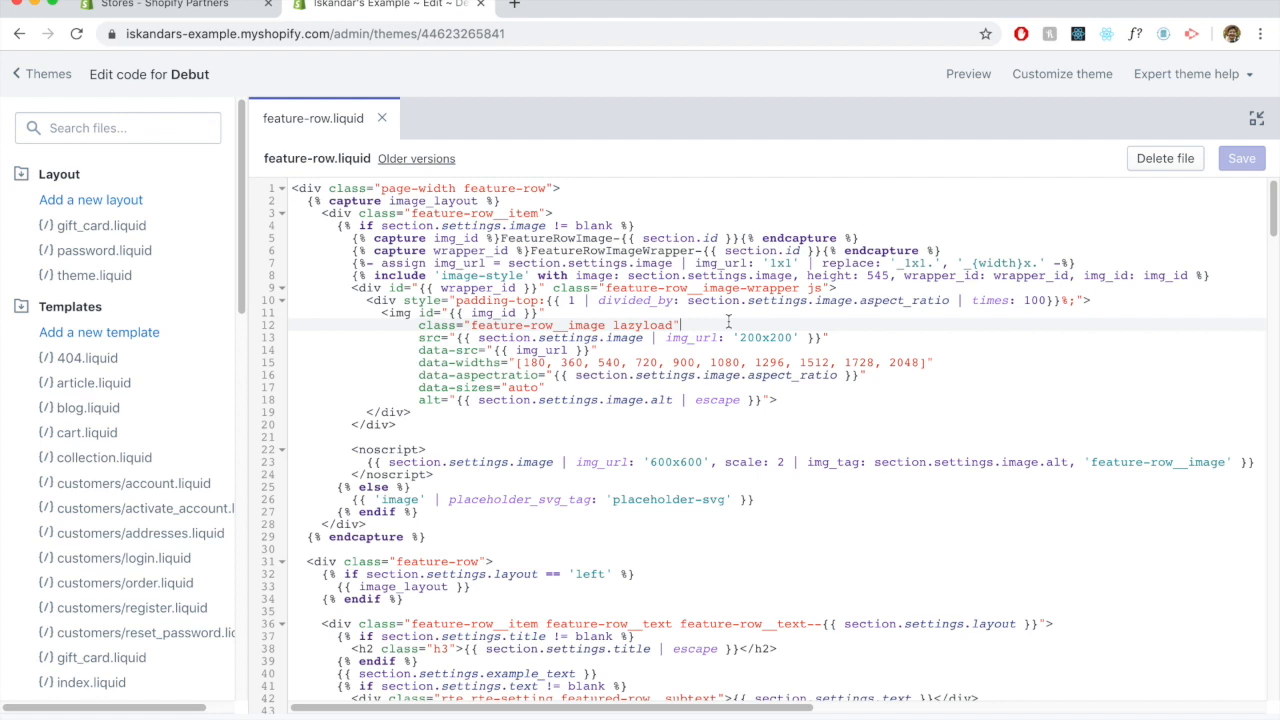
Return to the themes list, then search Google for 'themkit' and open the Shopify Theme Kit docs.
{"action": "left_click", "coordinate": [680, 324]}
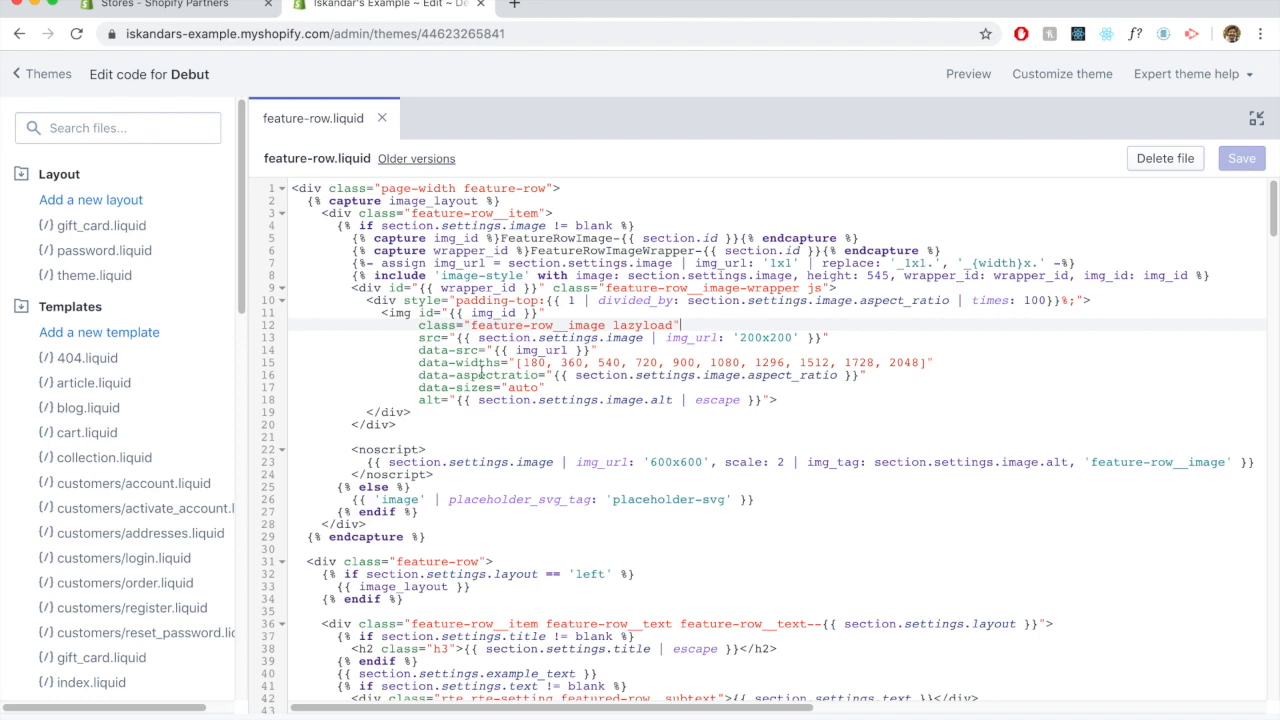
{"action": "left_click", "coordinate": [46, 74]}
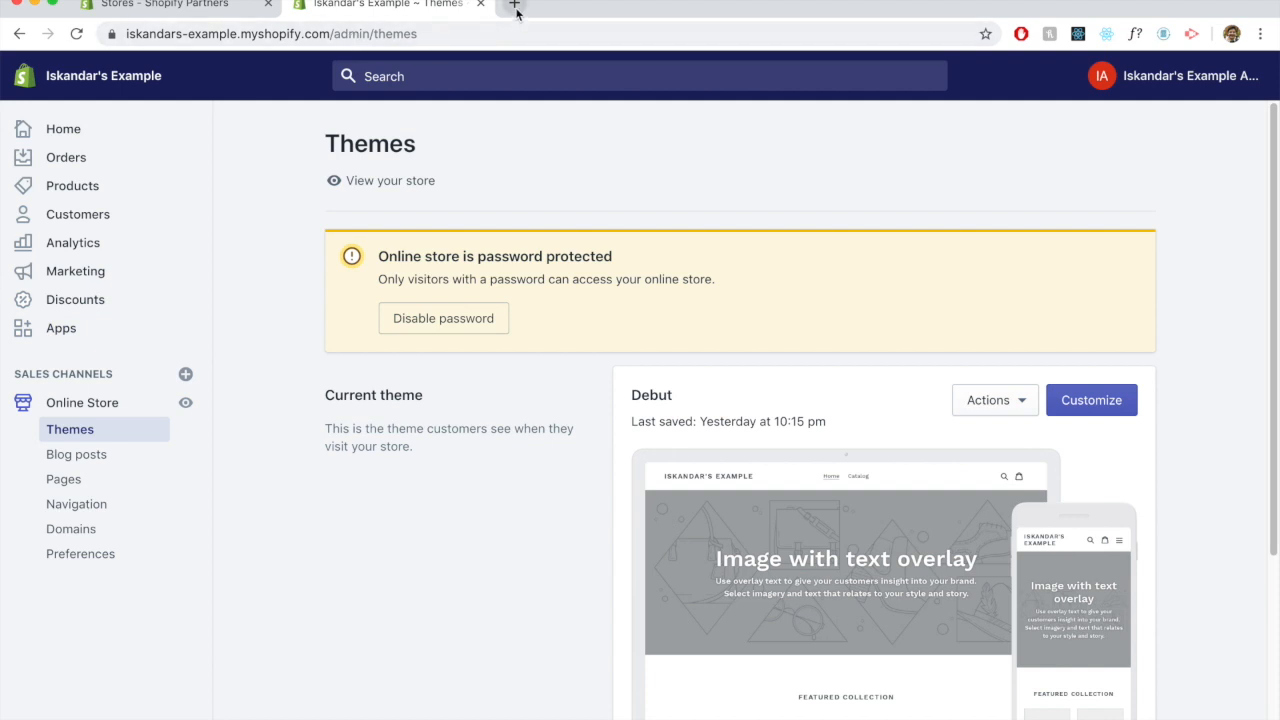
{"action": "type", "text": "themkit"}
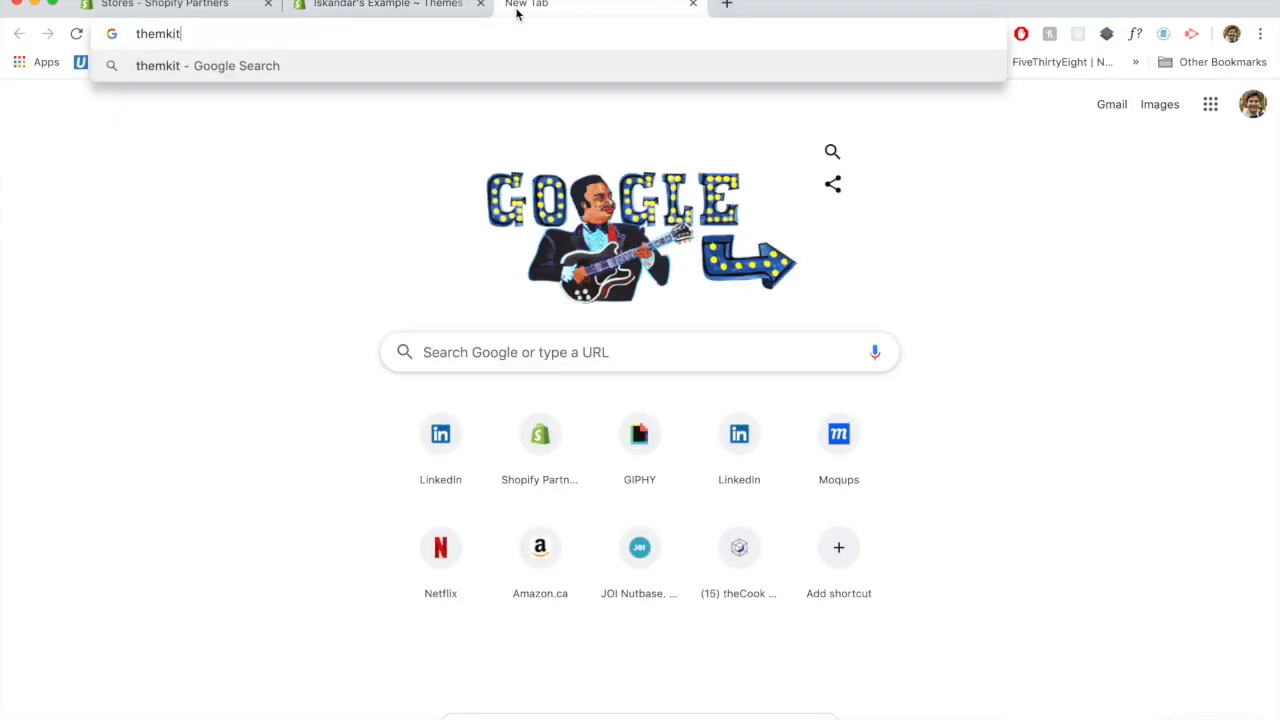
{"action": "key", "text": "Return"}
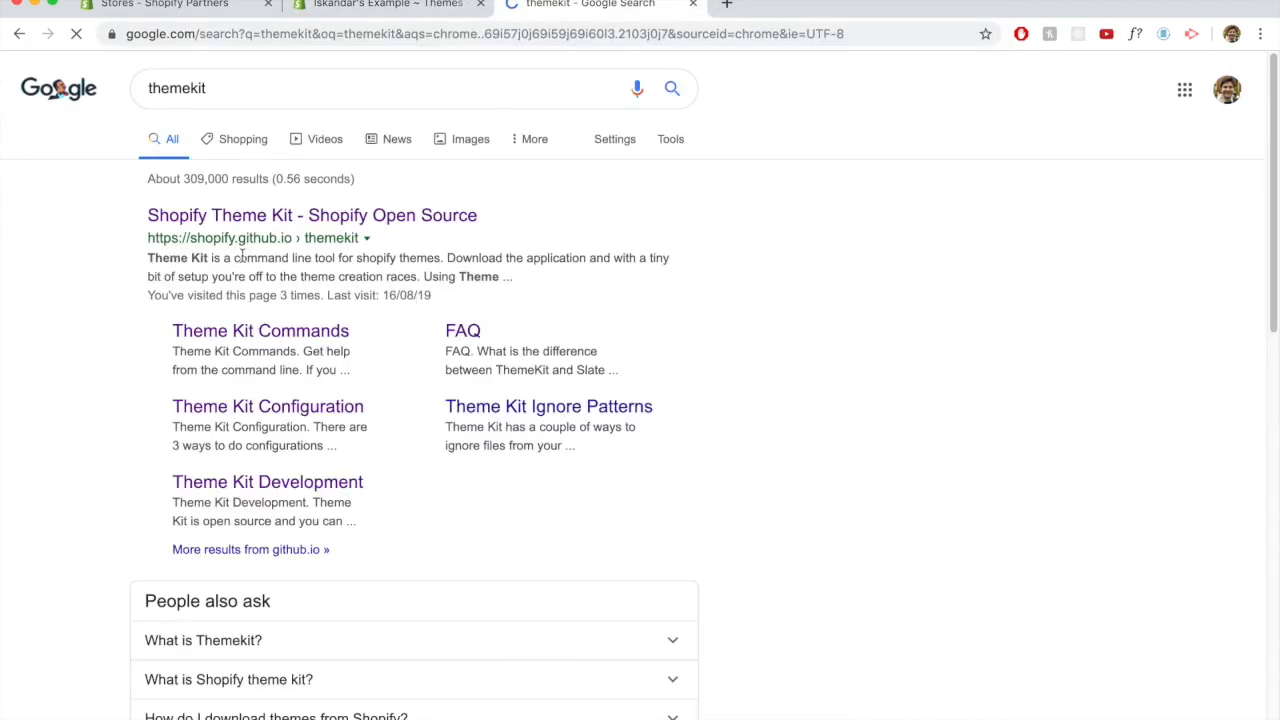
{"action": "left_click", "coordinate": [312, 216]}
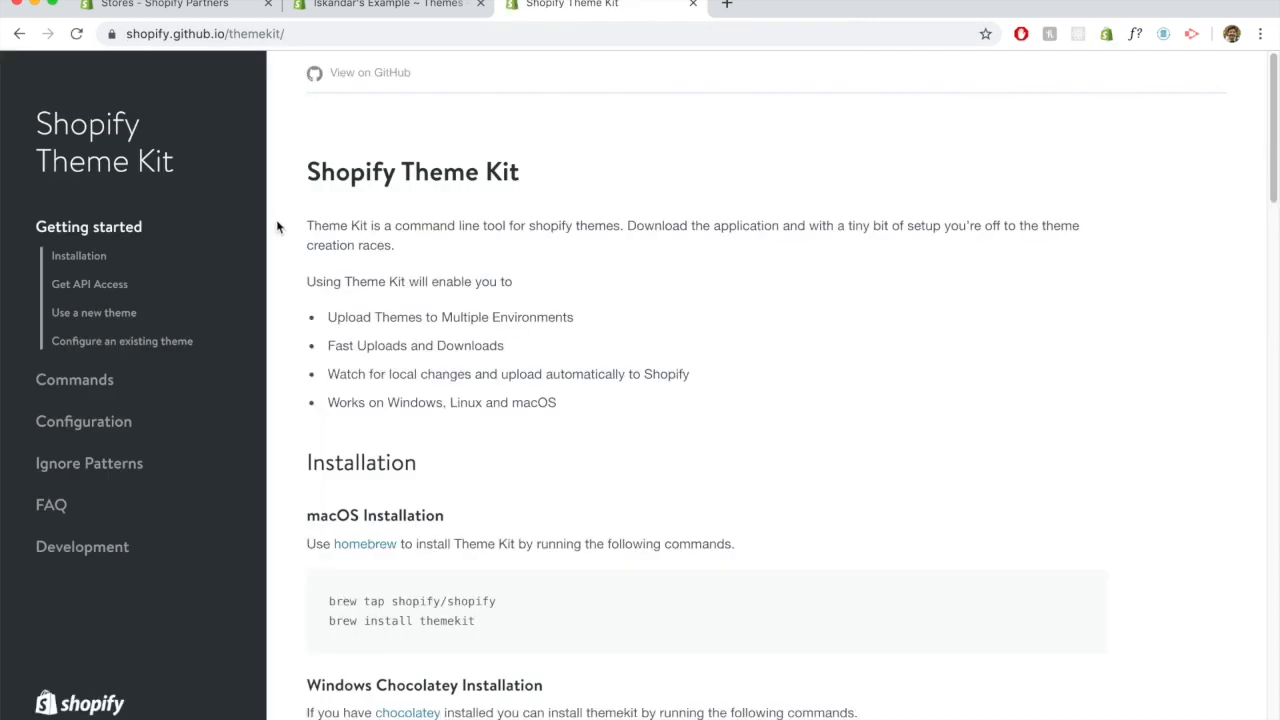
{"action": "mouse_move", "coordinate": [448, 374]}
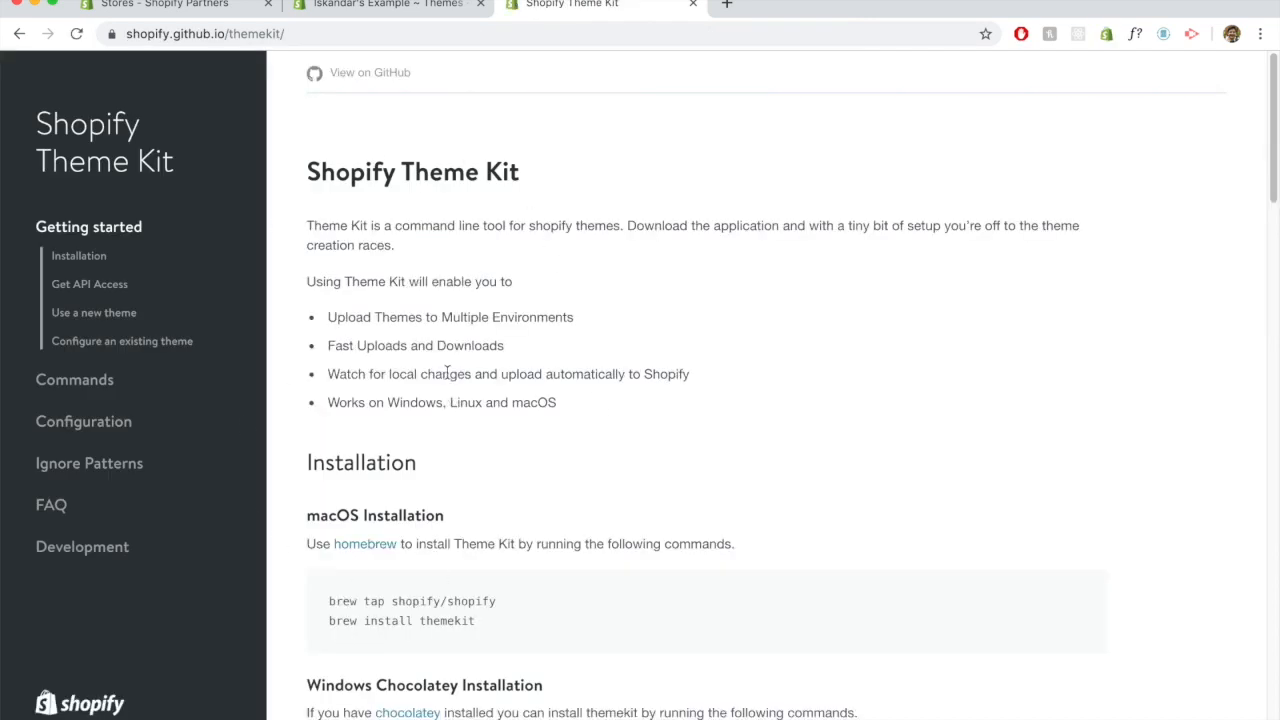
Select the macOS Homebrew tap and brew install themekit commands for the Terminal.
{"action": "scroll", "scroll_direction": "down", "scroll_amount": 3}
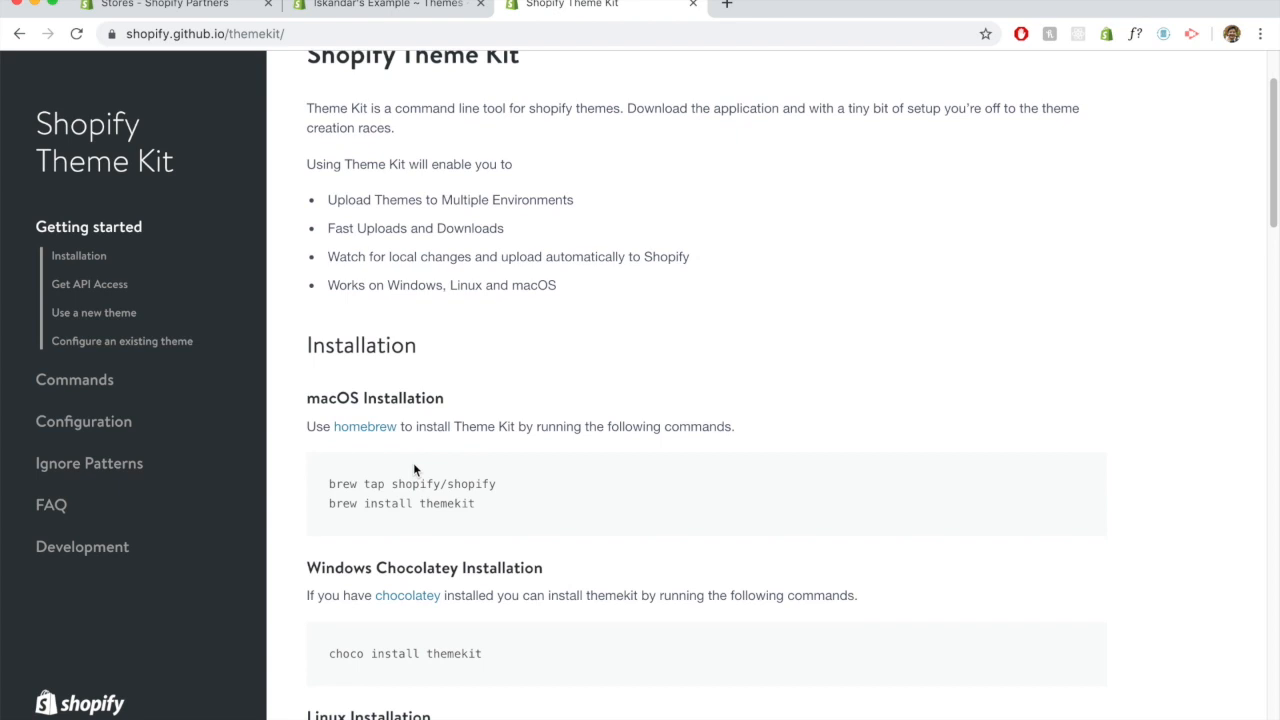
{"action": "double_click", "coordinate": [412, 484]}
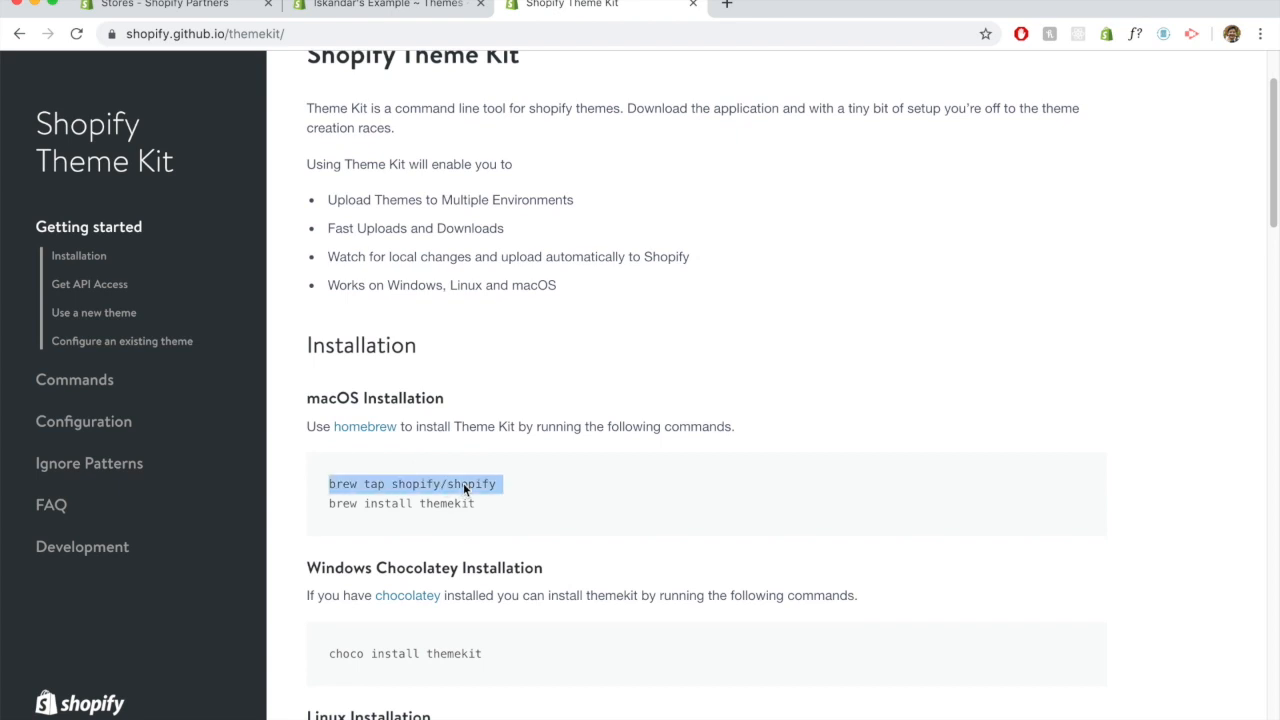
{"action": "left_click", "coordinate": [530, 486]}
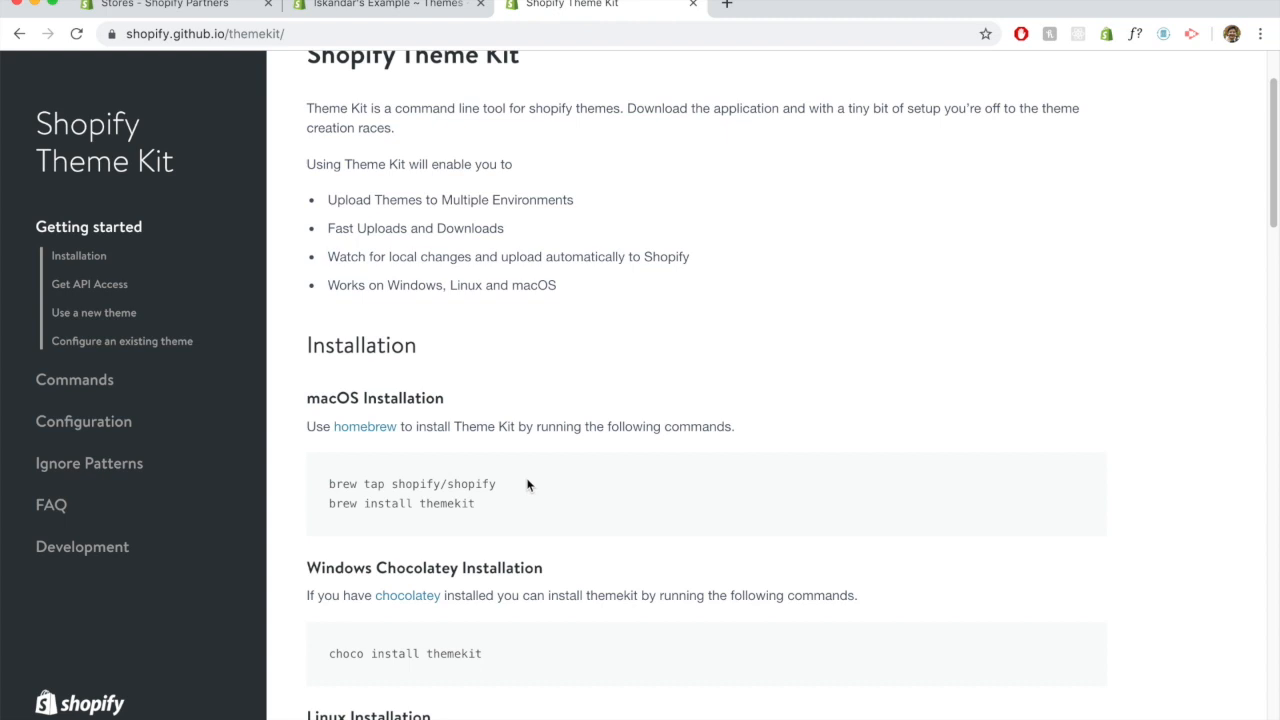
{"action": "mouse_move", "coordinate": [510, 490]}
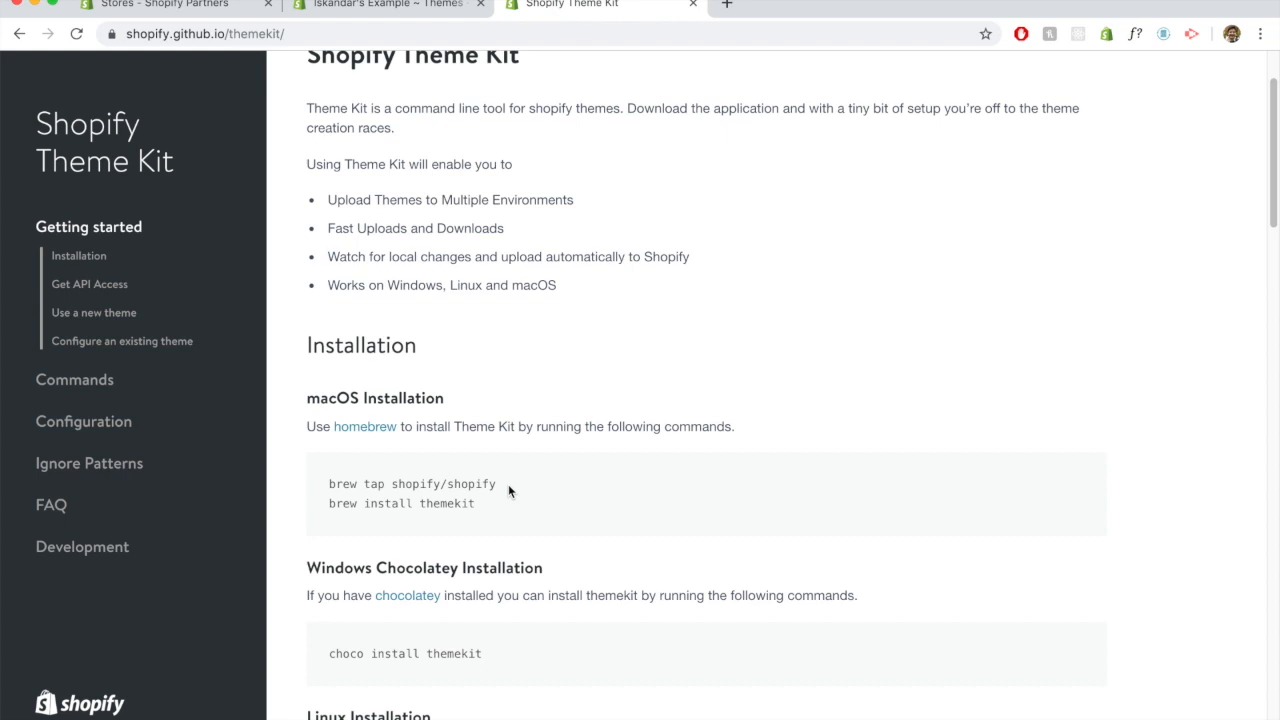
{"action": "double_click", "coordinate": [412, 482]}
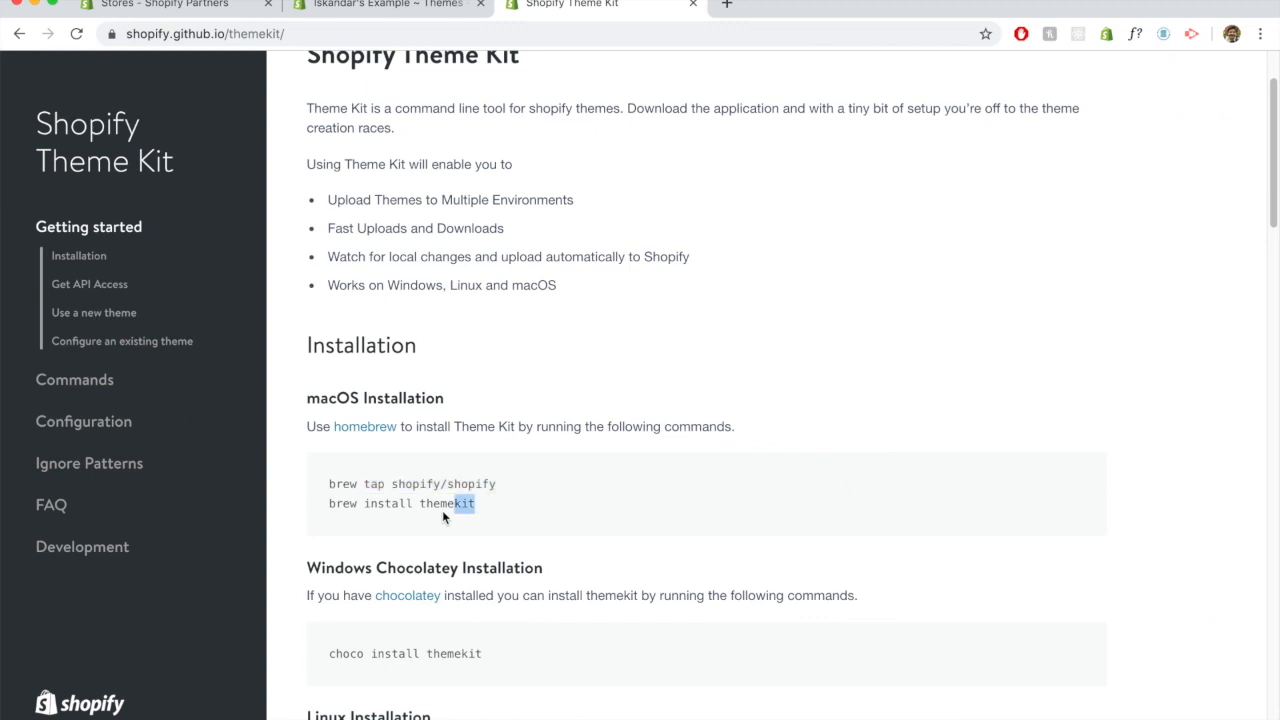
{"action": "triple_click", "coordinate": [400, 504]}
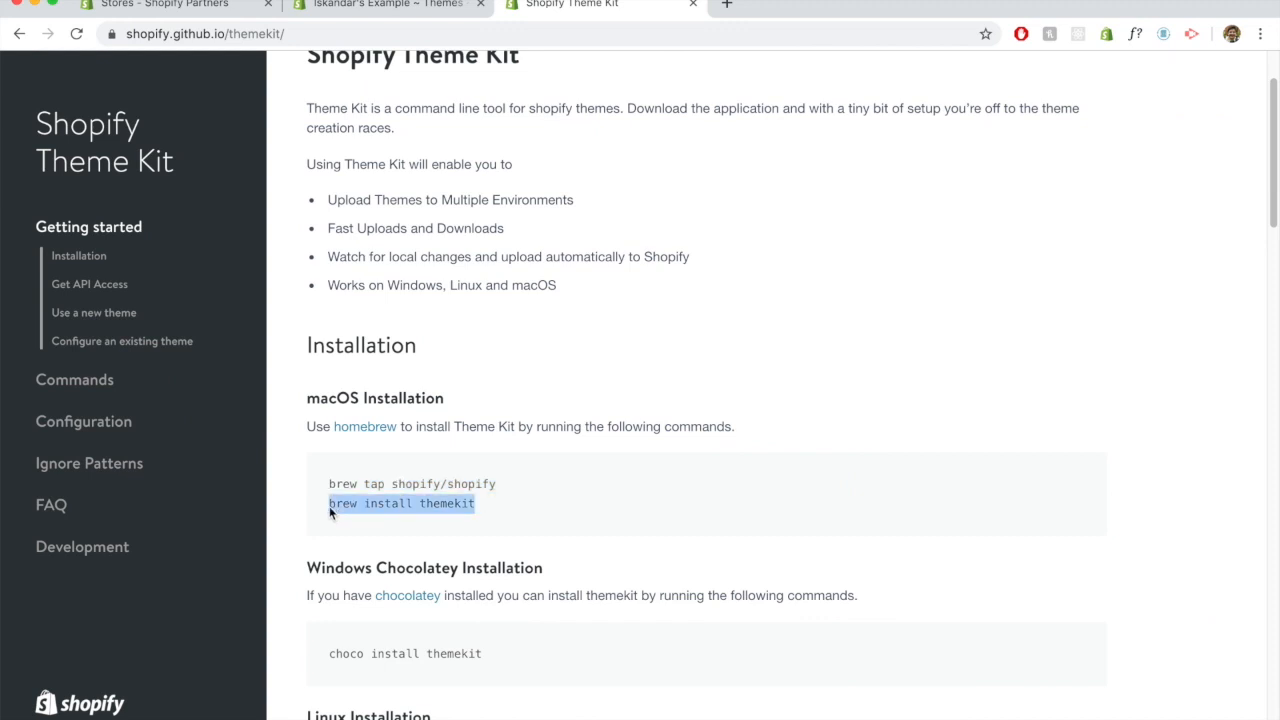
{"action": "mouse_move", "coordinate": [408, 380]}
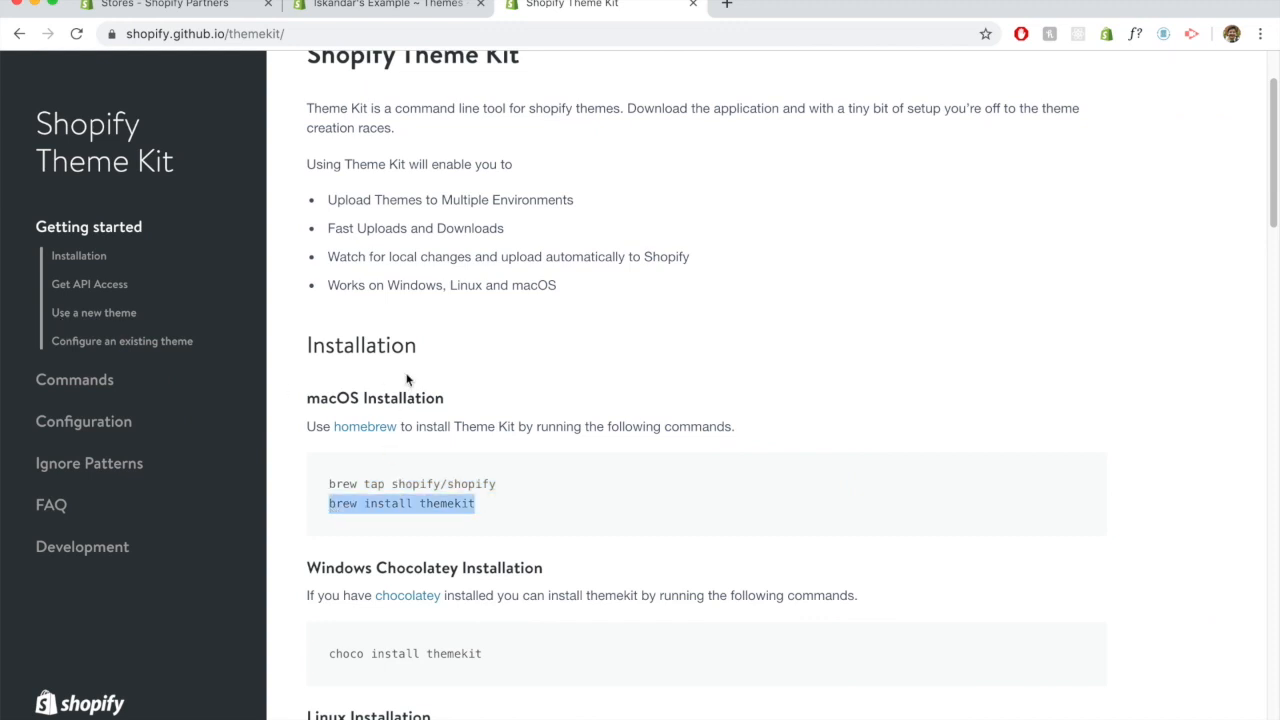
{"action": "mouse_move", "coordinate": [508, 412]}
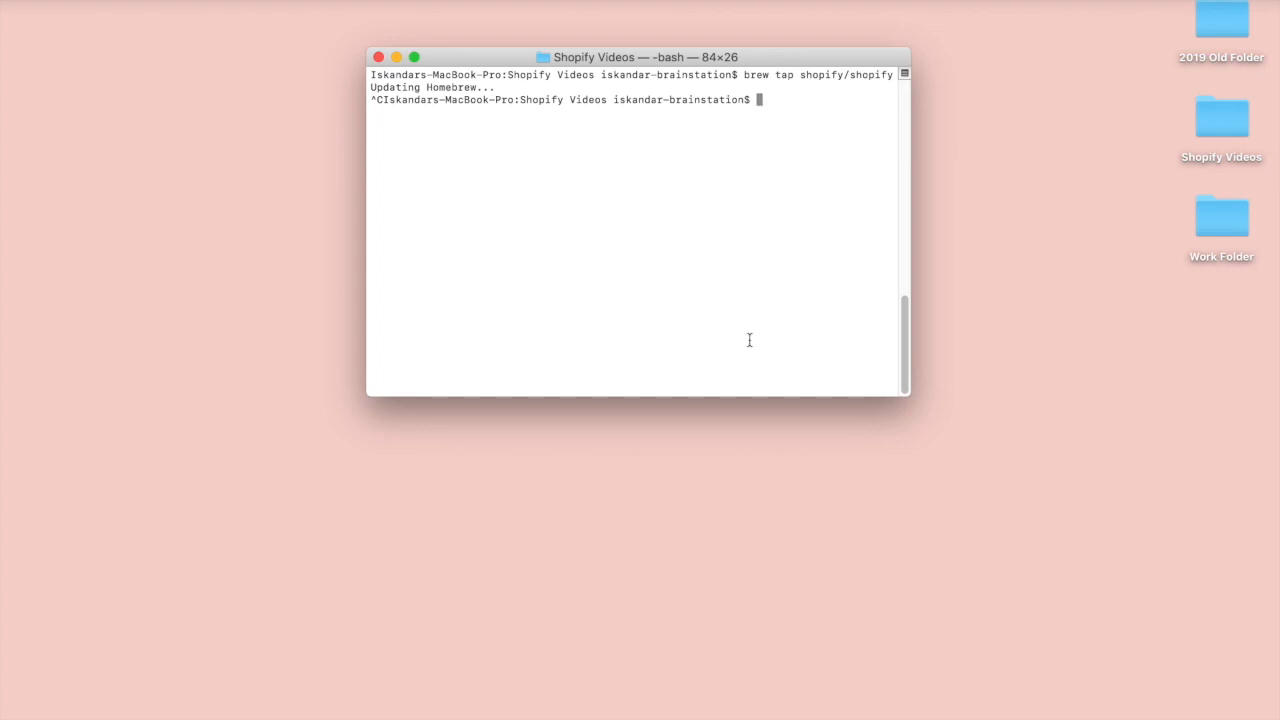
Back in the Theme Kit docs, bring up the Configuration page.
{"action": "left_click", "coordinate": [572, 4]}
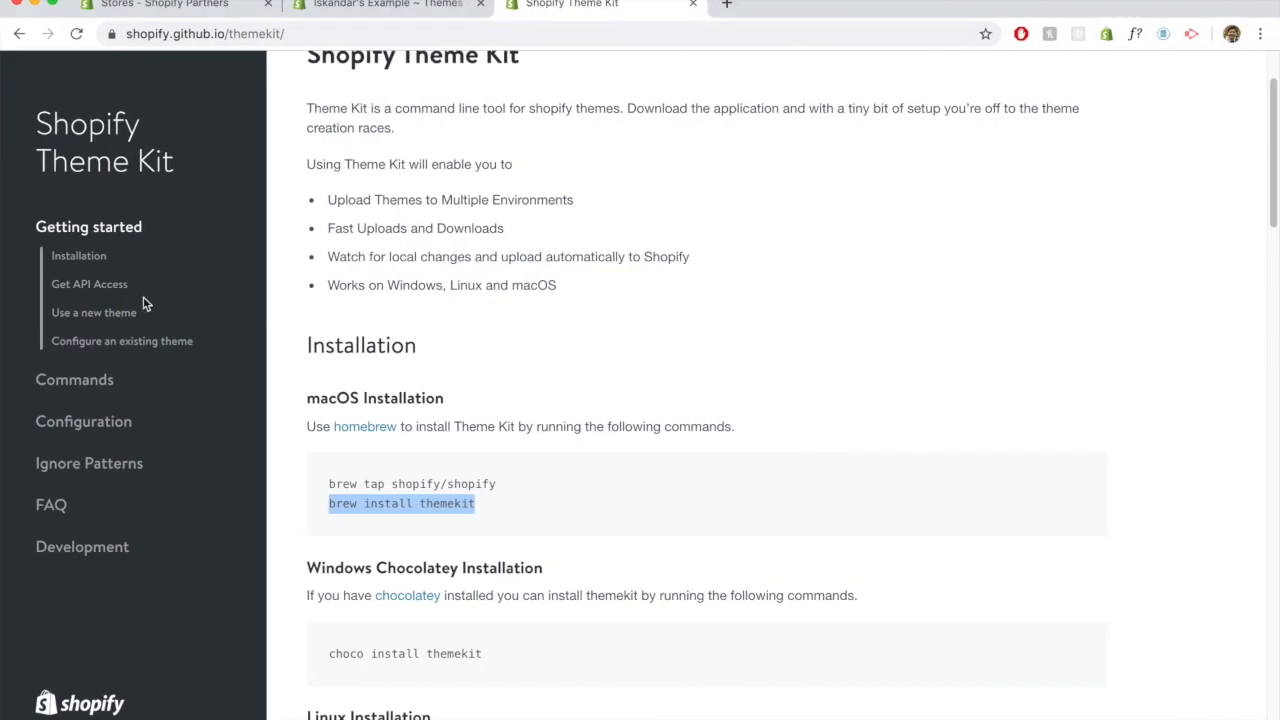
{"action": "mouse_move", "coordinate": [84, 432]}
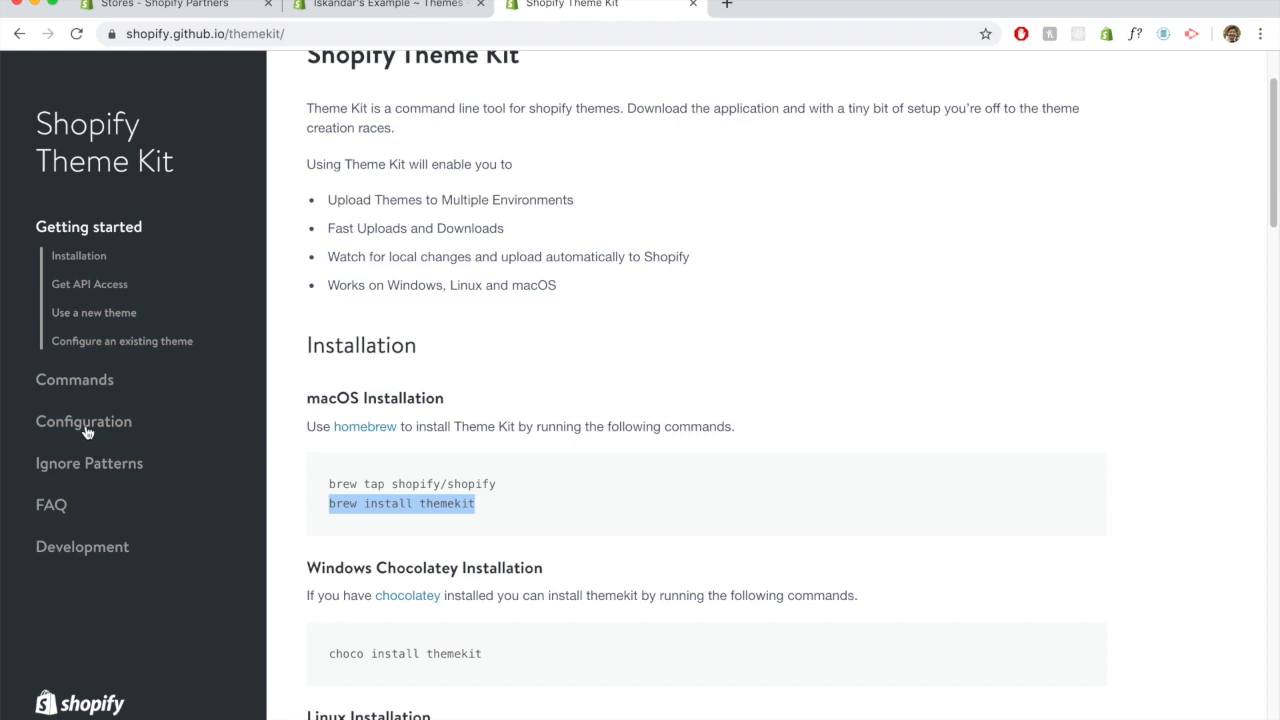
{"action": "left_click", "coordinate": [84, 420]}
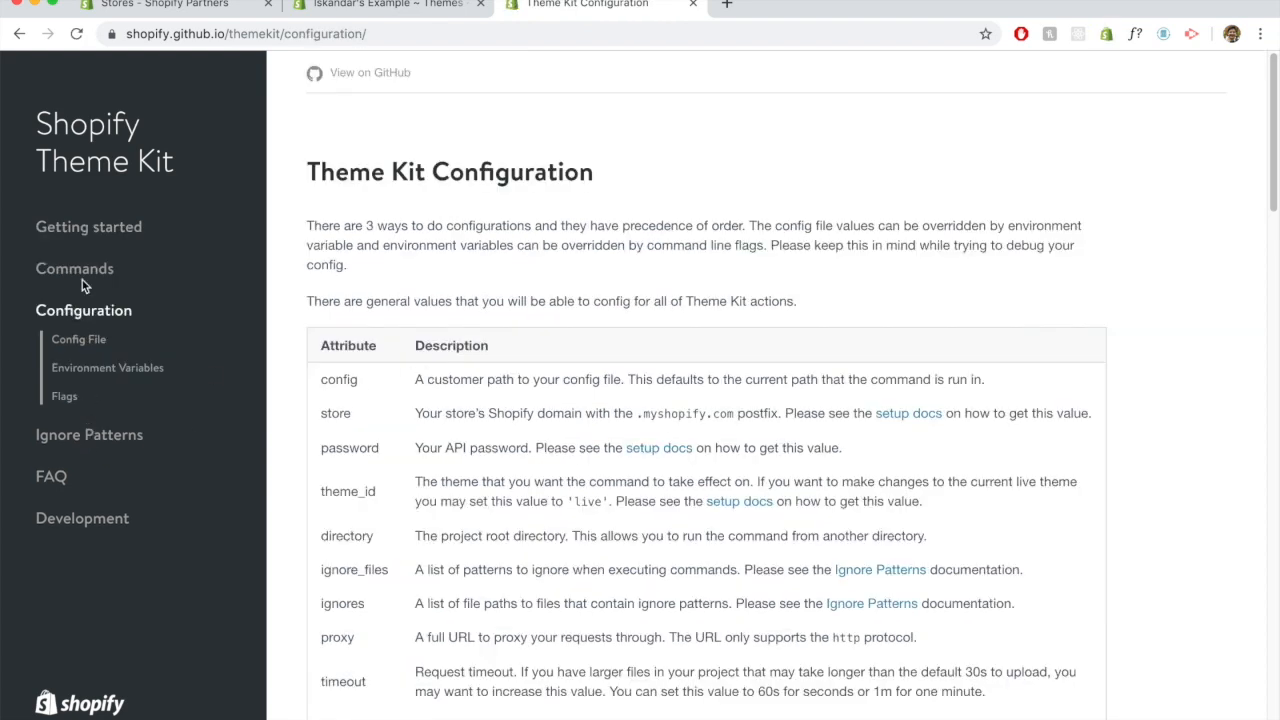
Review the theme configure command's store and password placeholders, then return to Shopify admin.
{"action": "left_click", "coordinate": [74, 268]}
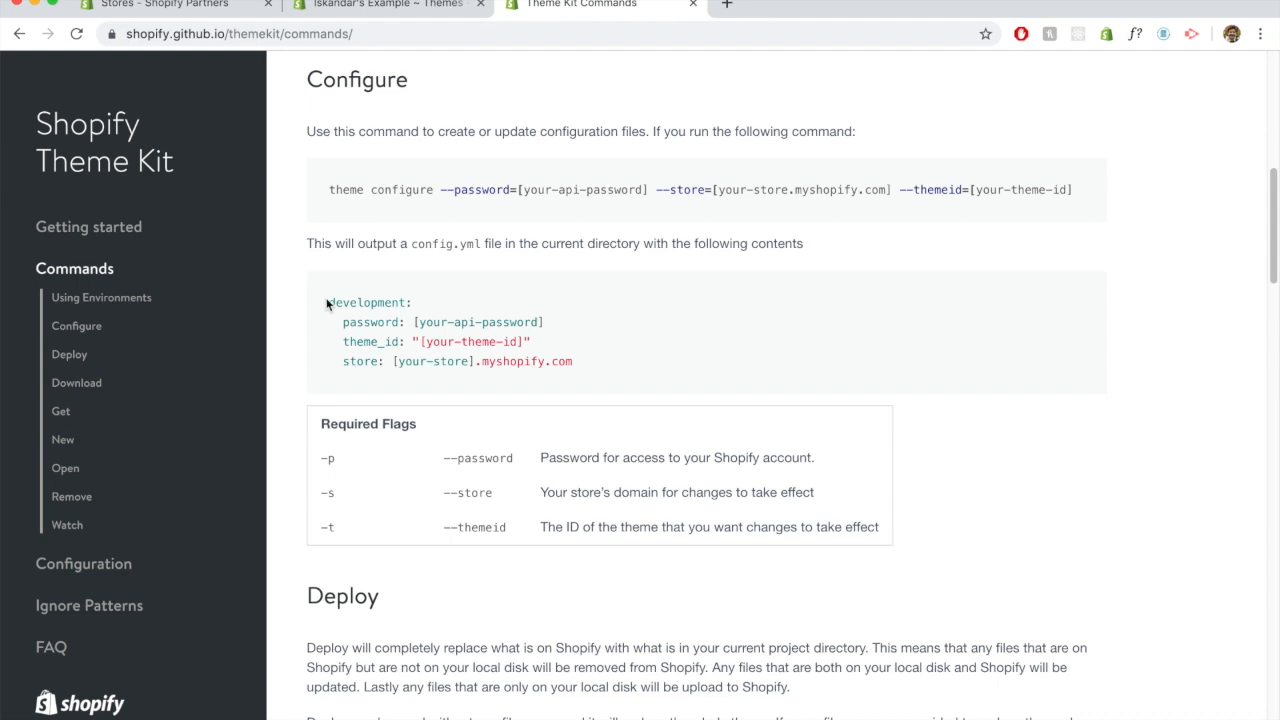
{"action": "mouse_move", "coordinate": [364, 276]}
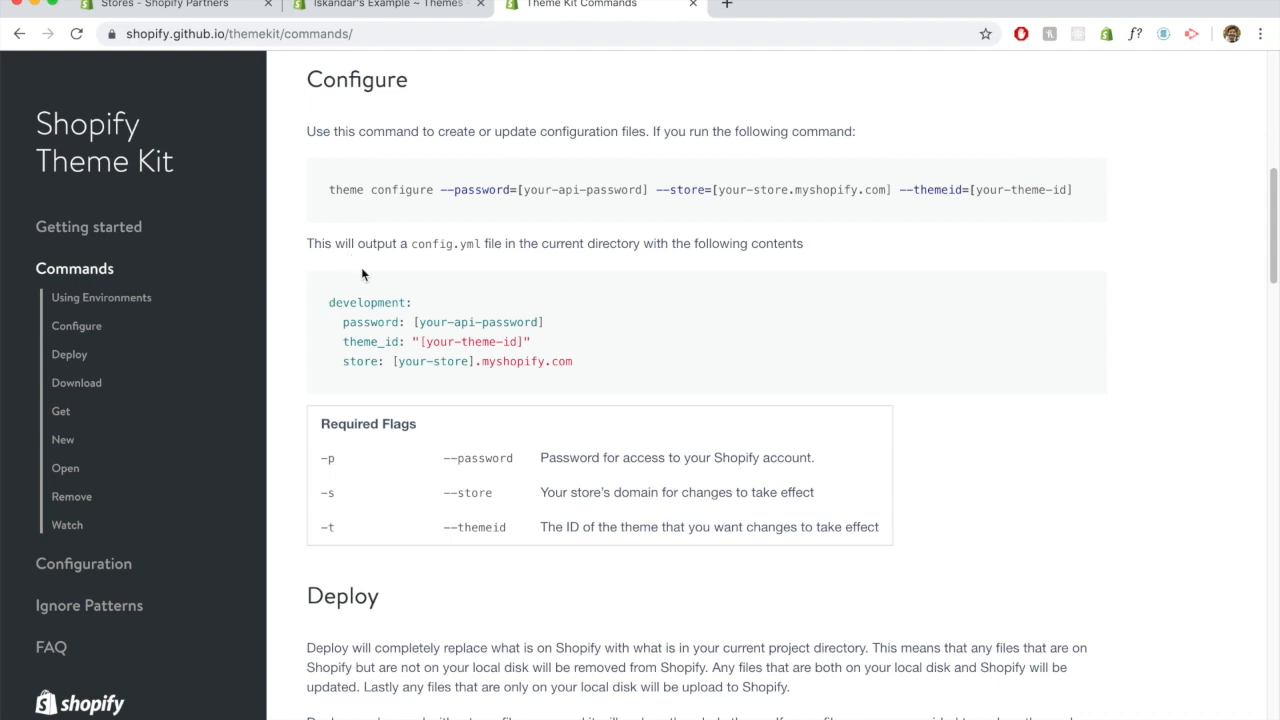
{"action": "mouse_move", "coordinate": [380, 310]}
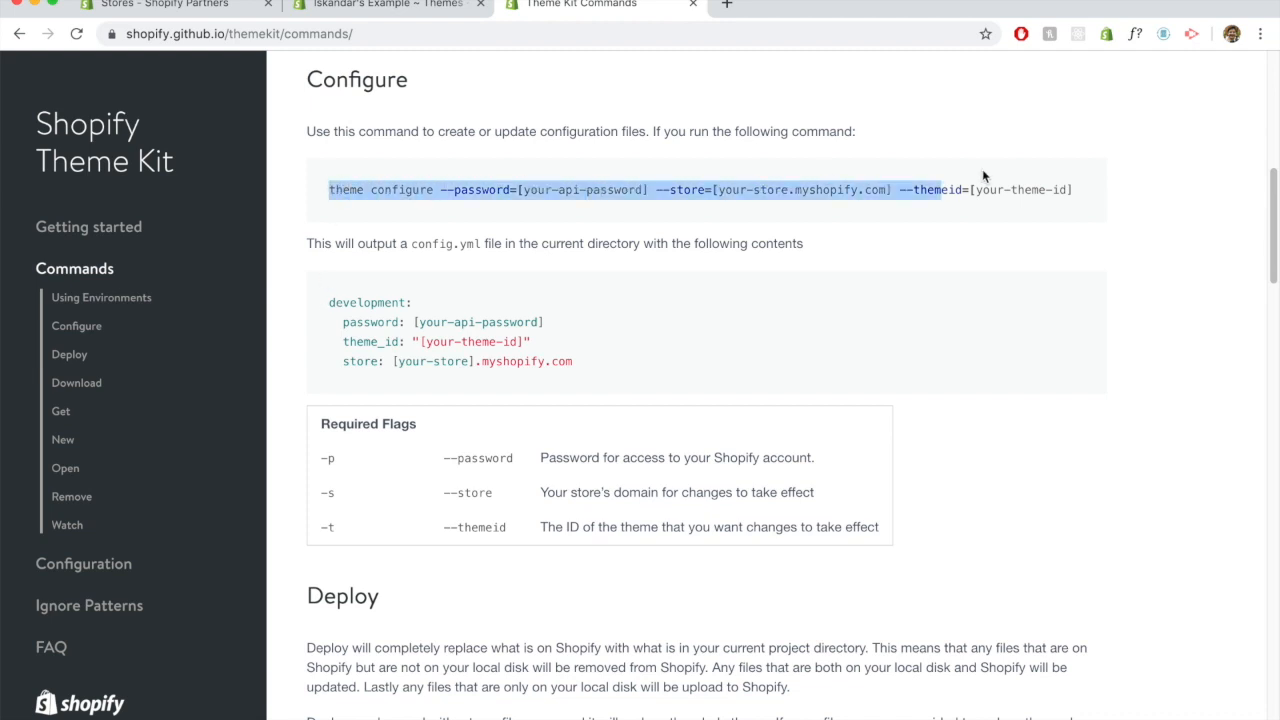
{"action": "left_click", "coordinate": [1072, 190]}
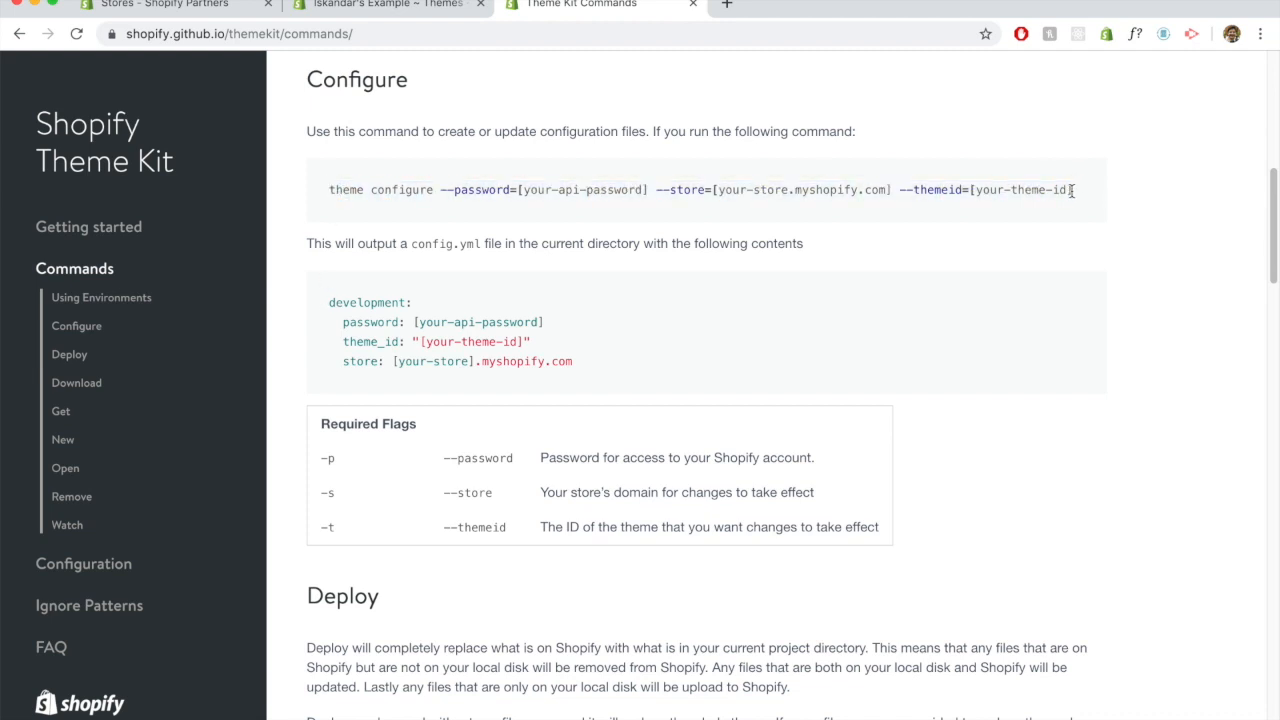
{"action": "double_click", "coordinate": [1018, 190]}
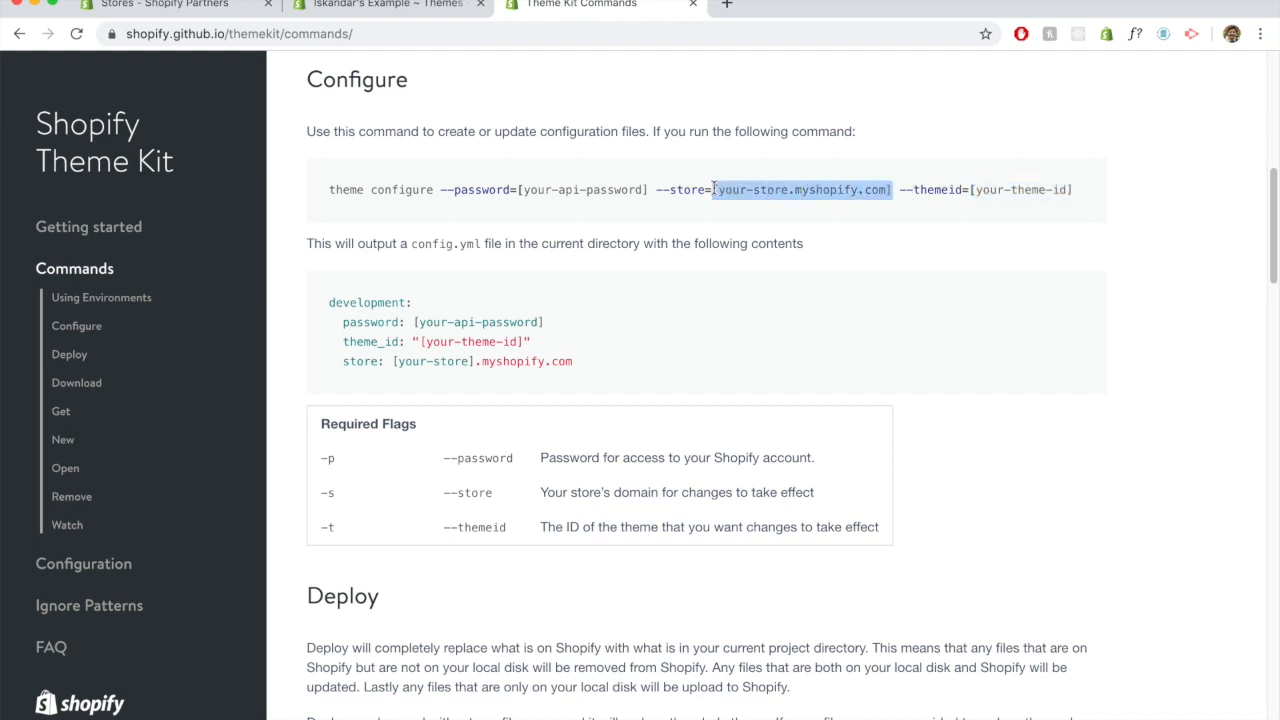
{"action": "double_click", "coordinate": [580, 188]}
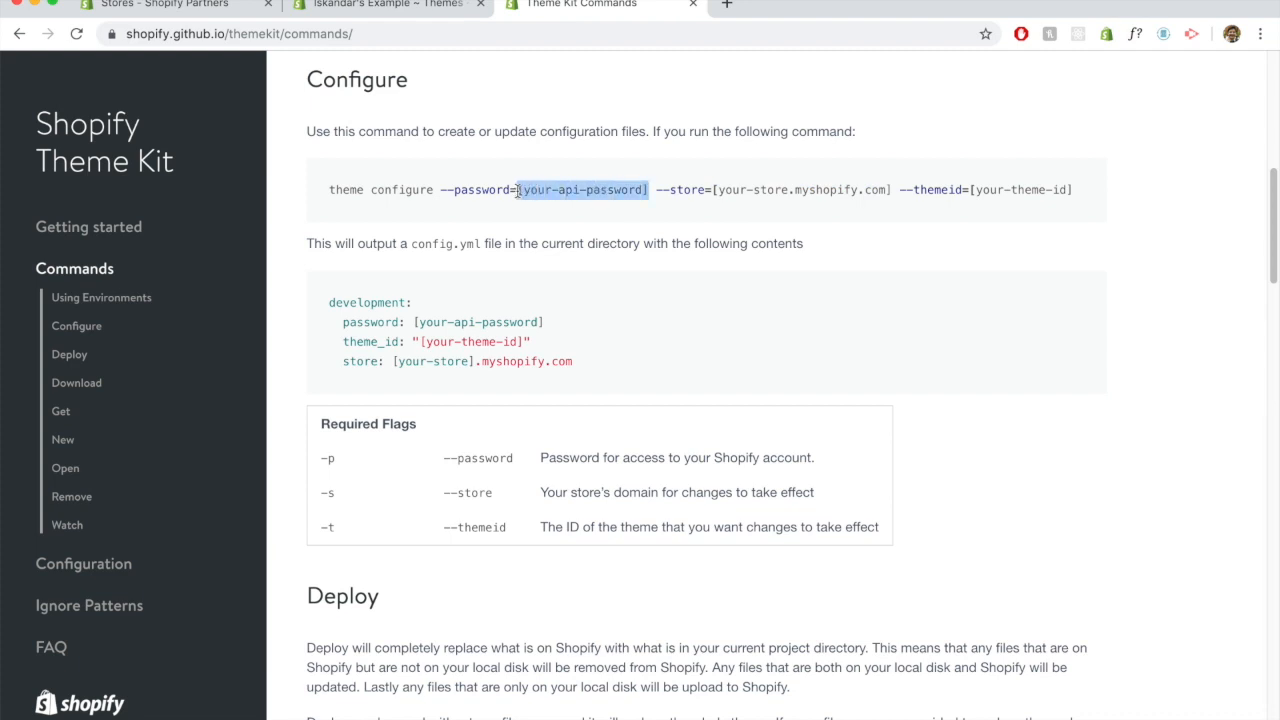
{"action": "left_click", "coordinate": [388, 4]}
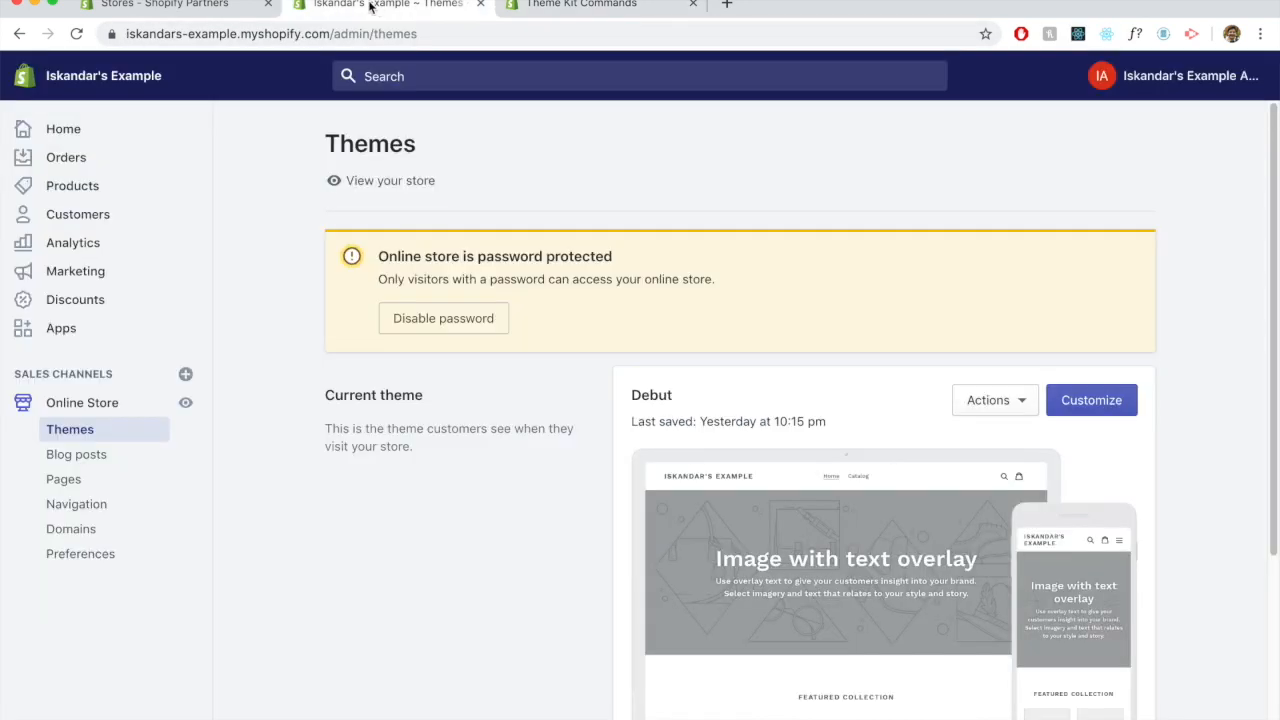
{"action": "mouse_move", "coordinate": [60, 328]}
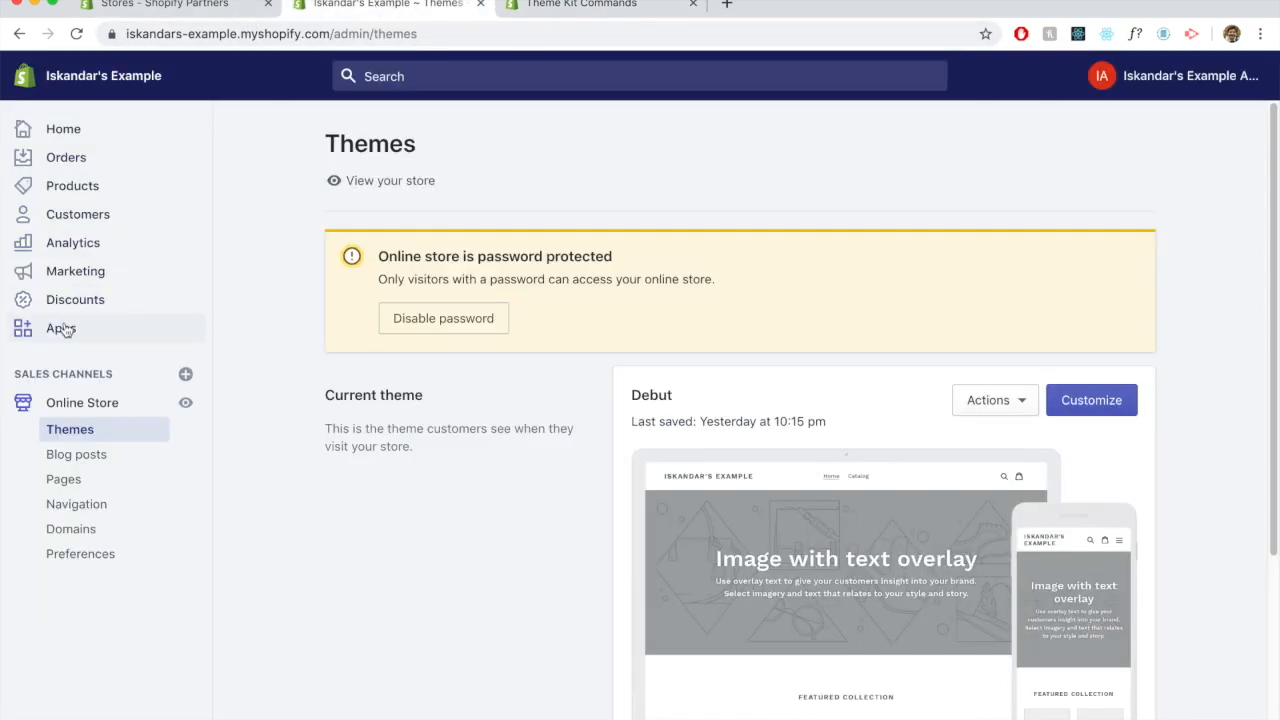
Go to Apps and open the Manage private apps page.
{"action": "left_click", "coordinate": [60, 328]}
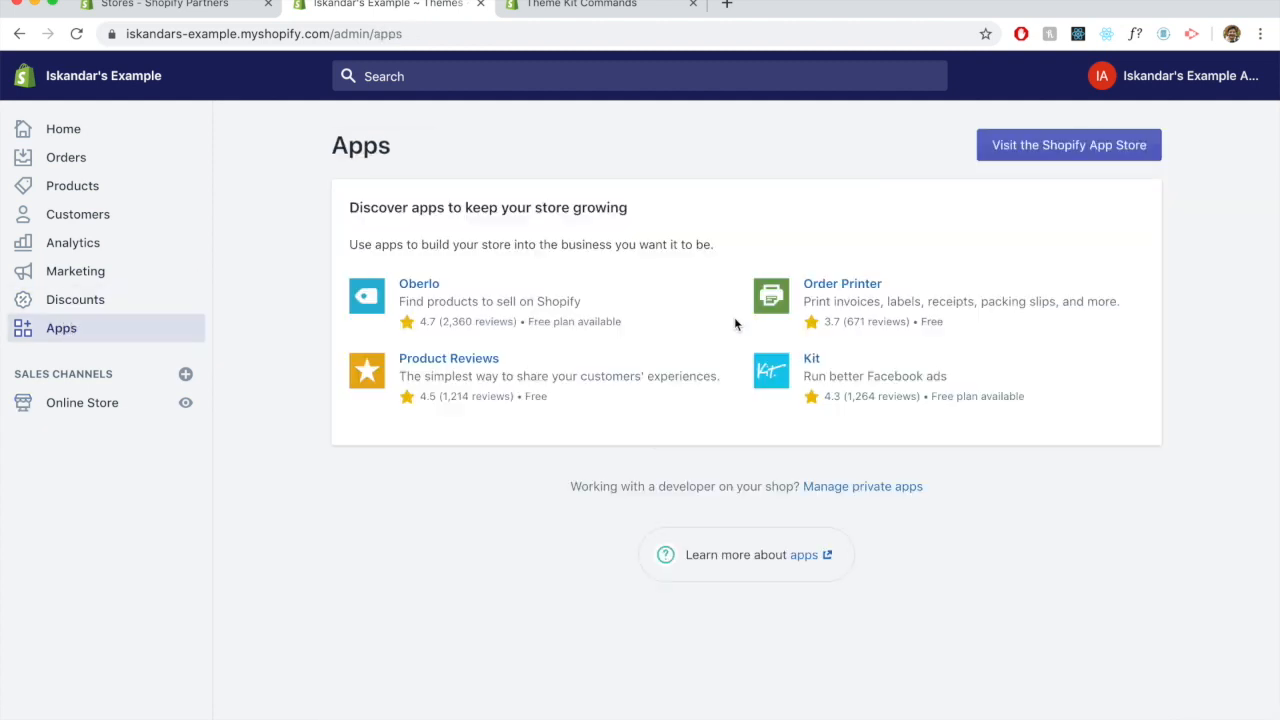
{"action": "left_click", "coordinate": [862, 486]}
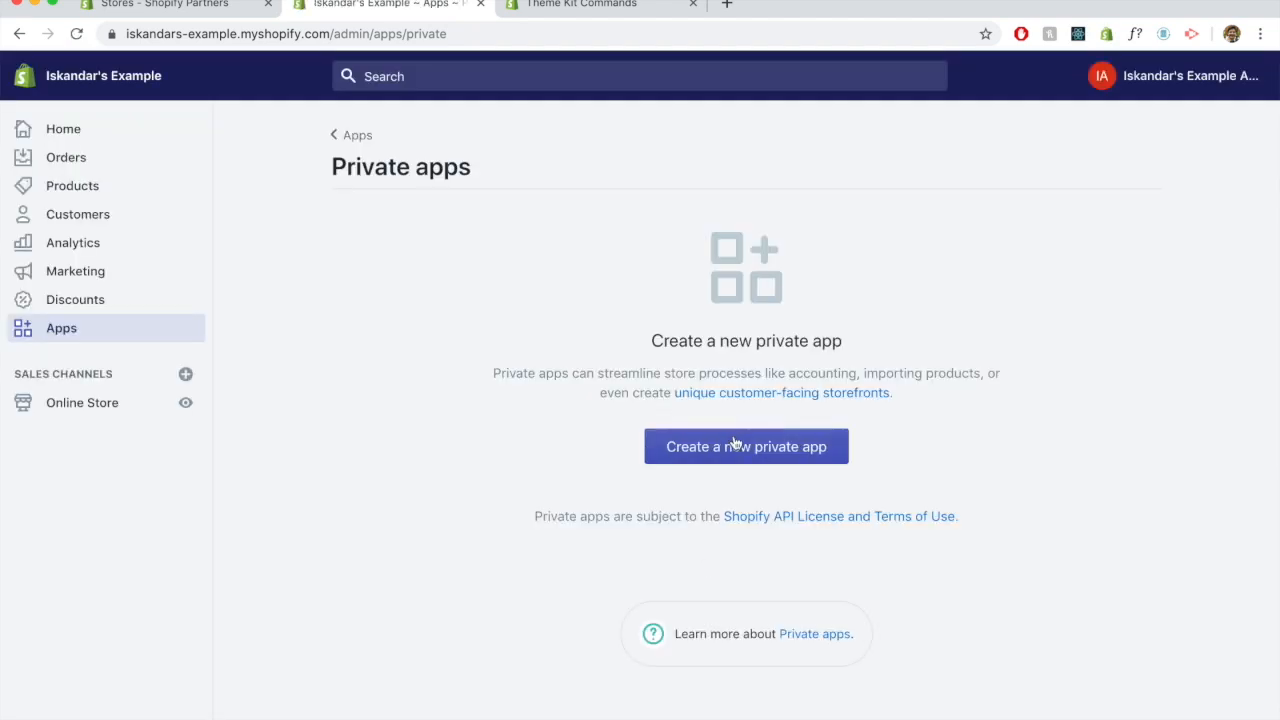
Start a new private app named 'Text connection Themekit' with the iskurban developer email.
{"action": "left_click", "coordinate": [746, 446]}
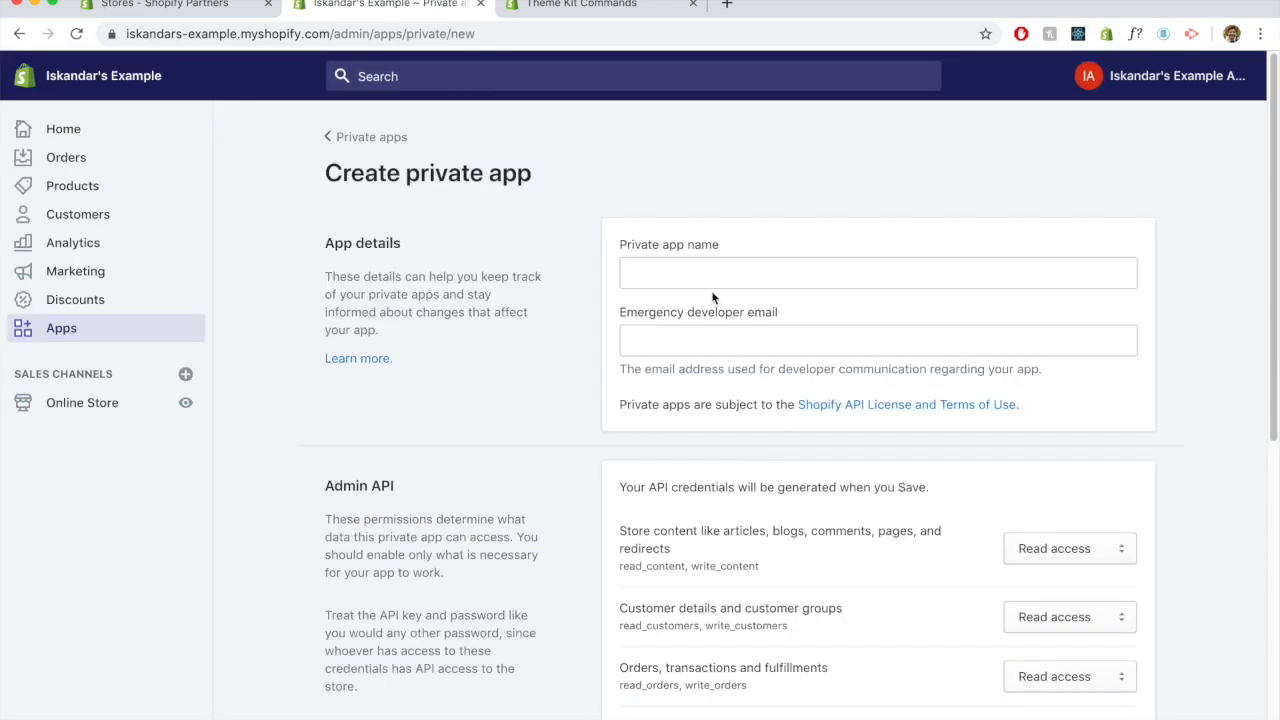
{"action": "left_click", "coordinate": [878, 272]}
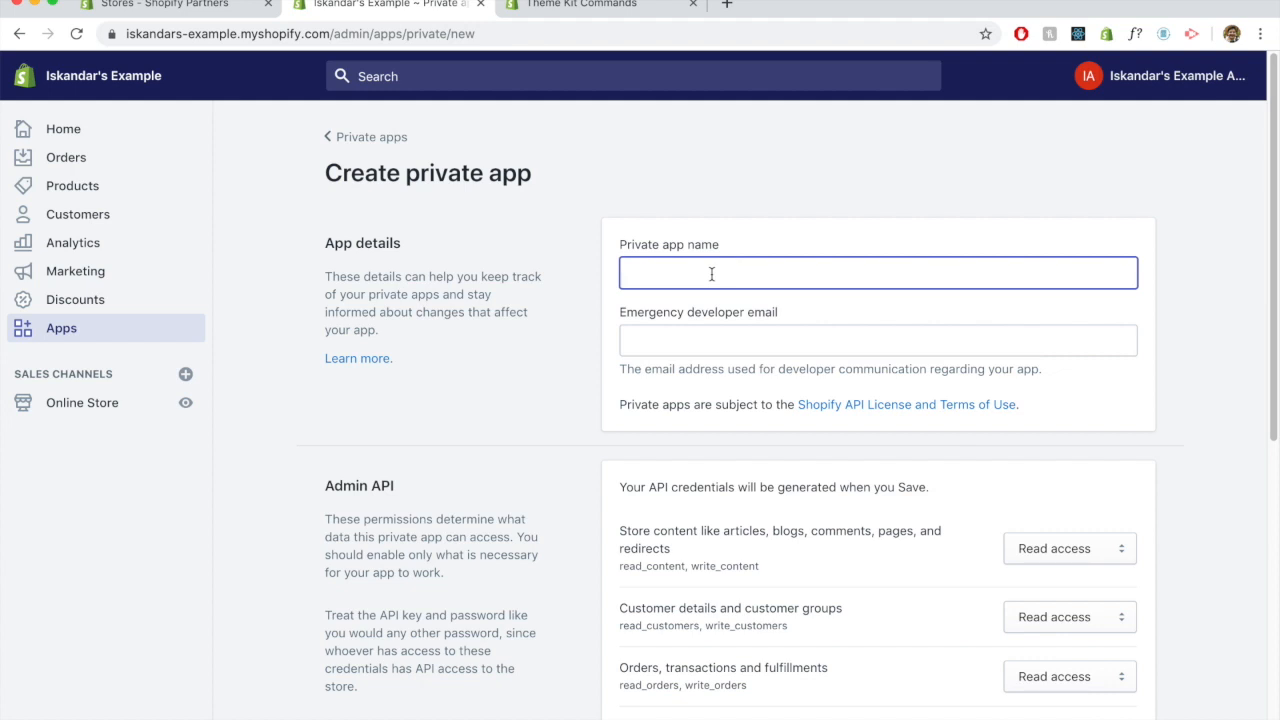
{"action": "type", "text": "Text conne"}
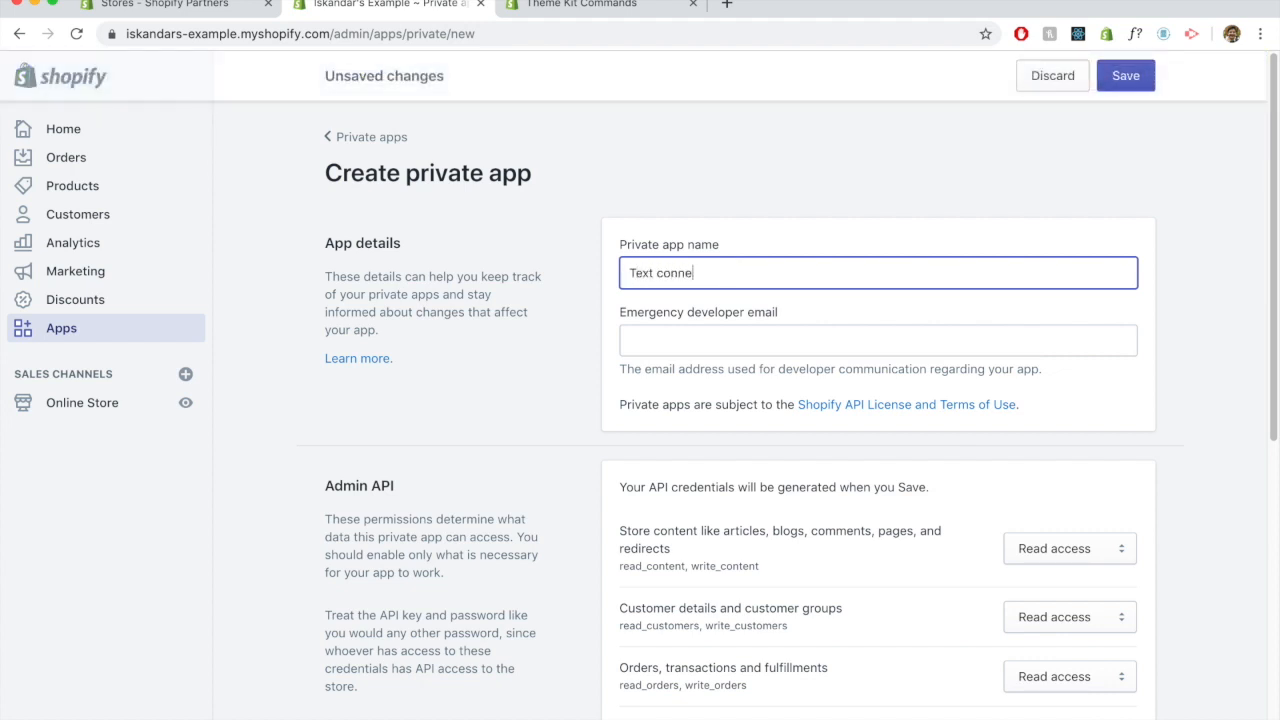
{"action": "type", "text": "ction The"}
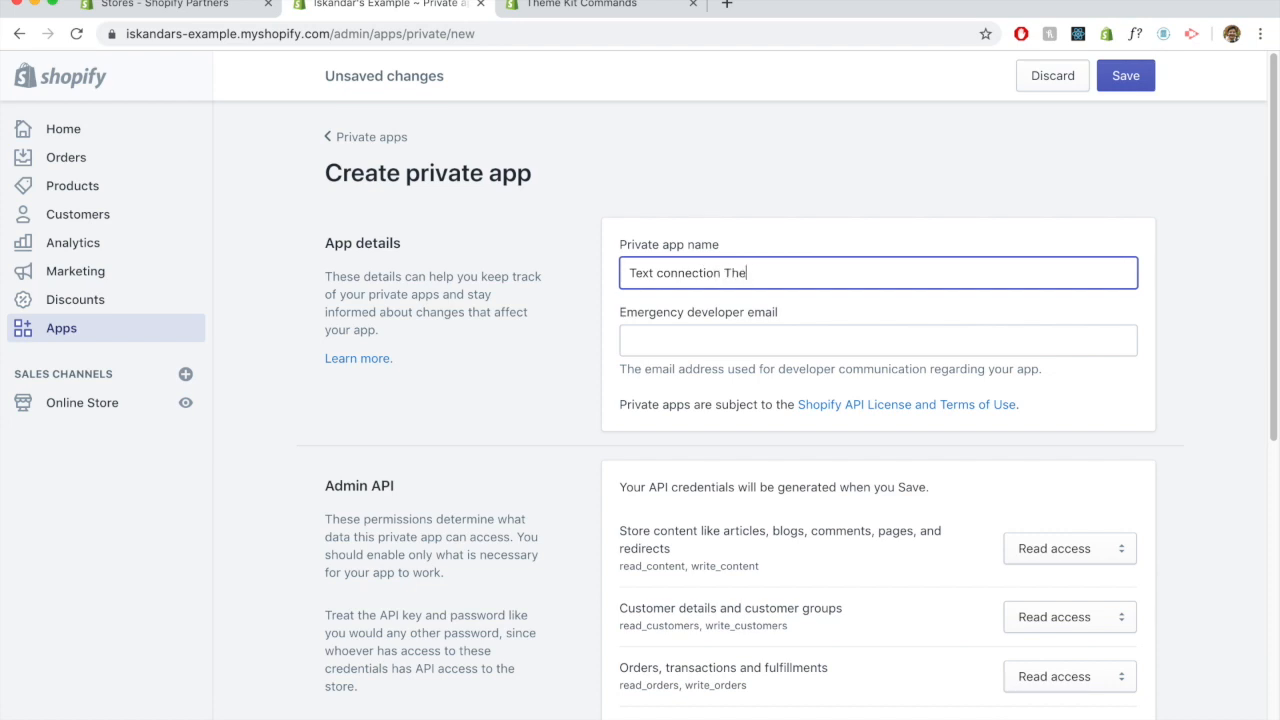
{"action": "left_click", "coordinate": [878, 340]}
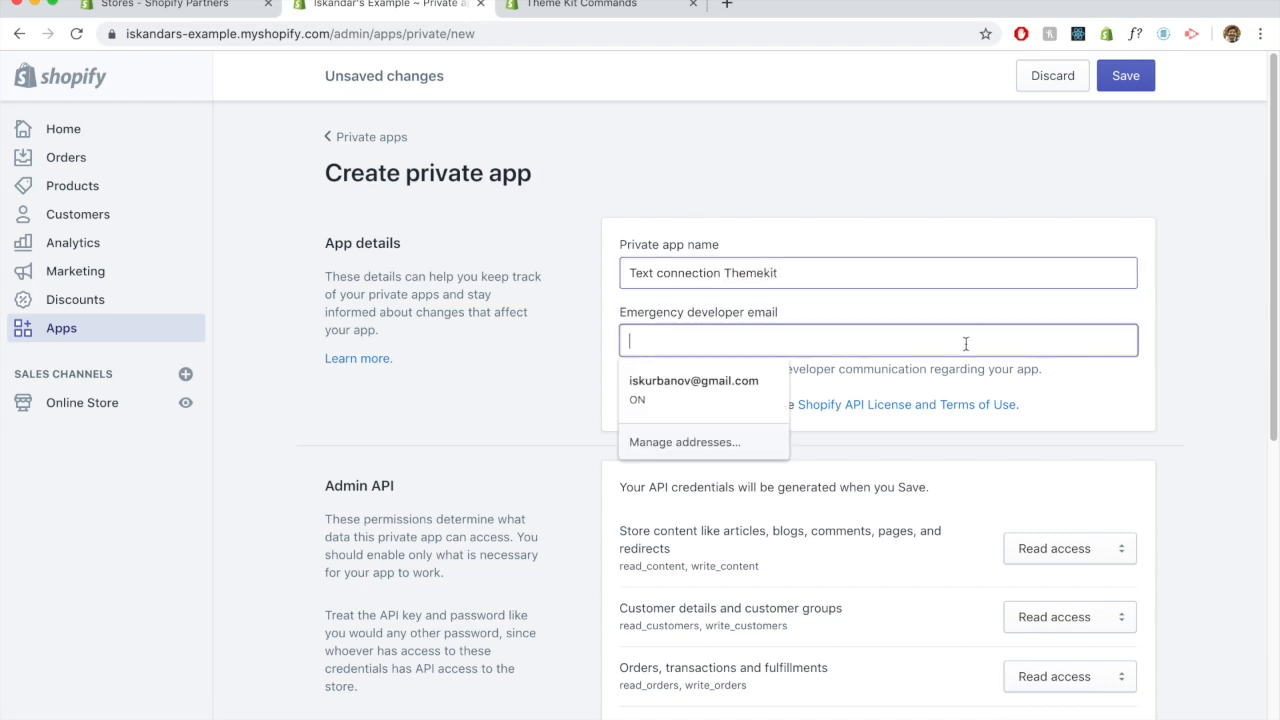
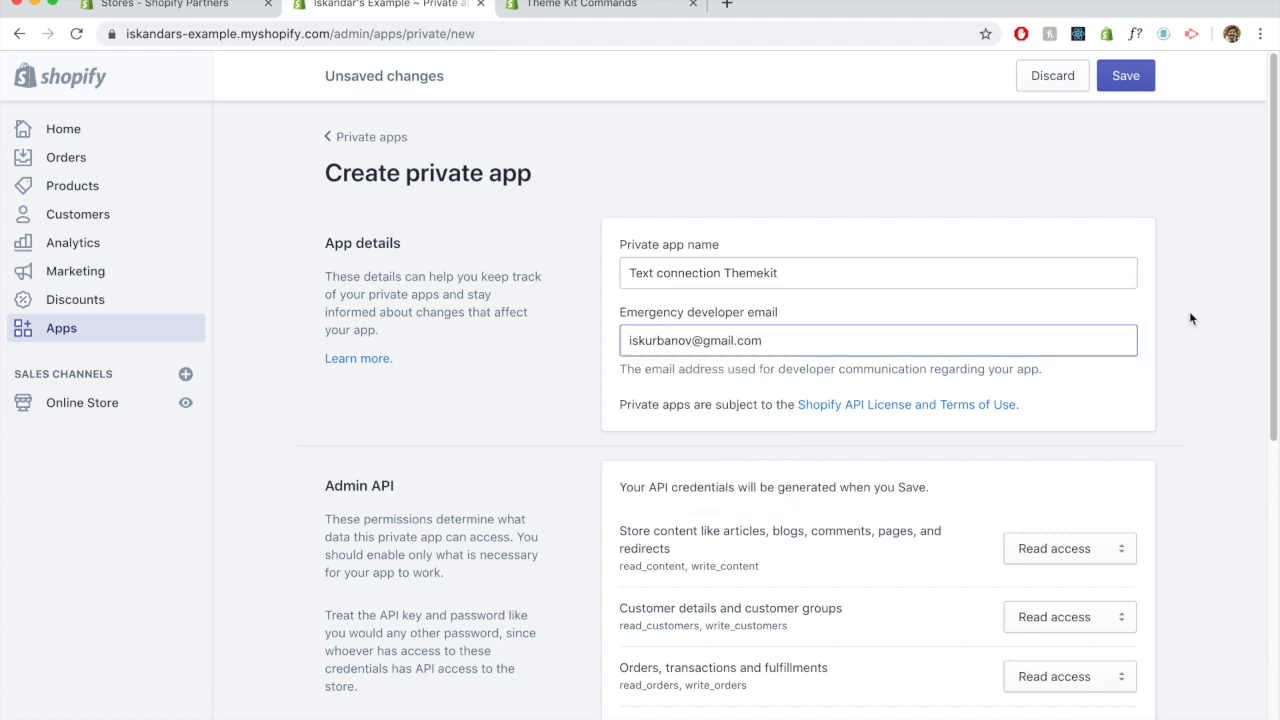
{"action": "scroll", "scroll_direction": "down", "scroll_amount": 3}
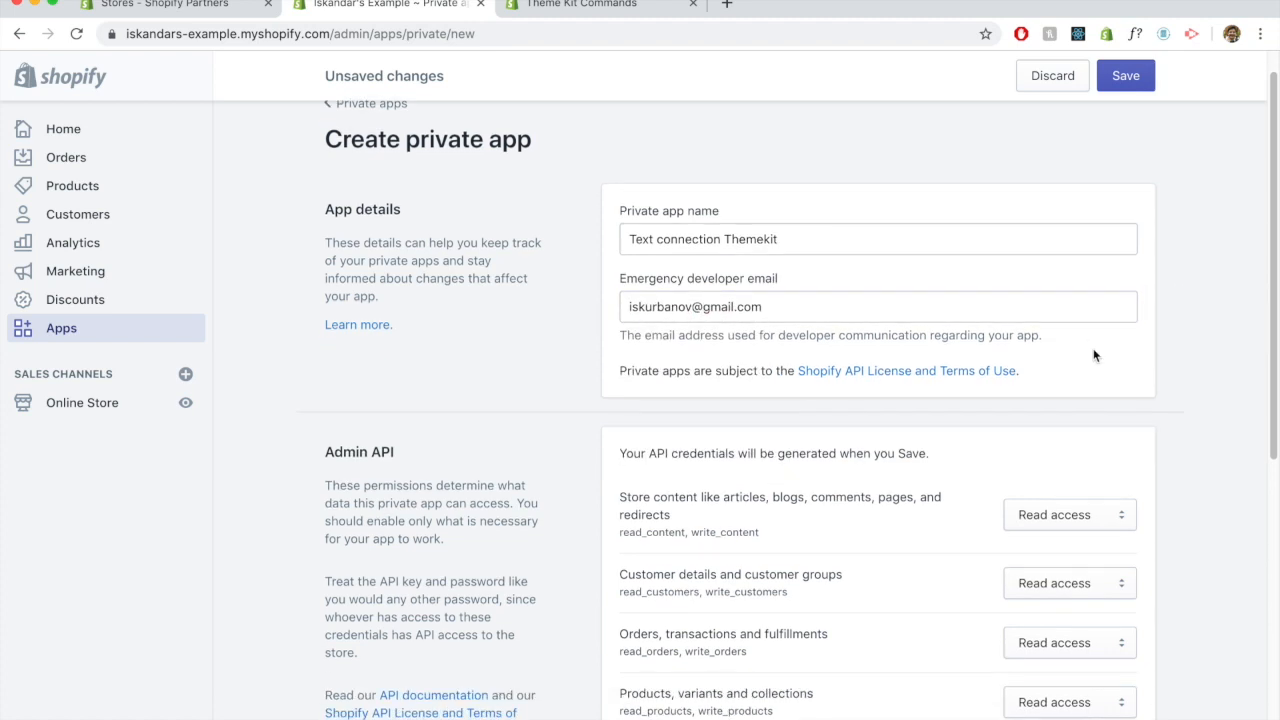
Grant read-and-write access to store content and translations, adjust fulfillment orders, and read access to payment disputes.
{"action": "scroll", "scroll_direction": "down", "scroll_amount": 3}
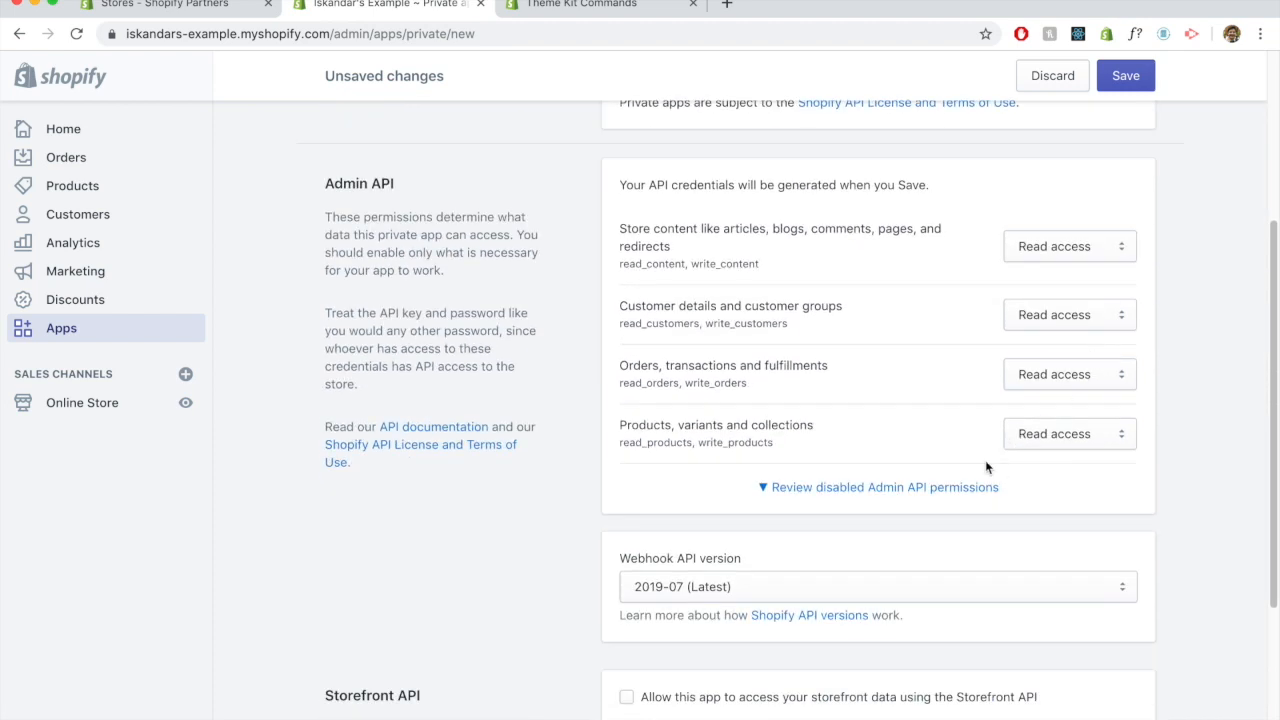
{"action": "left_click", "coordinate": [884, 488]}
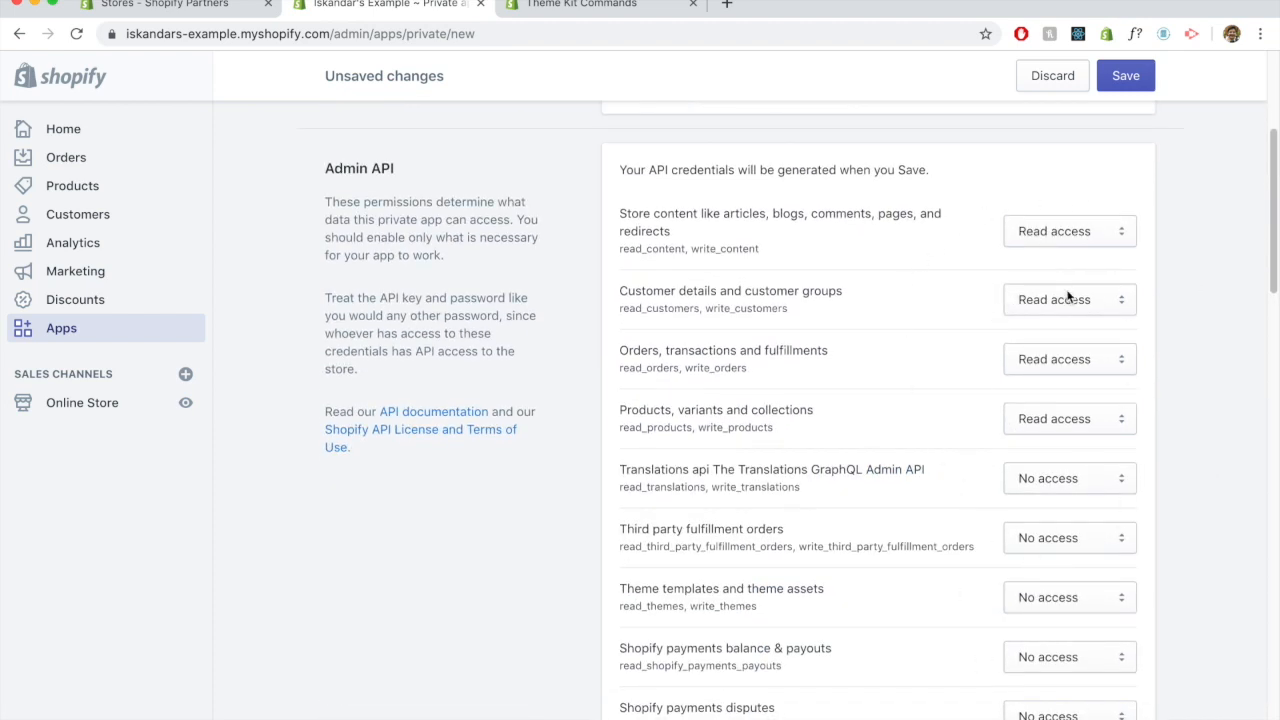
{"action": "mouse_move", "coordinate": [1084, 248]}
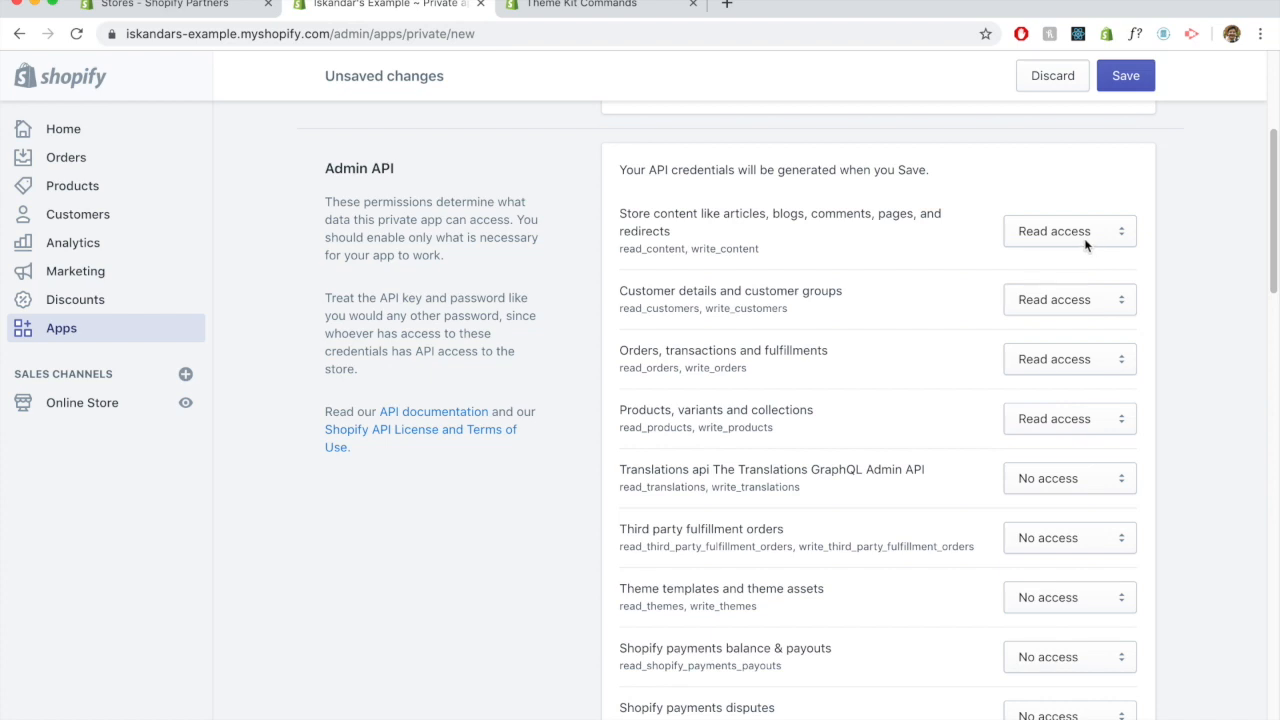
{"action": "left_click", "coordinate": [1068, 232]}
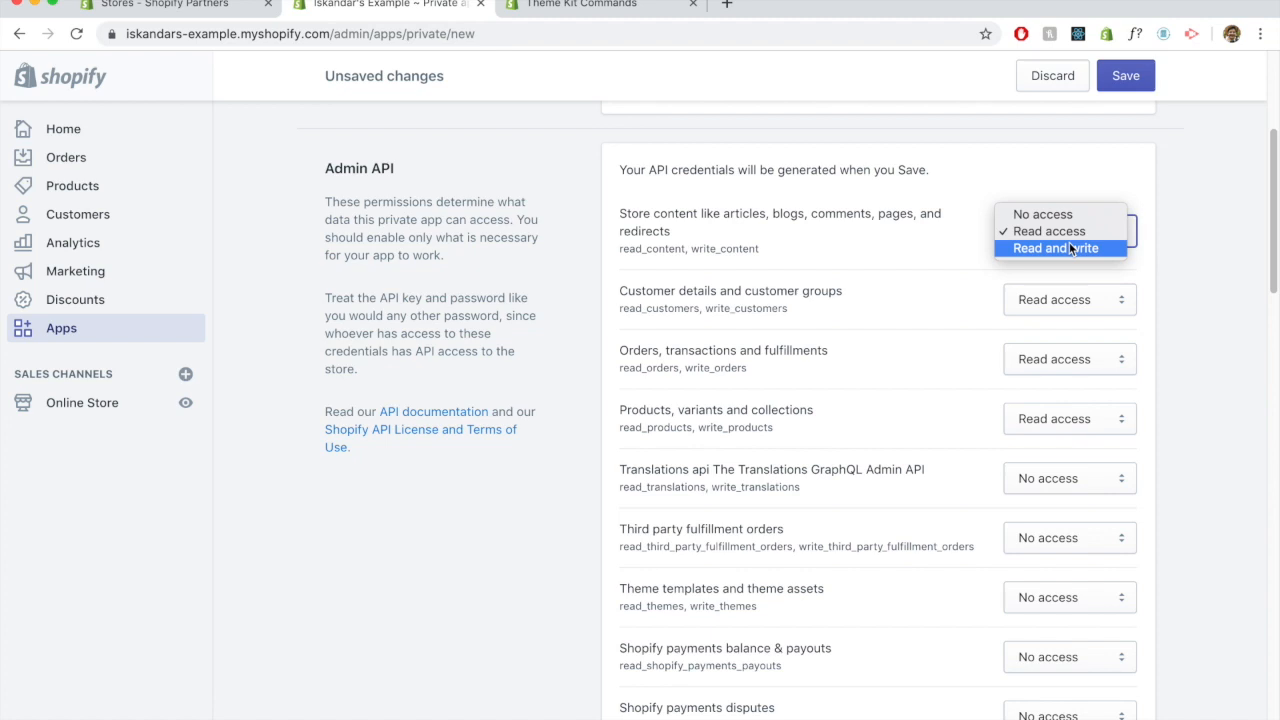
{"action": "left_click", "coordinate": [1056, 248]}
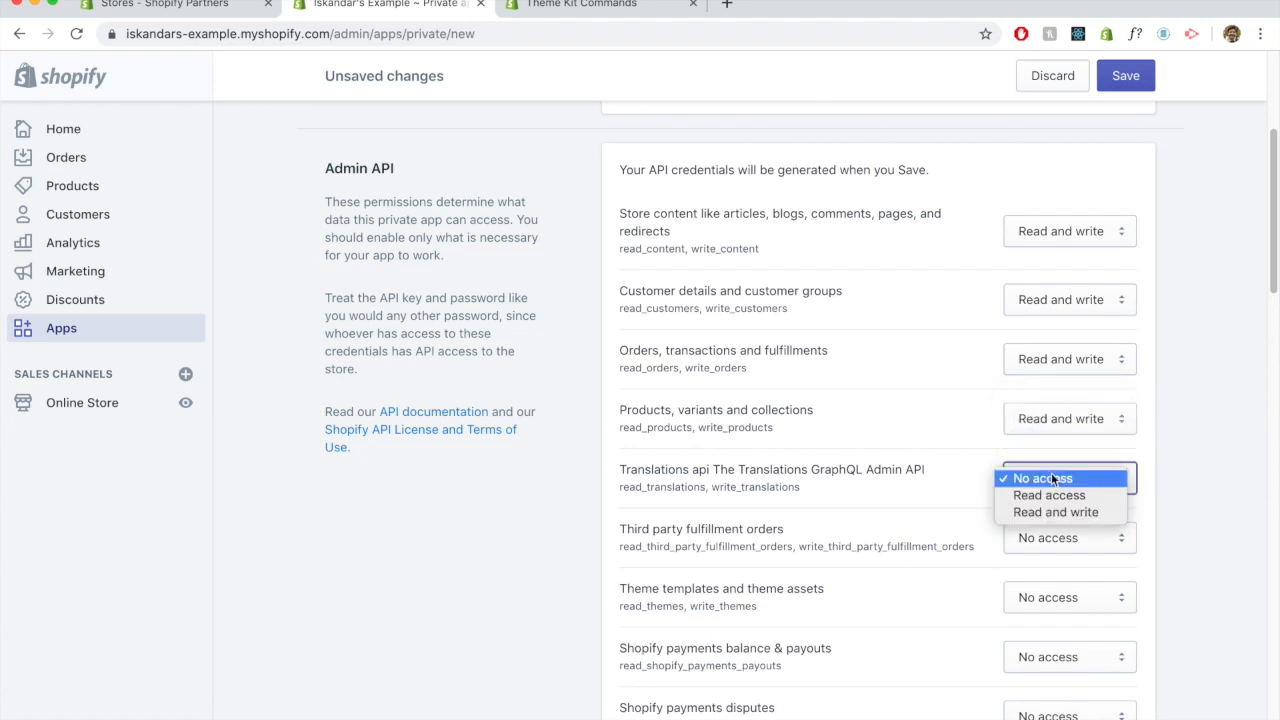
{"action": "left_click", "coordinate": [1056, 512]}
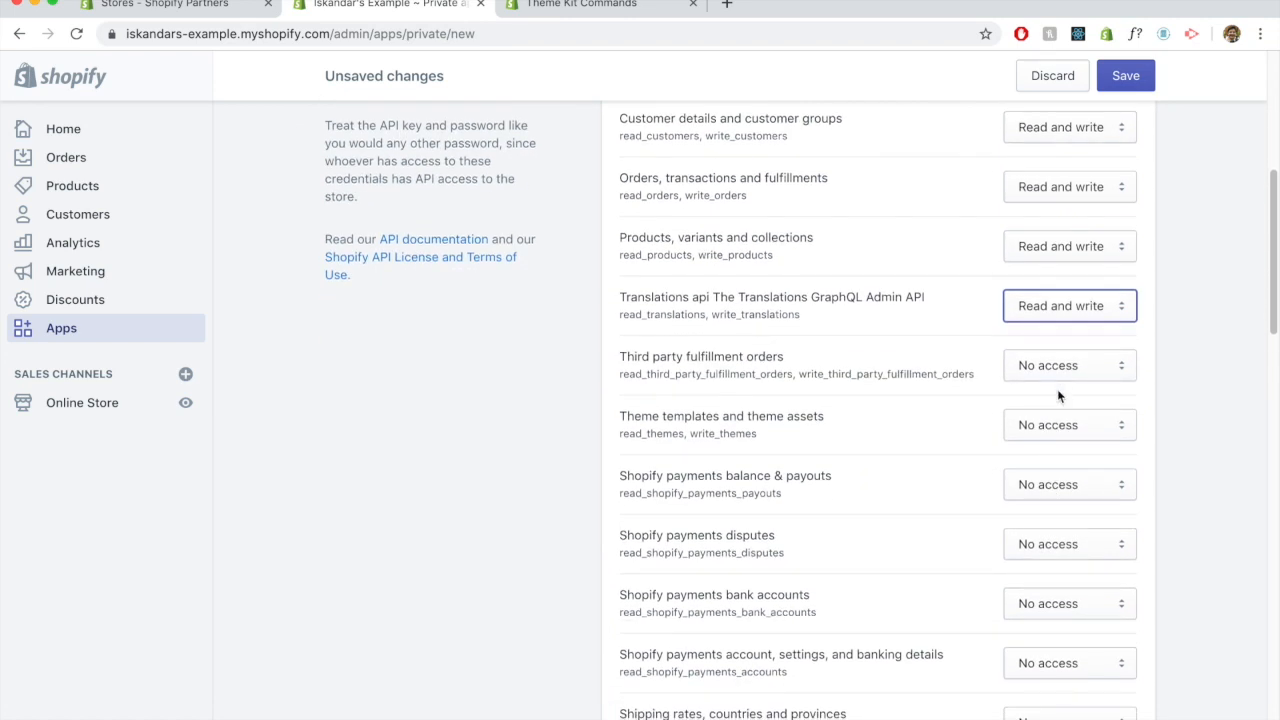
{"action": "left_click", "coordinate": [1068, 424]}
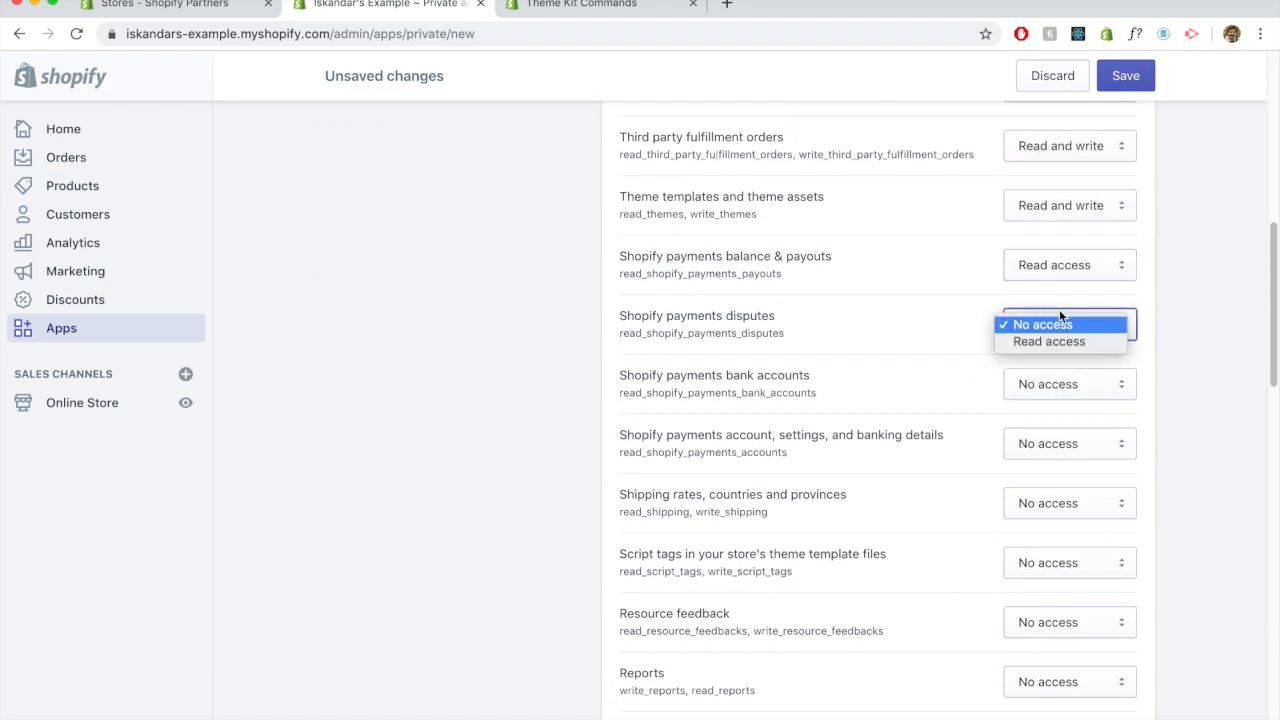
{"action": "mouse_move", "coordinate": [1048, 340]}
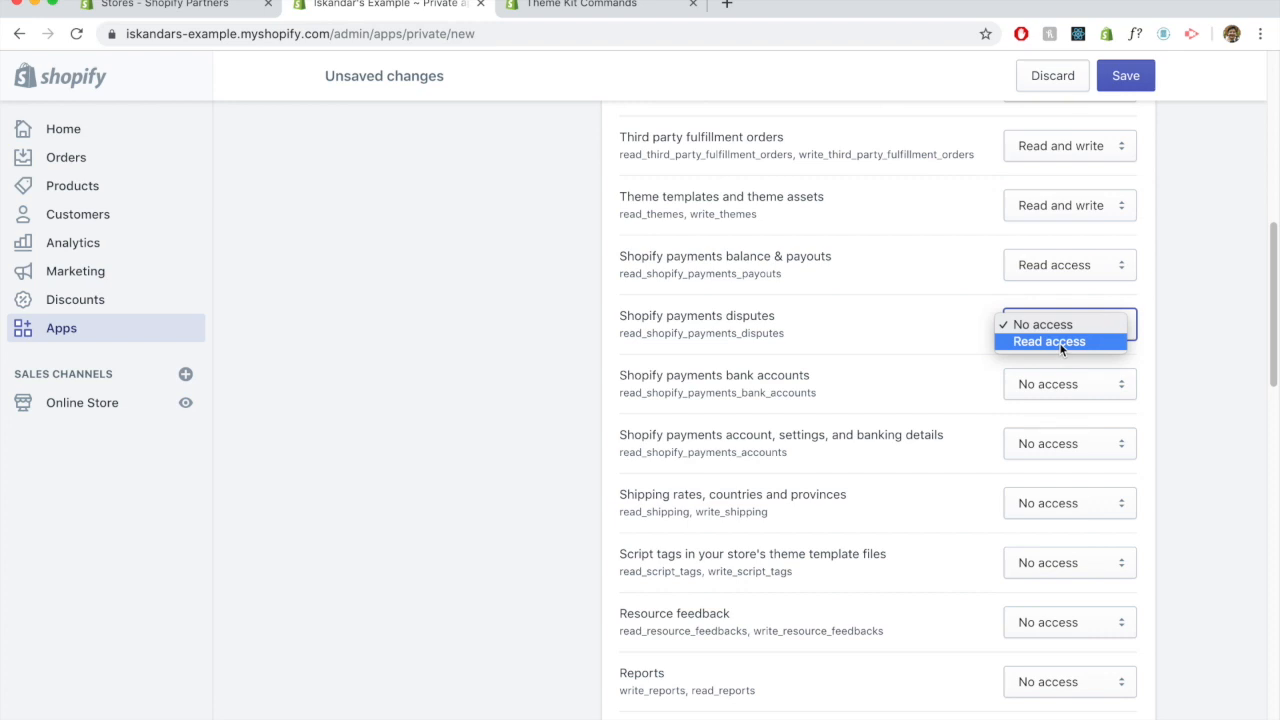
{"action": "mouse_move", "coordinate": [966, 376]}
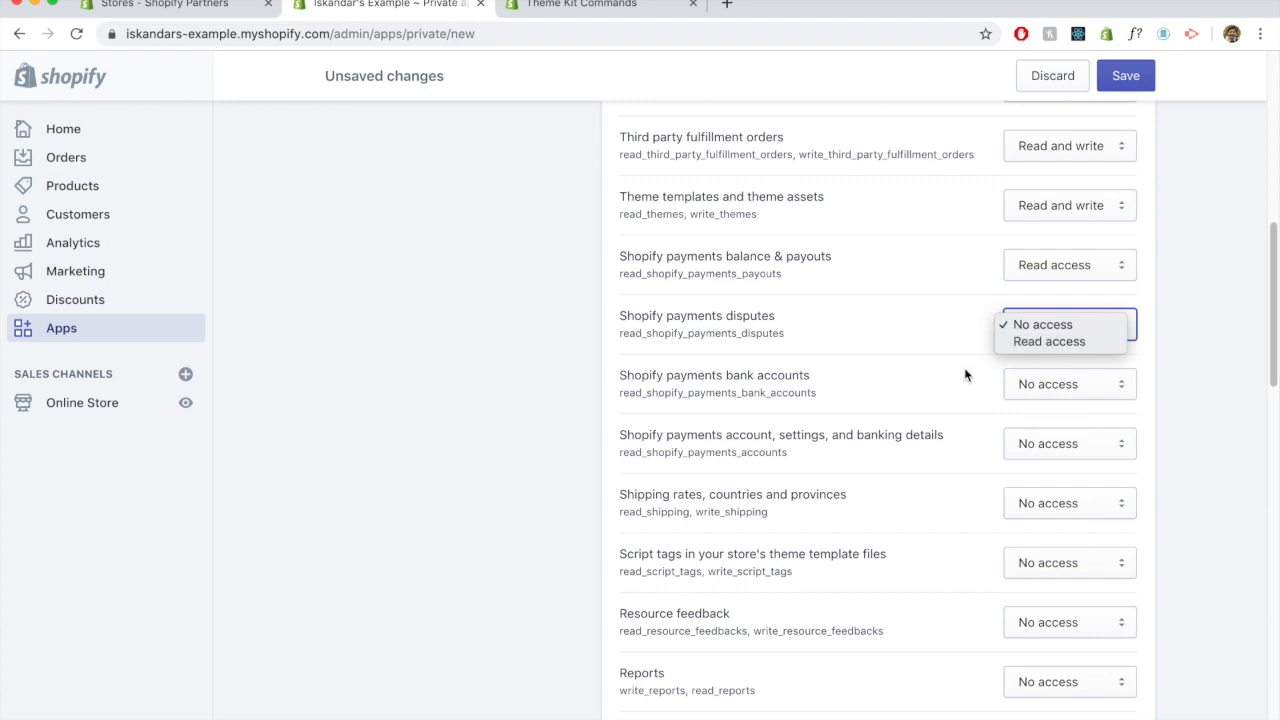
{"action": "left_click", "coordinate": [1048, 340]}
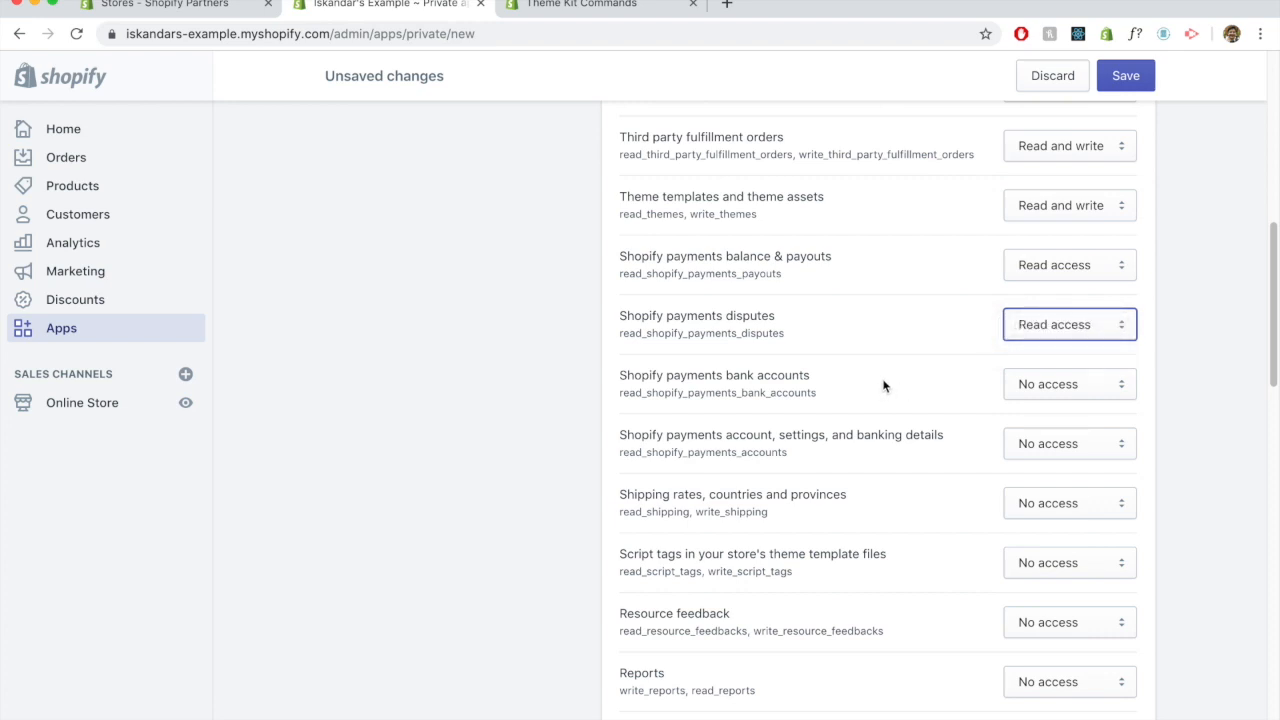
Give script tags read-and-write access and save the new private app.
{"action": "scroll", "scroll_direction": "down", "scroll_amount": 3}
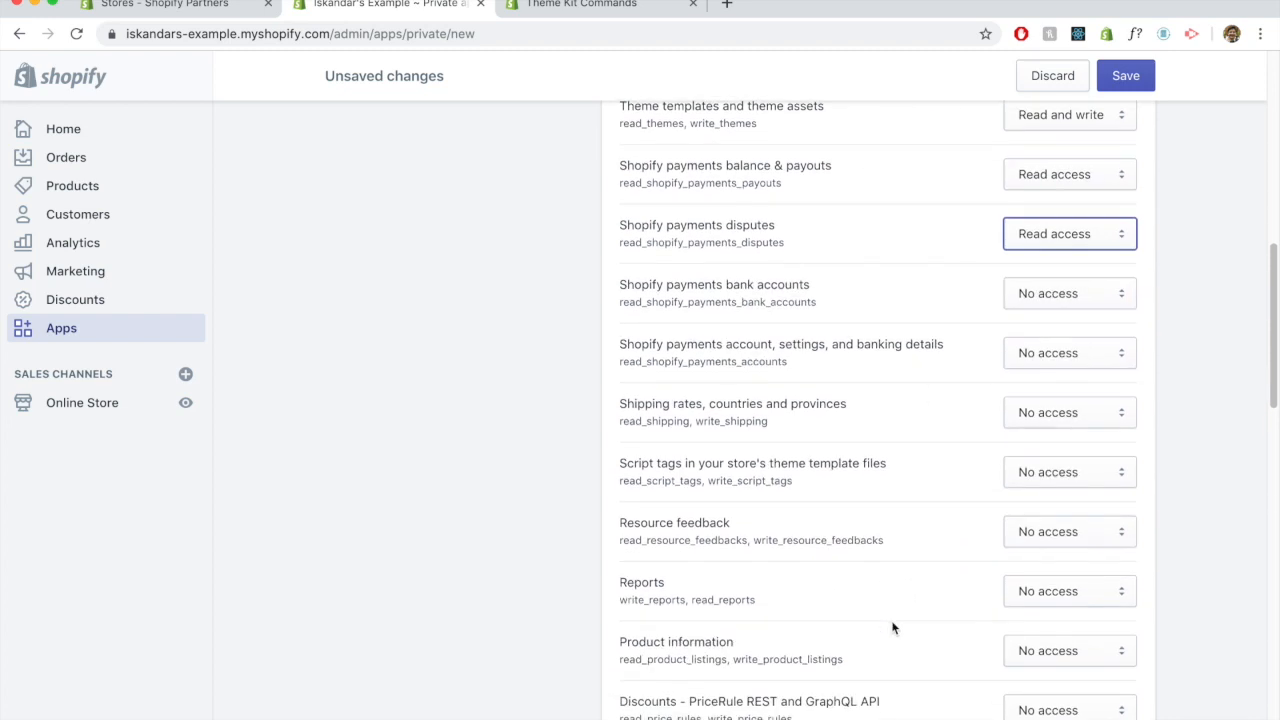
{"action": "scroll", "scroll_direction": "down", "scroll_amount": 3}
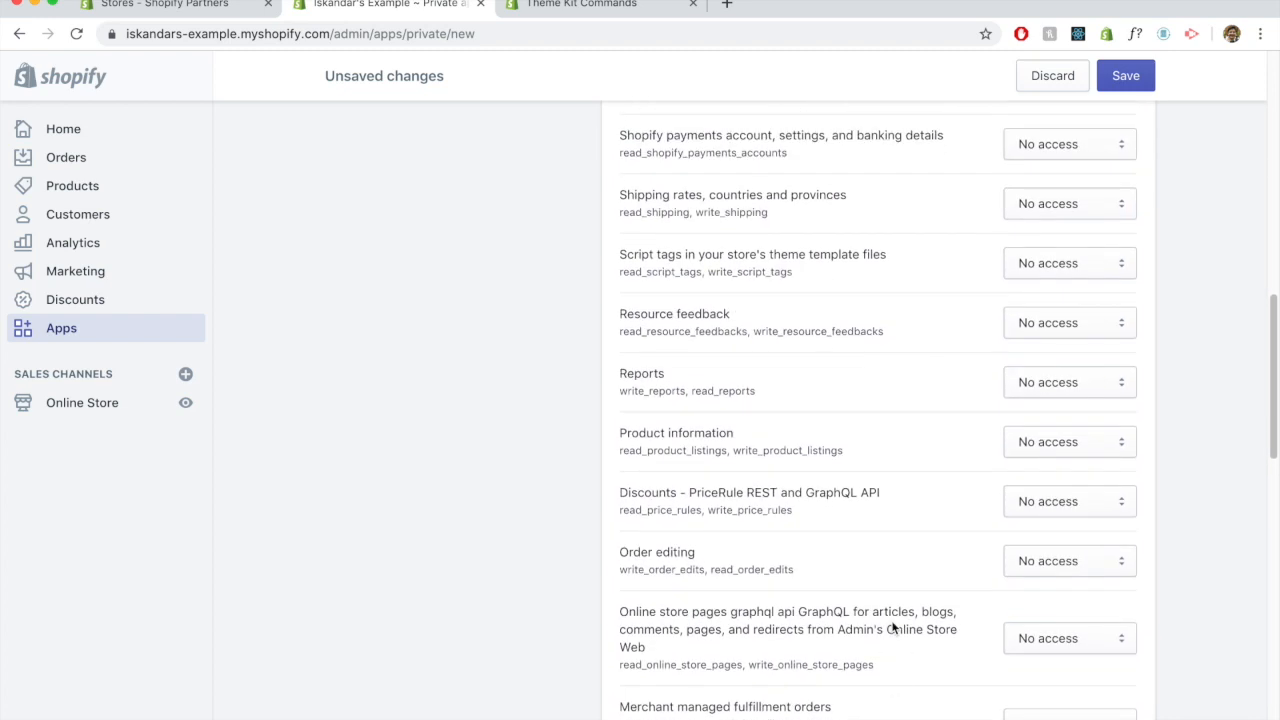
{"action": "scroll", "scroll_direction": "down", "scroll_amount": 3}
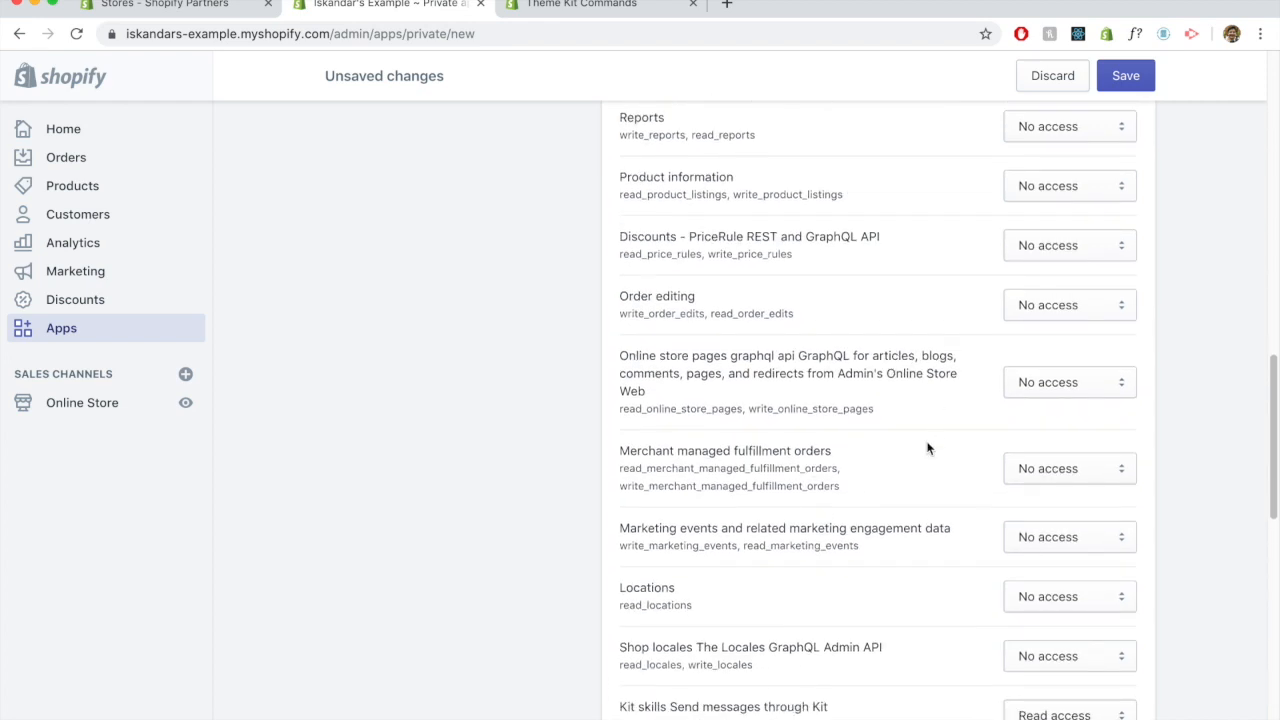
{"action": "mouse_move", "coordinate": [944, 348]}
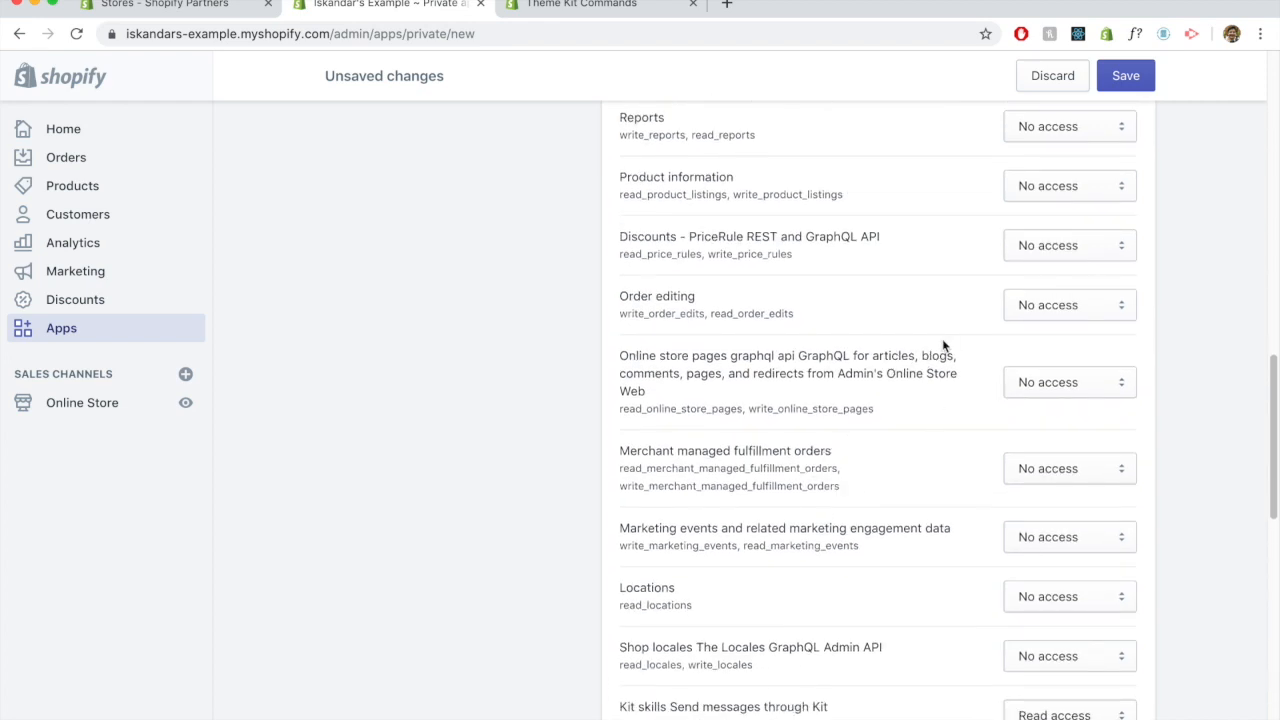
{"action": "scroll", "scroll_direction": "up", "scroll_amount": 3}
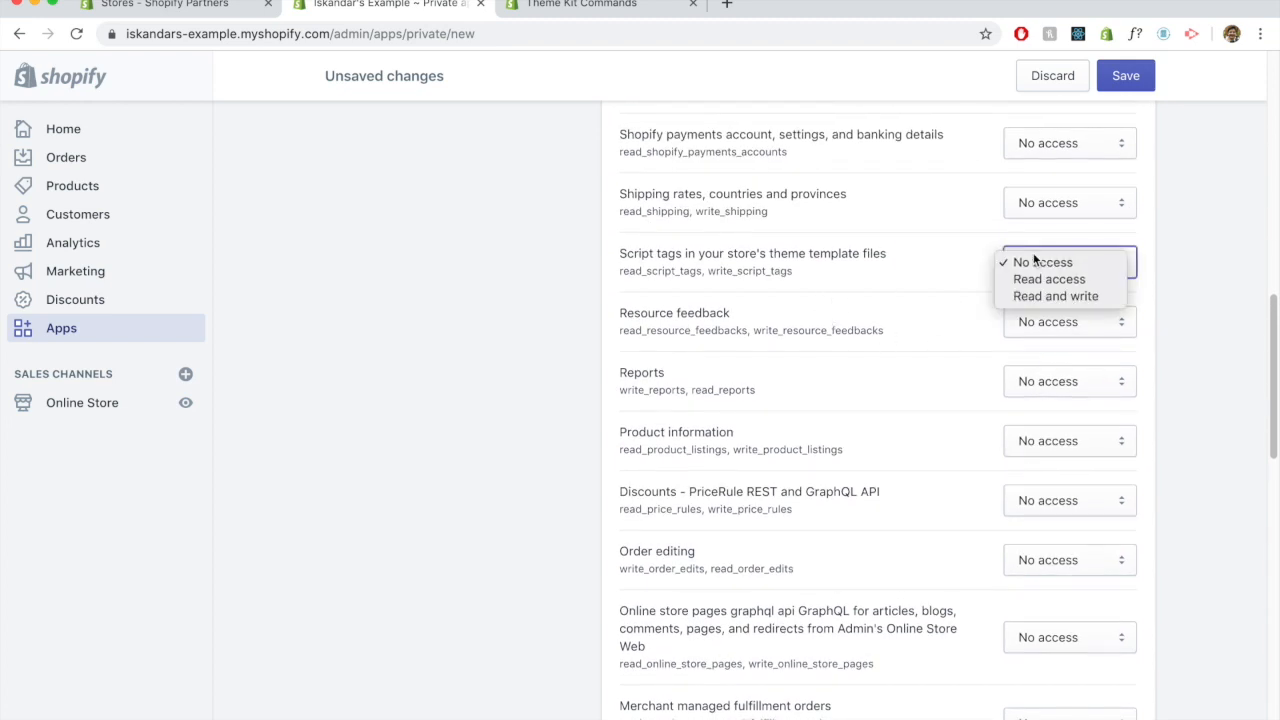
{"action": "left_click", "coordinate": [1056, 296]}
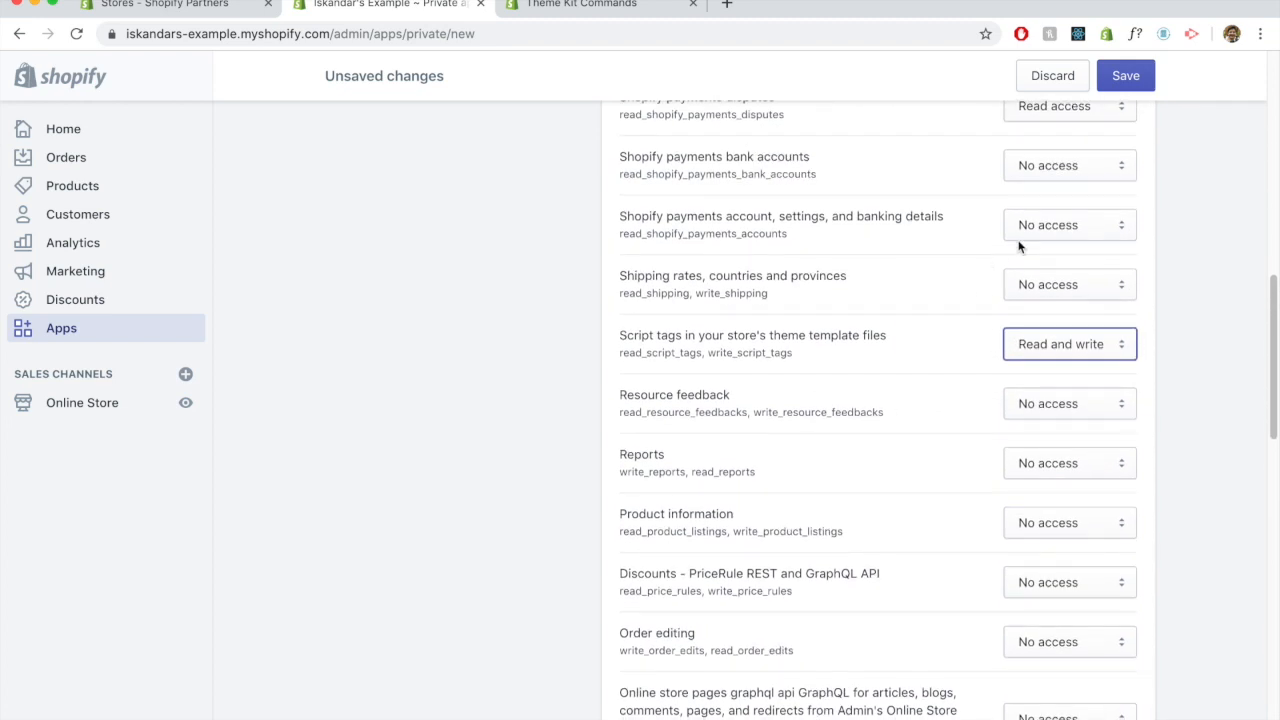
{"action": "scroll", "scroll_direction": "up", "scroll_amount": 3}
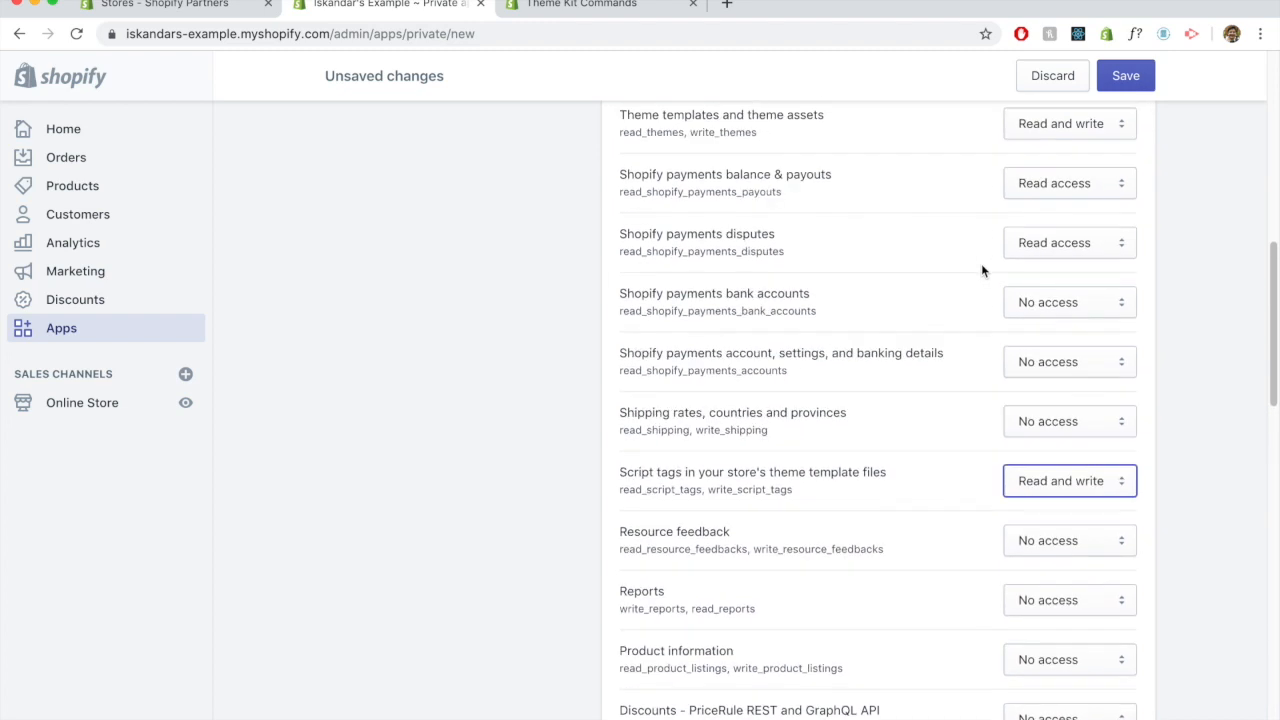
{"action": "scroll", "scroll_direction": "down", "scroll_amount": 3}
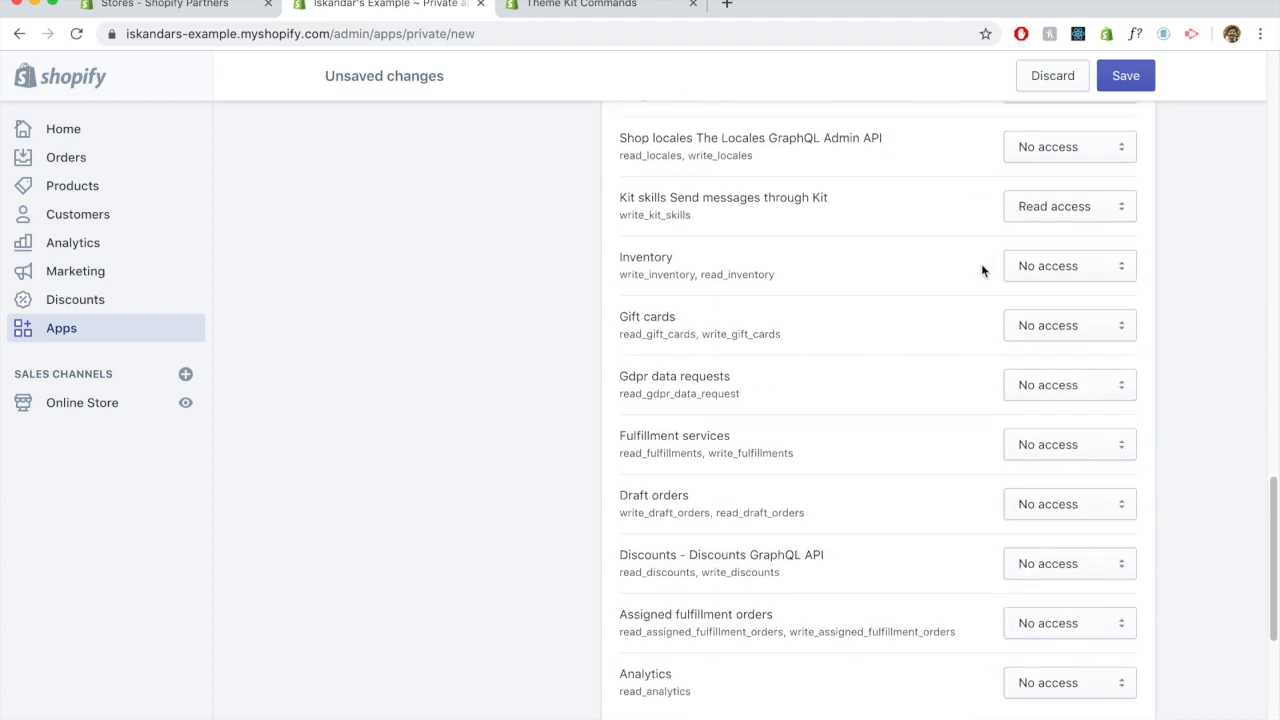
{"action": "scroll", "scroll_direction": "down", "scroll_amount": 3}
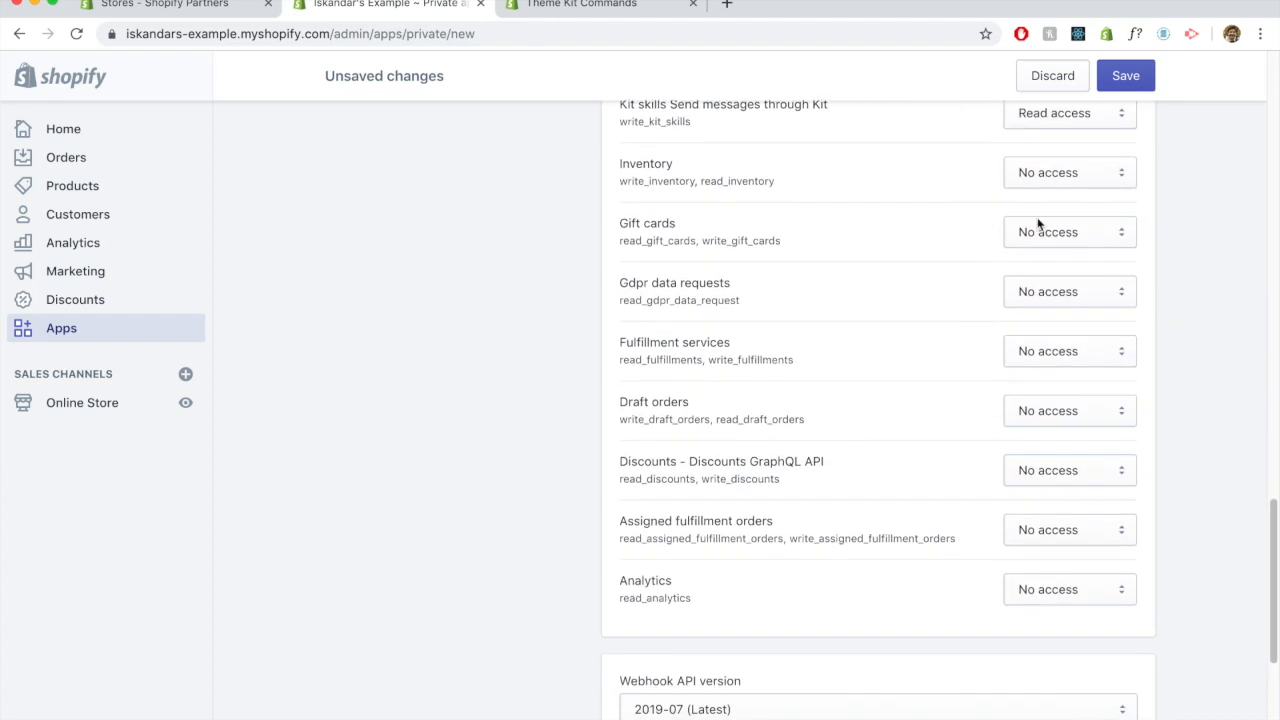
{"action": "left_click", "coordinate": [1124, 76]}
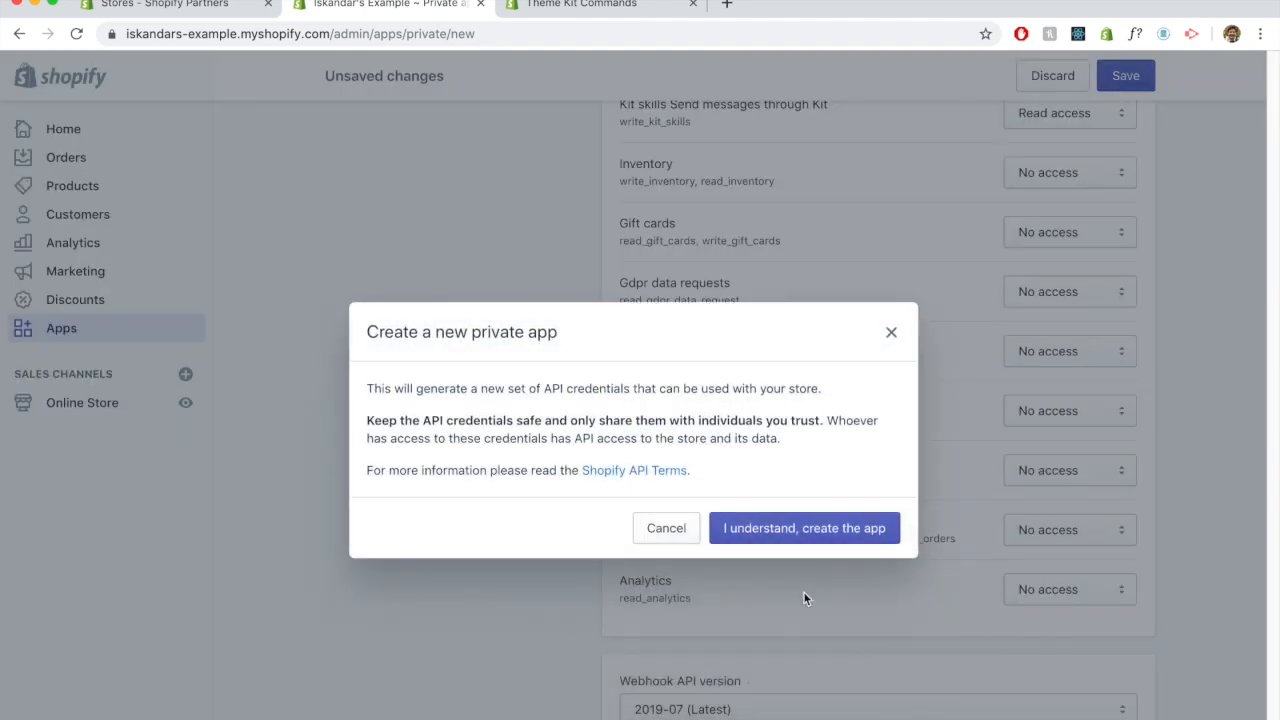
Confirm creating the private app, copy its API password, and return to the Theme Kit commands tab.
{"action": "left_click", "coordinate": [804, 528]}
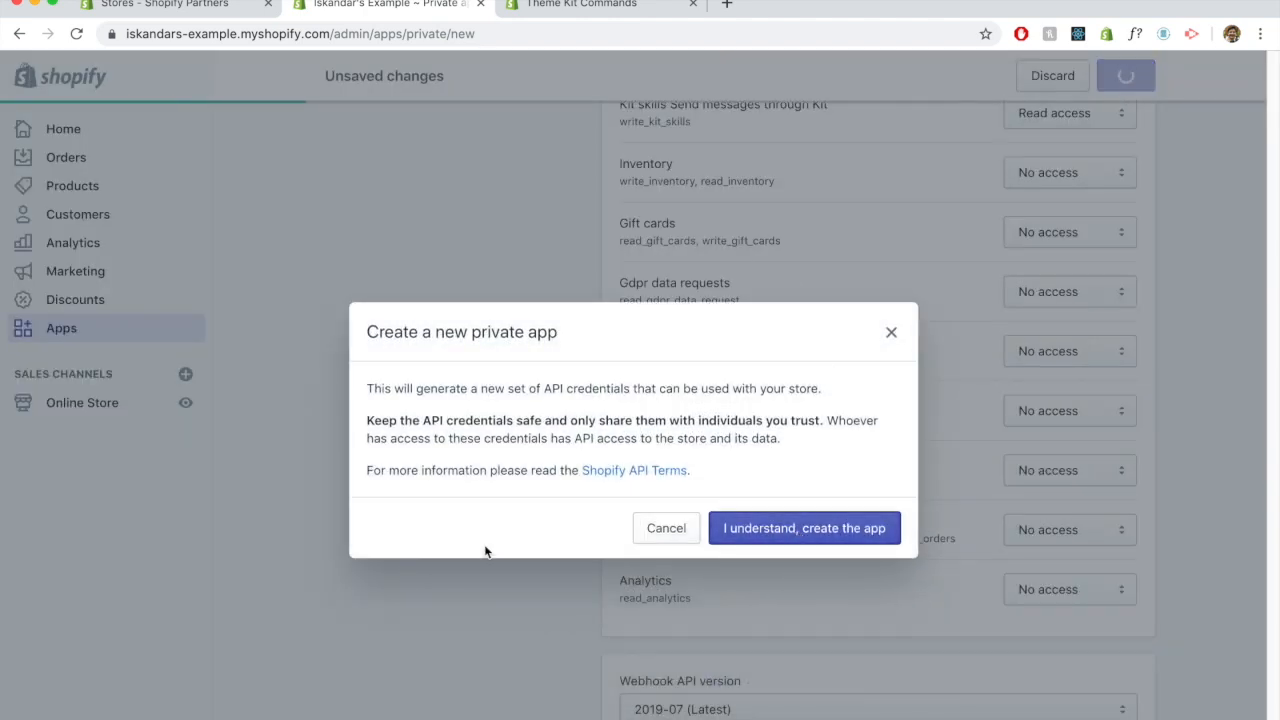
{"action": "left_click", "coordinate": [804, 528]}
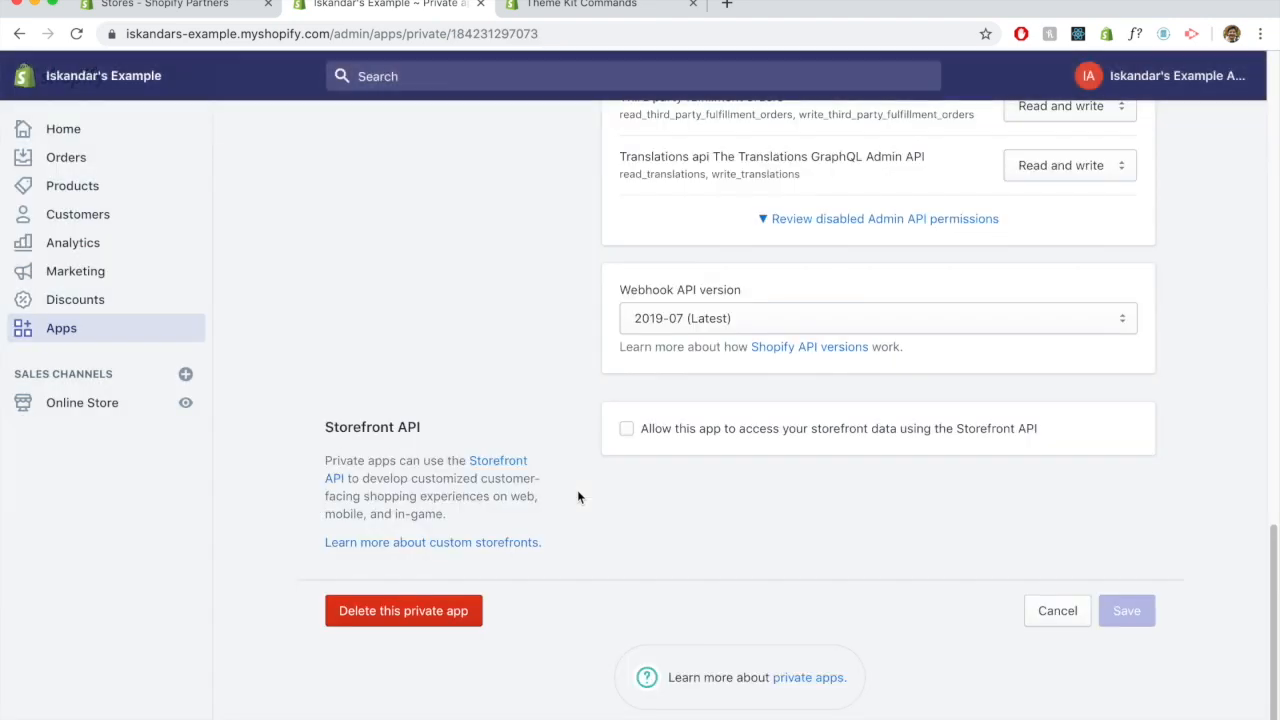
{"action": "left_click", "coordinate": [1126, 610]}
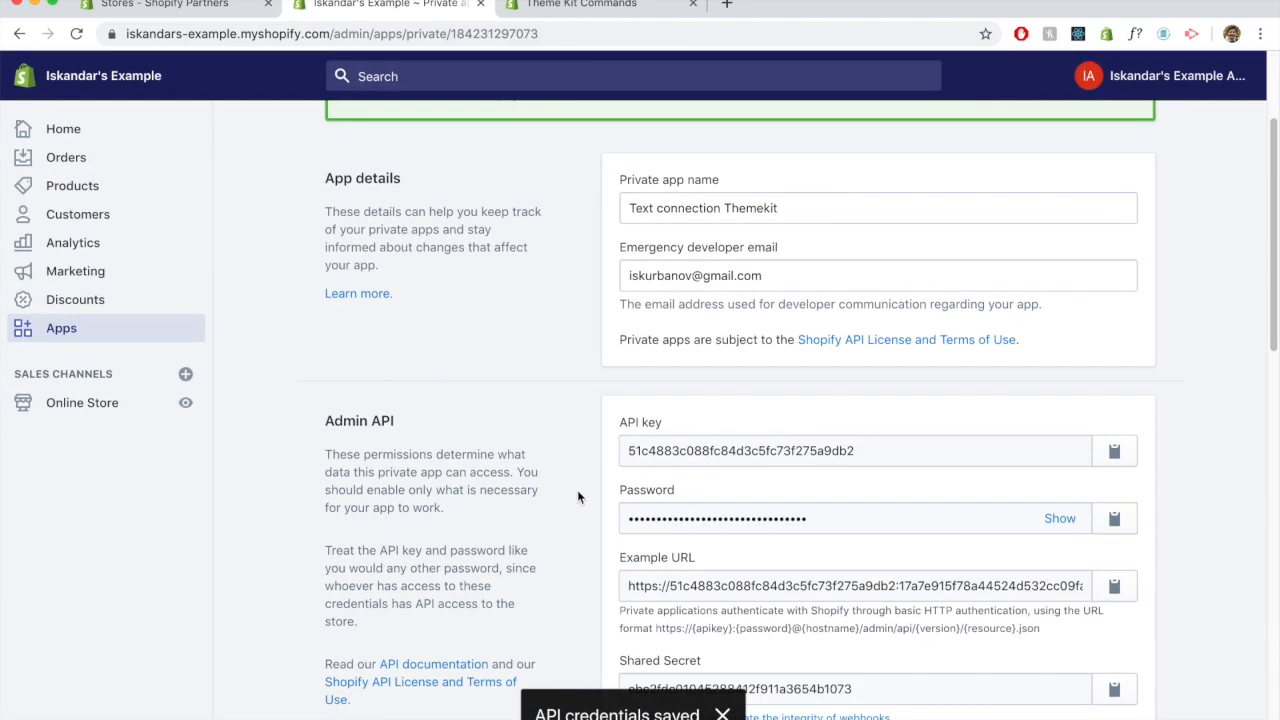
{"action": "scroll", "scroll_direction": "down", "scroll_amount": 3}
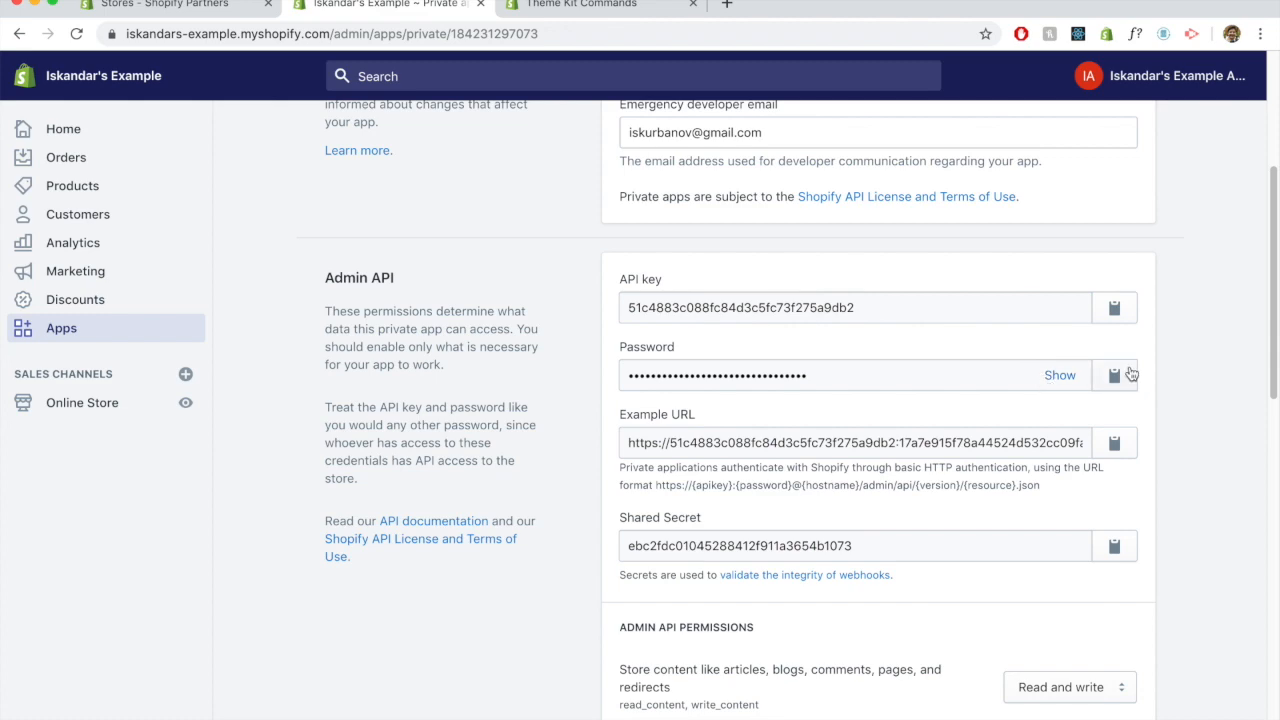
{"action": "left_click", "coordinate": [582, 4]}
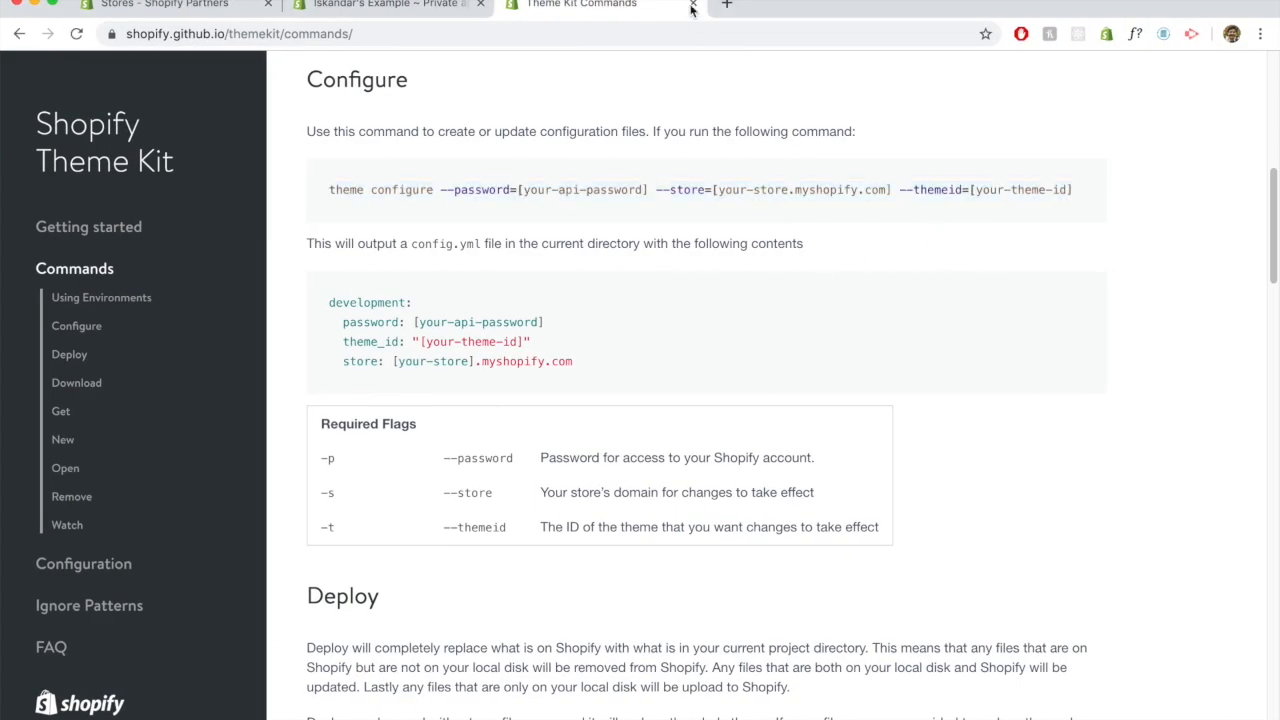
Log in to the Iskandar's Example store admin and select its web address for the configure command.
{"action": "left_click", "coordinate": [390, 4]}
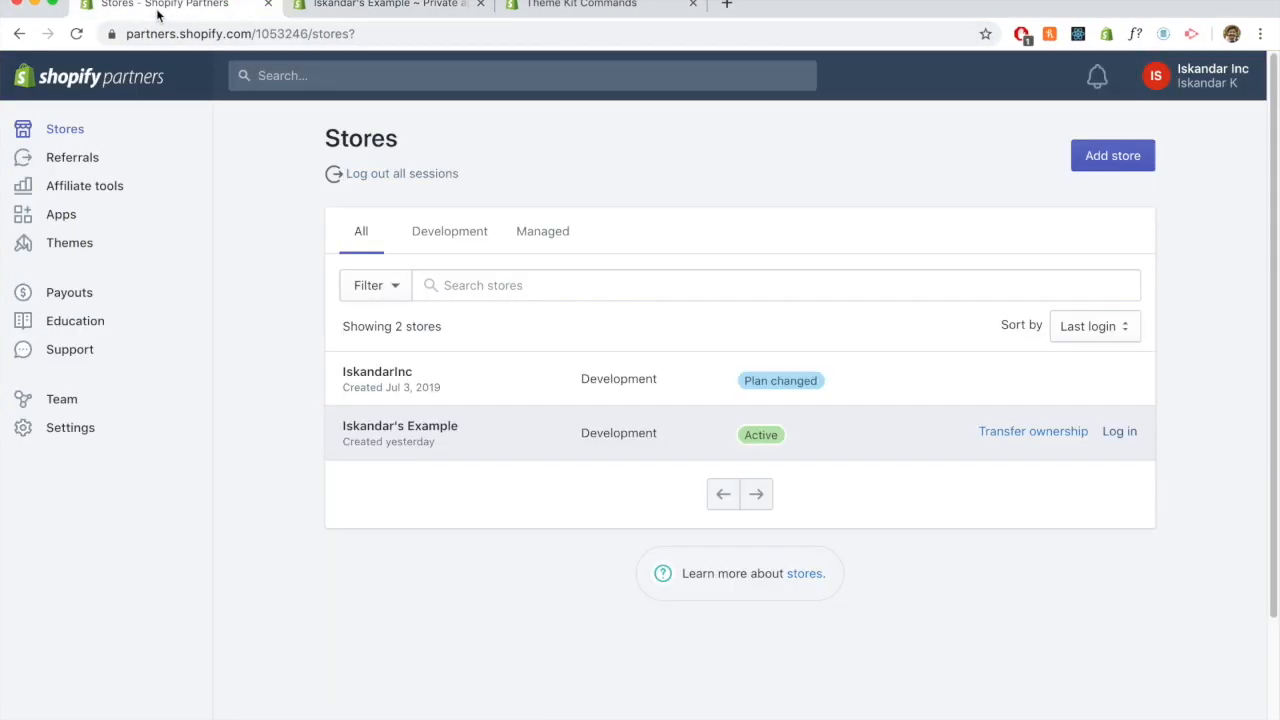
{"action": "left_click", "coordinate": [1120, 432]}
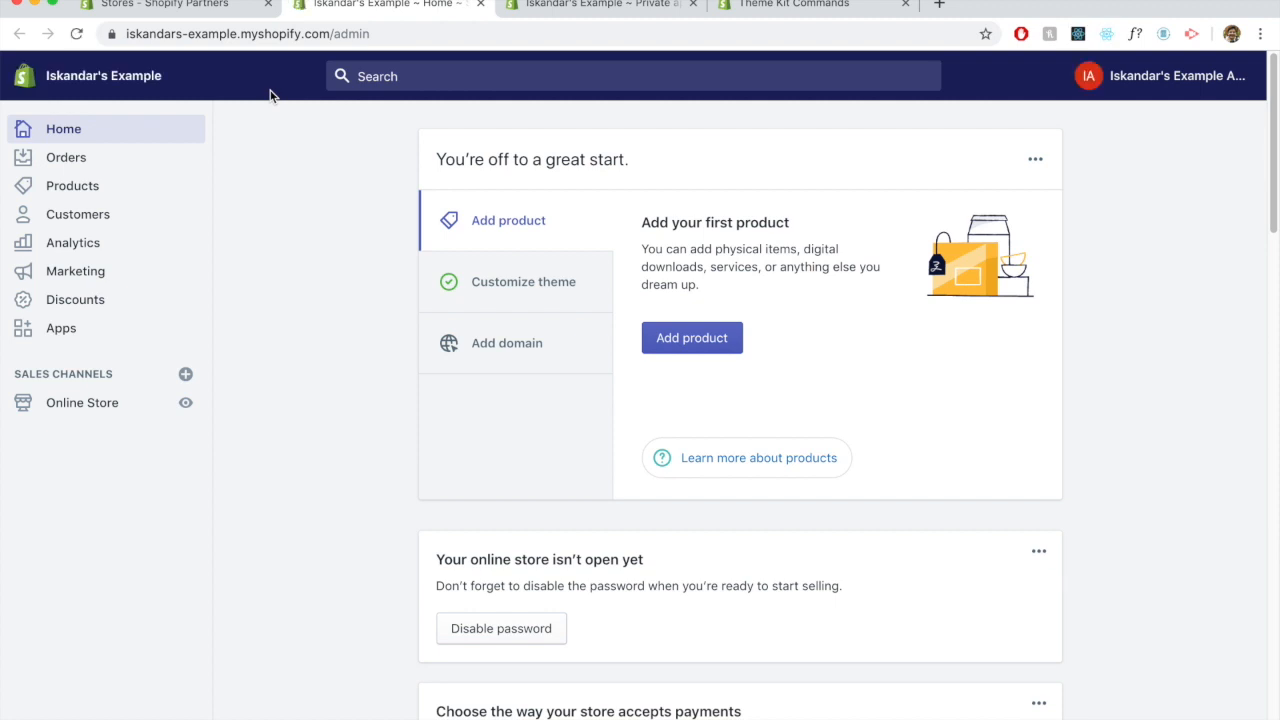
{"action": "left_click", "coordinate": [250, 32]}
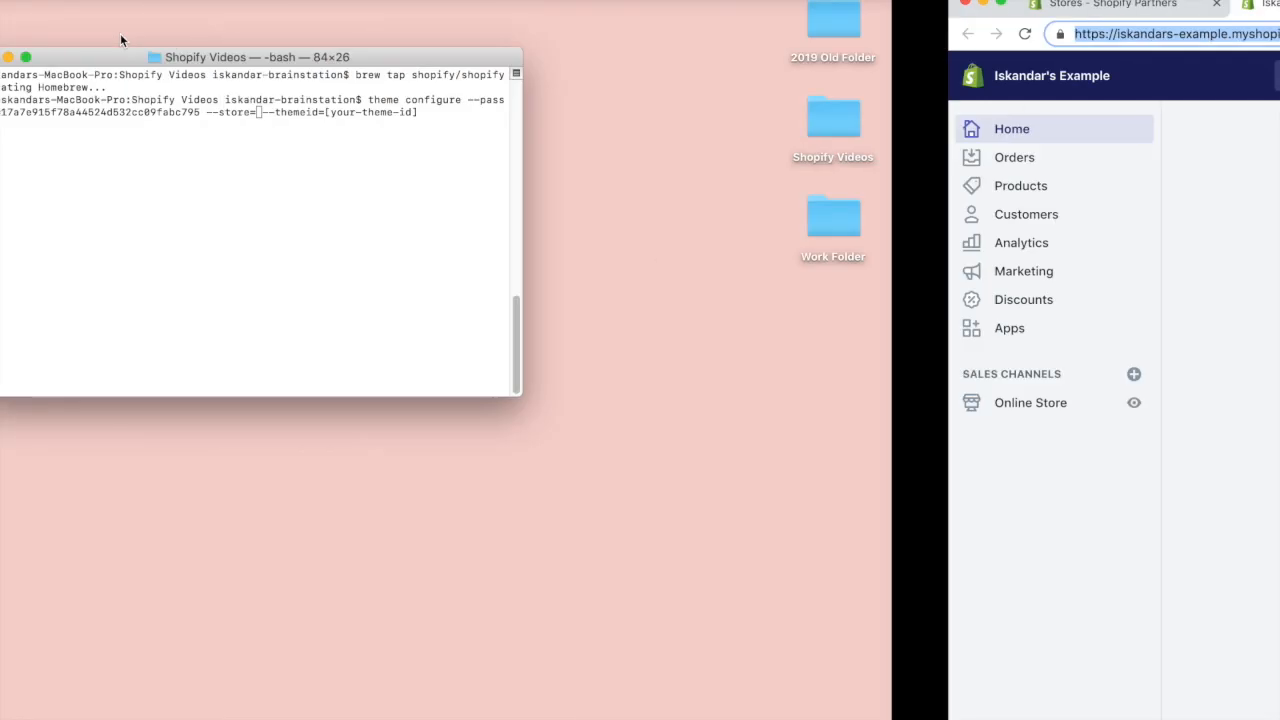
Drag the store URL into the --store= argument of the theme configure command.
{"action": "left_click_drag", "start_coordinate": [250, 56], "coordinate": [640, 56]}
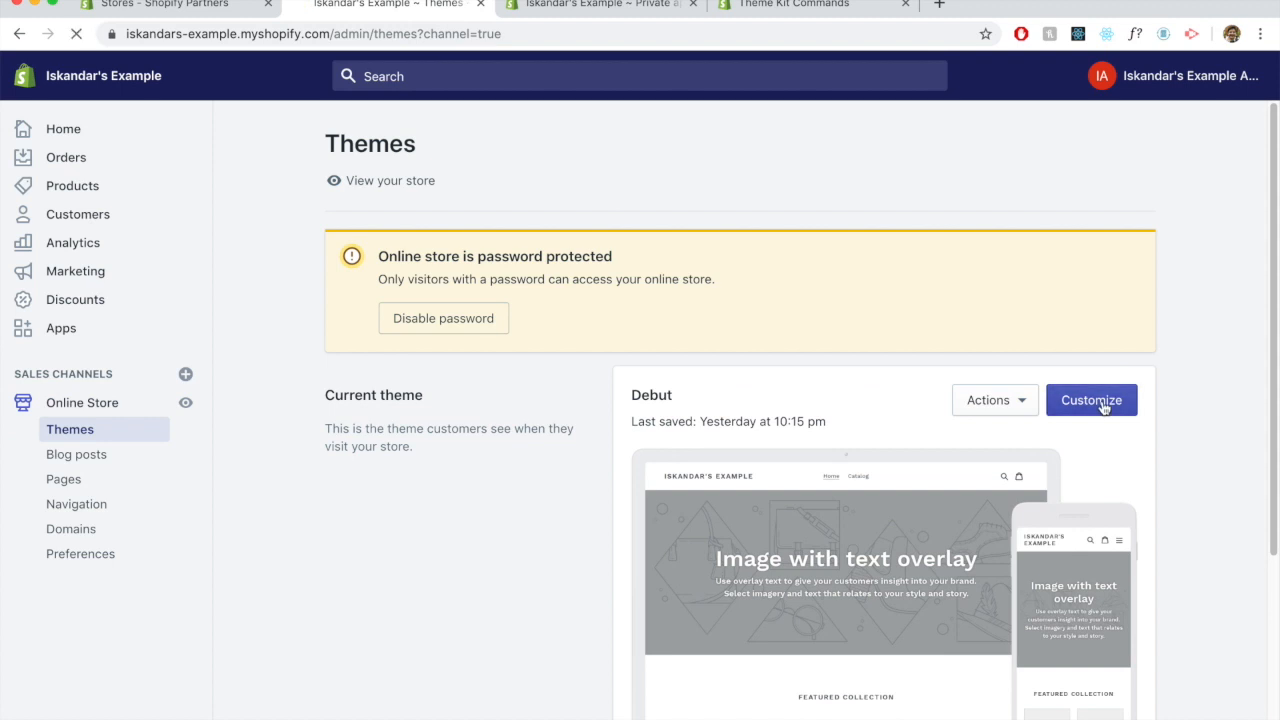
Customize the Debut theme to reveal its theme id in the URL.
{"action": "left_click", "coordinate": [1092, 400]}
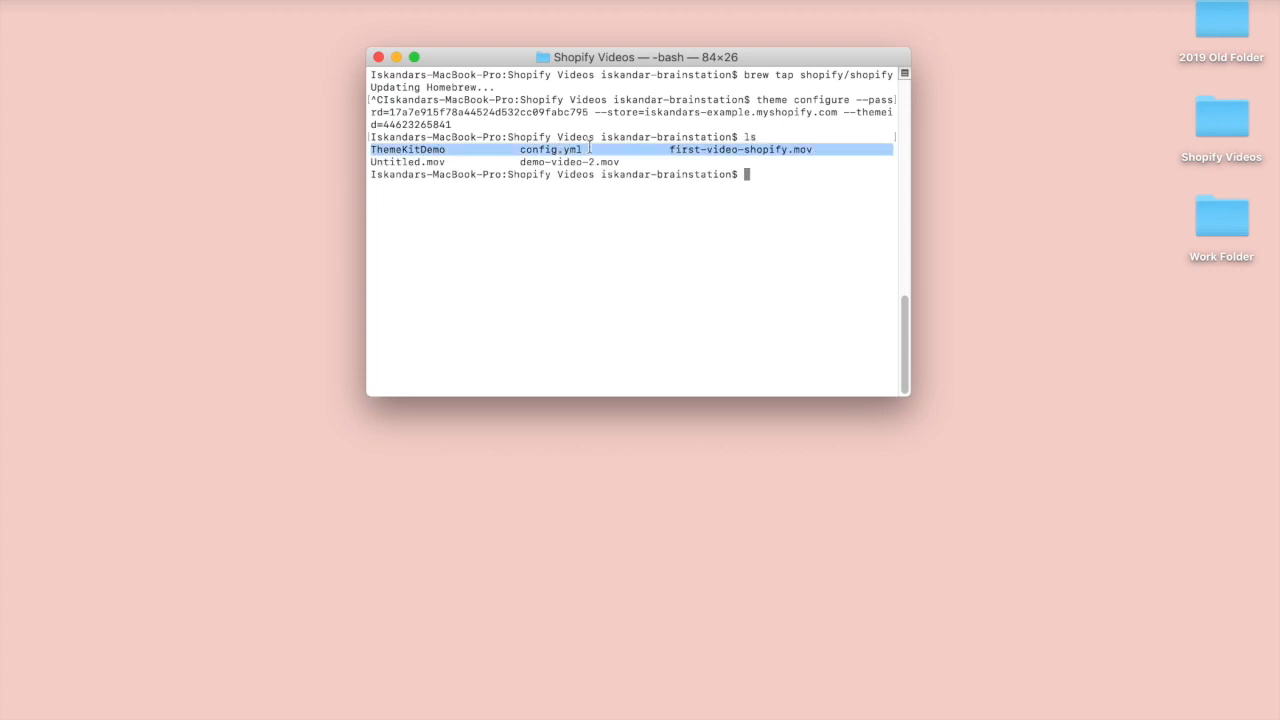
Check the Shopify Videos folder in Finder and move into ThemeKitDemo in Terminal.
{"action": "left_click", "coordinate": [784, 184]}
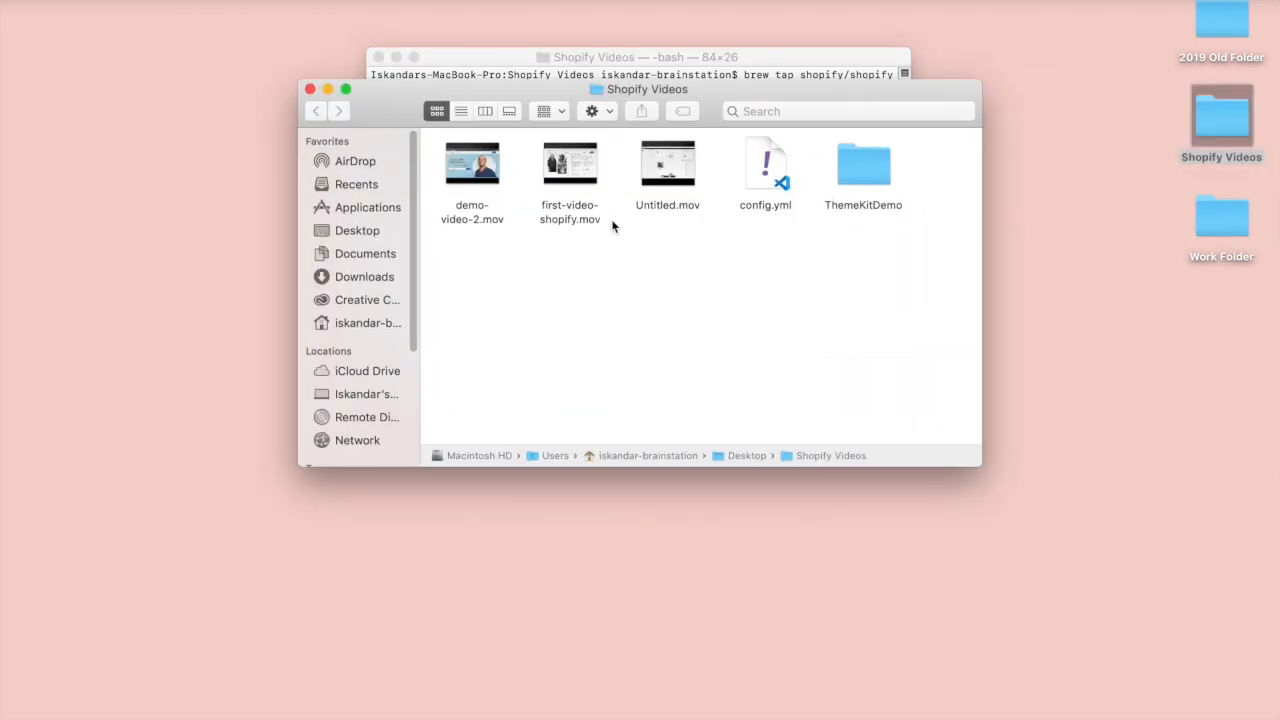
{"action": "left_click", "coordinate": [764, 164]}
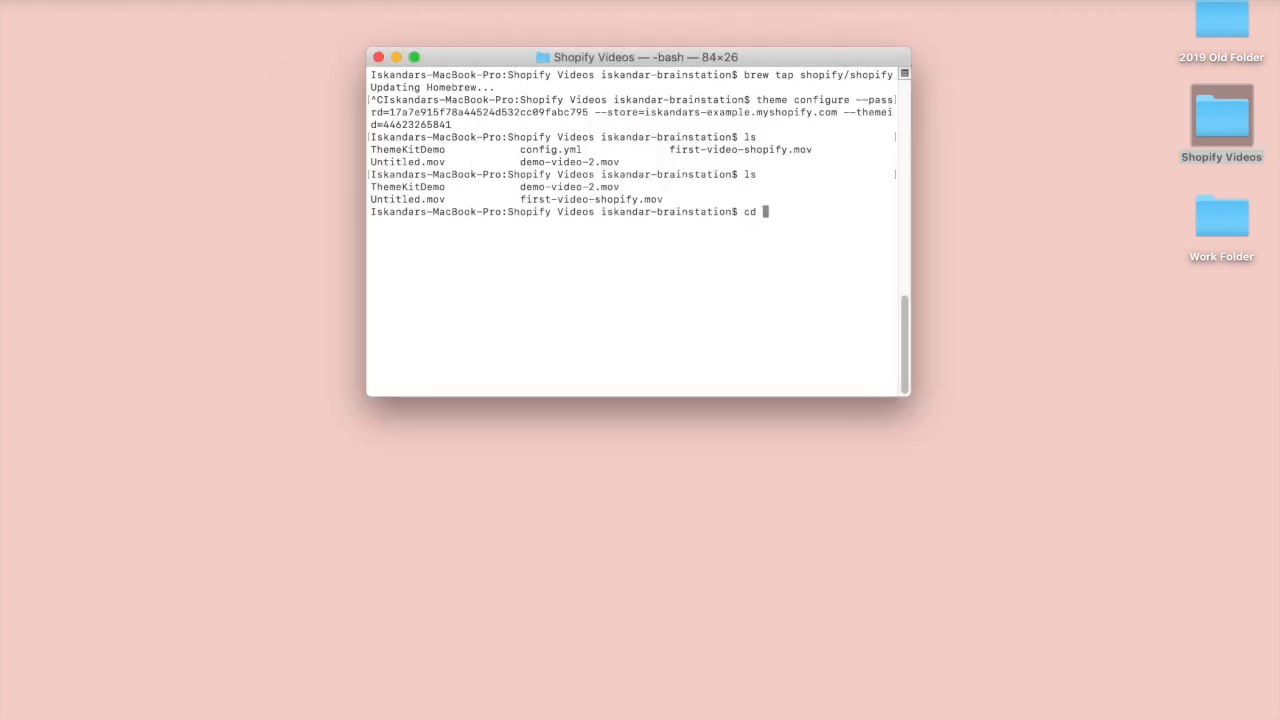
{"action": "type", "text": "Them"}
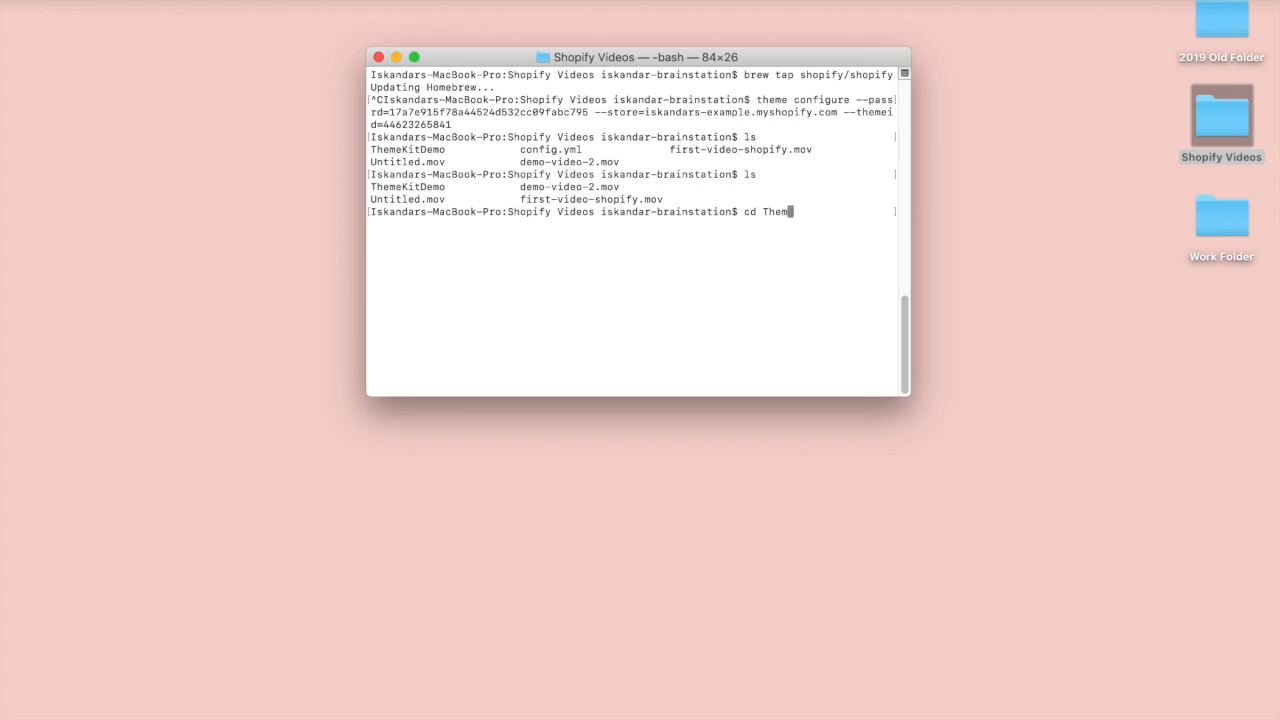
{"action": "key", "text": "Return"}
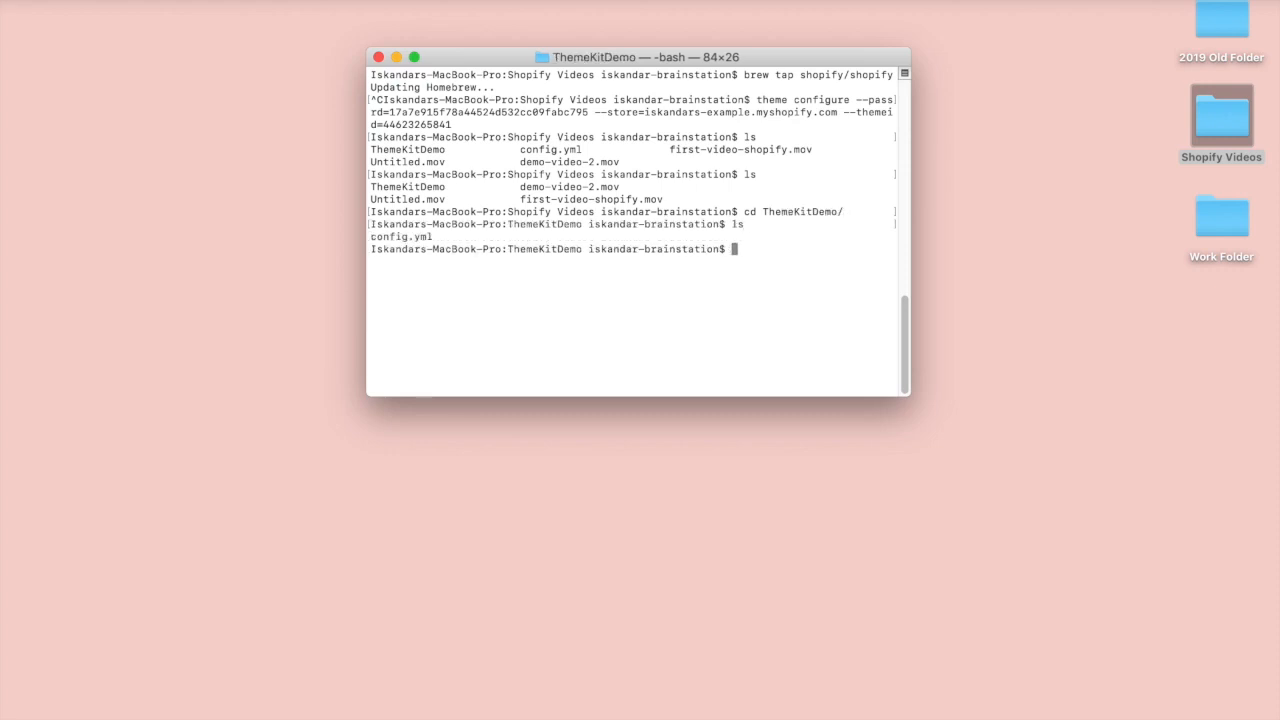
Load config.yml into VS Code with 'code config.yml'.
{"action": "type", "text": "code c"}
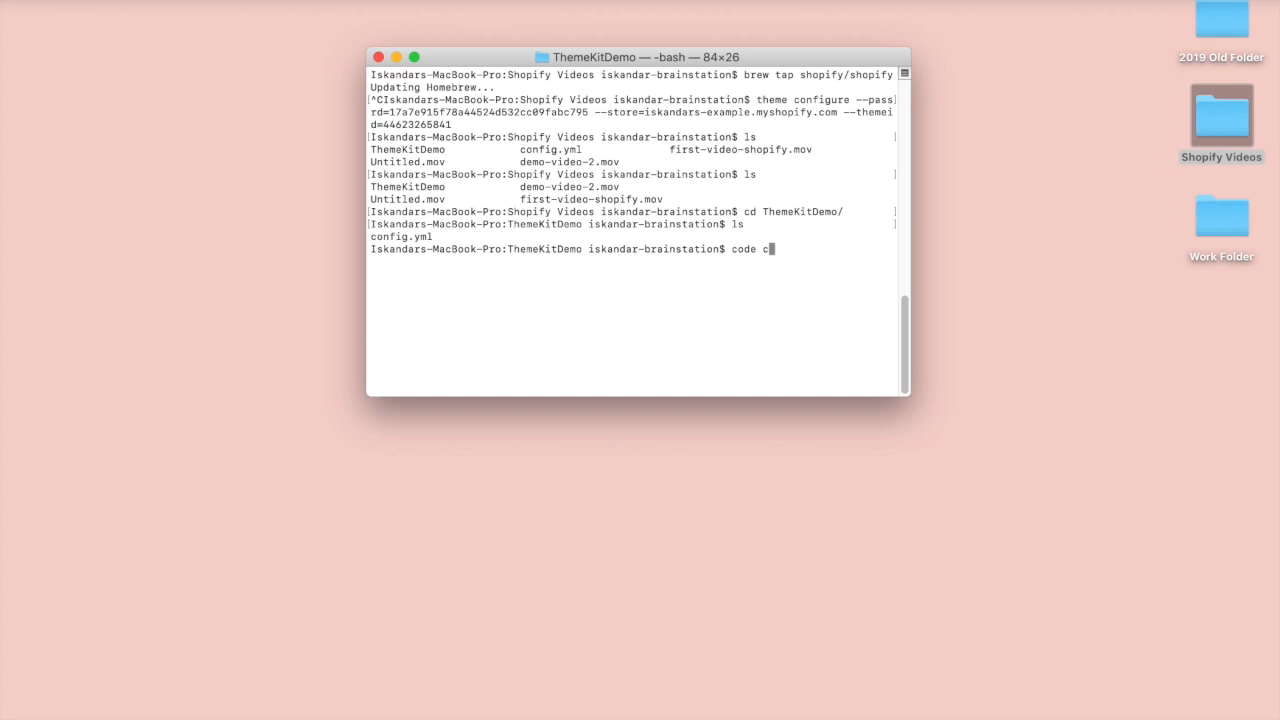
{"action": "type", "text": "onfig.yml"}
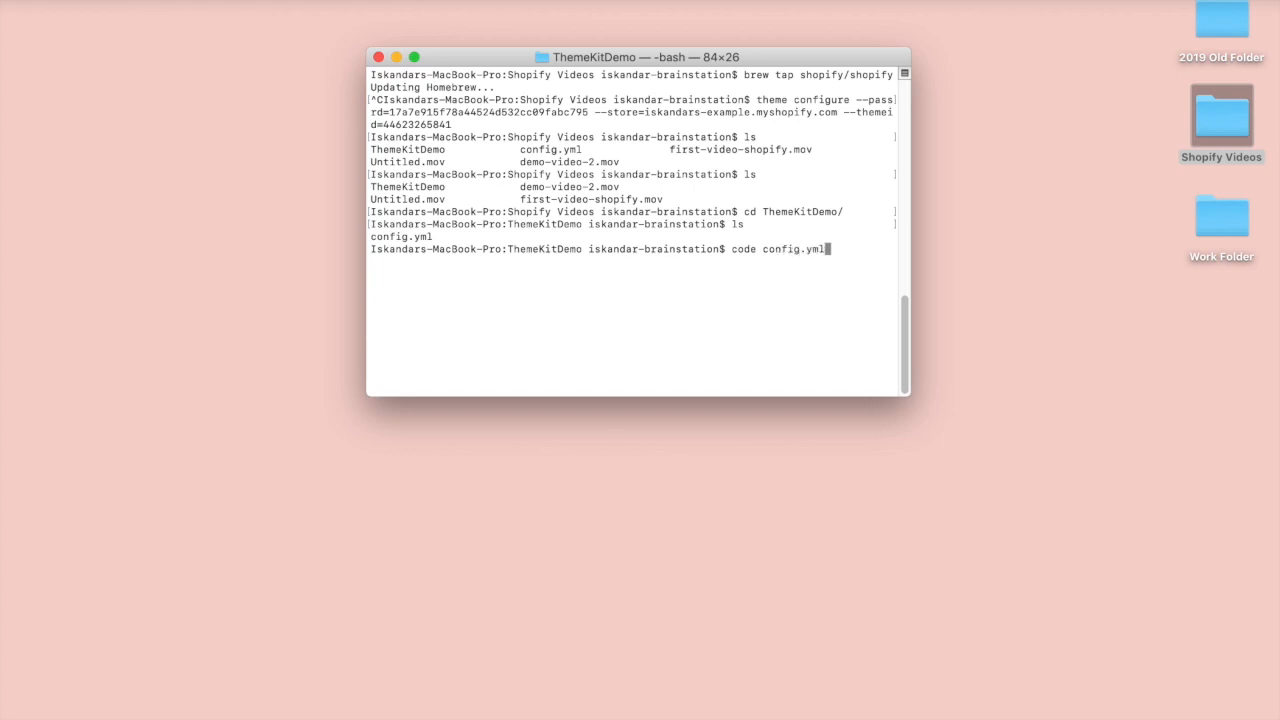
{"action": "key", "text": "Return"}
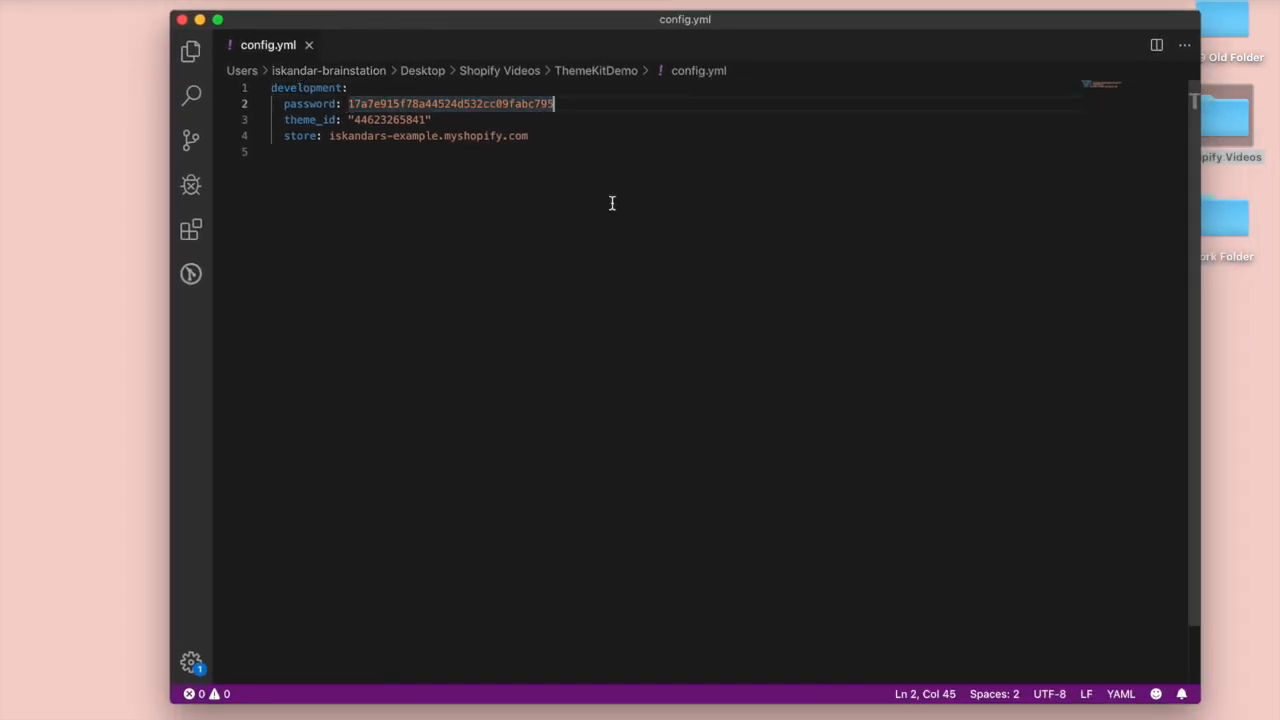
Highlight the password value and the store's myshopify address in config.yml.
{"action": "double_click", "coordinate": [516, 136]}
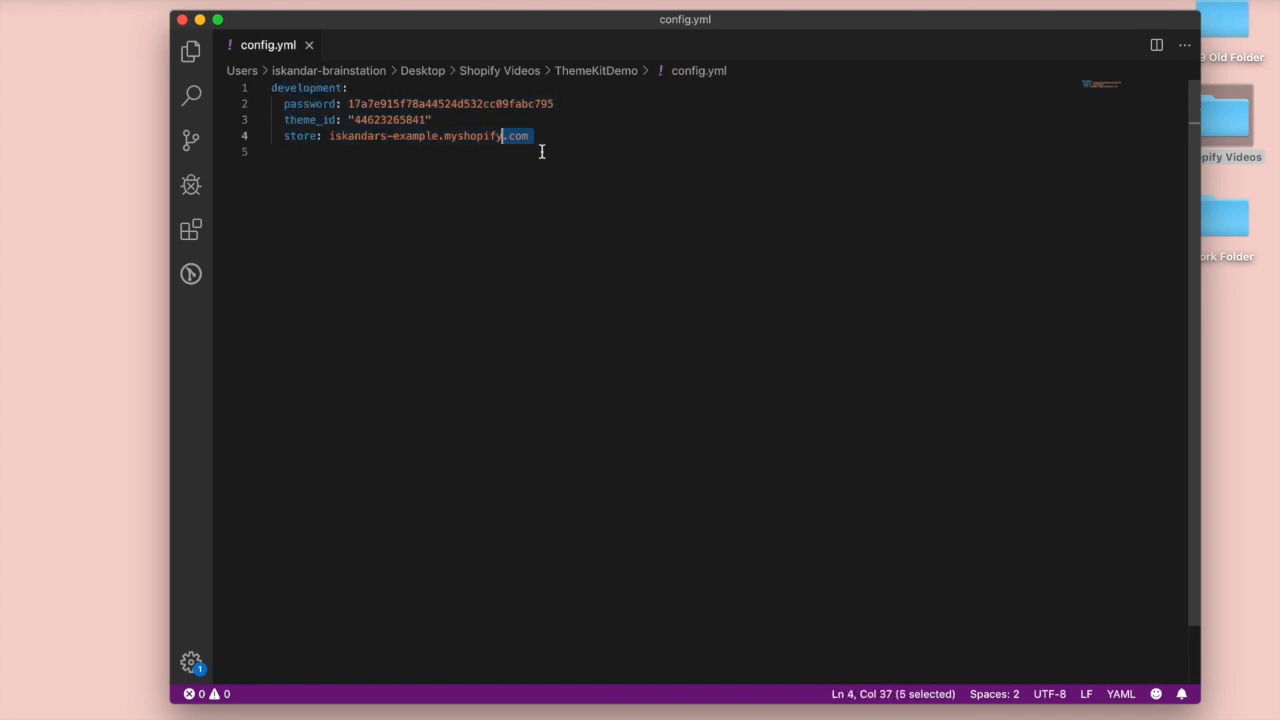
{"action": "left_click", "coordinate": [560, 152]}
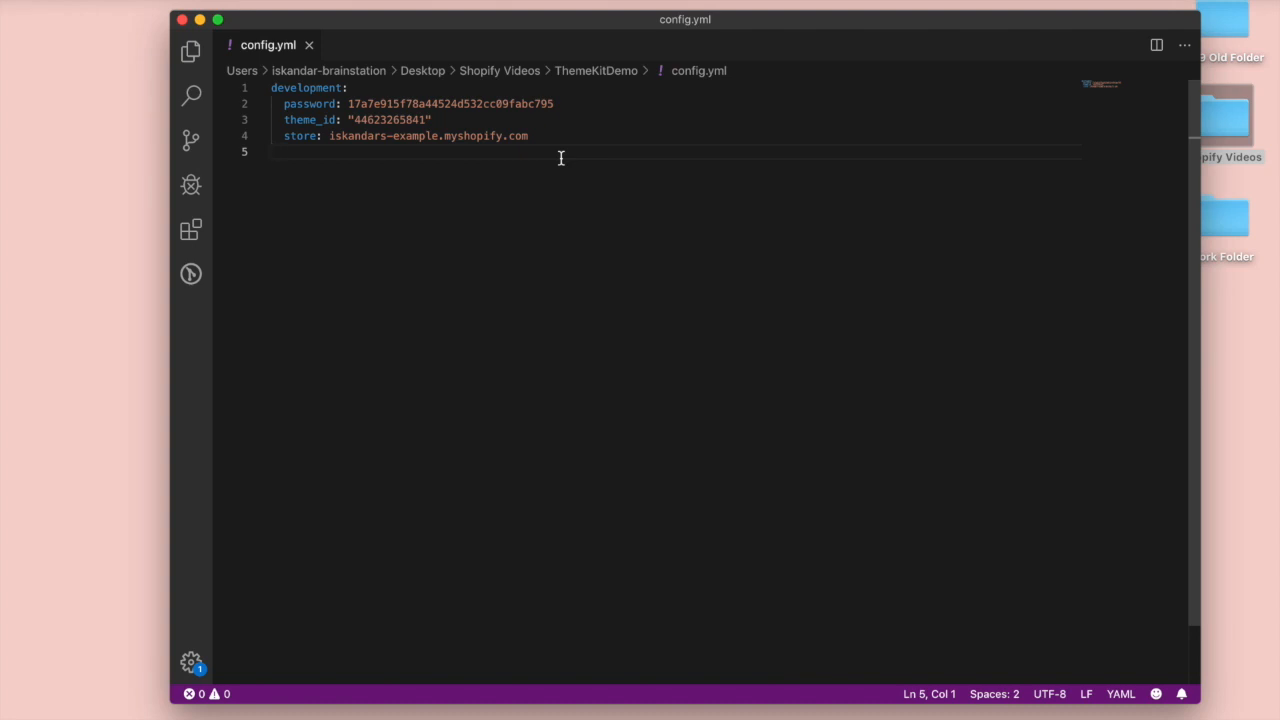
{"action": "mouse_move", "coordinate": [256, 8]}
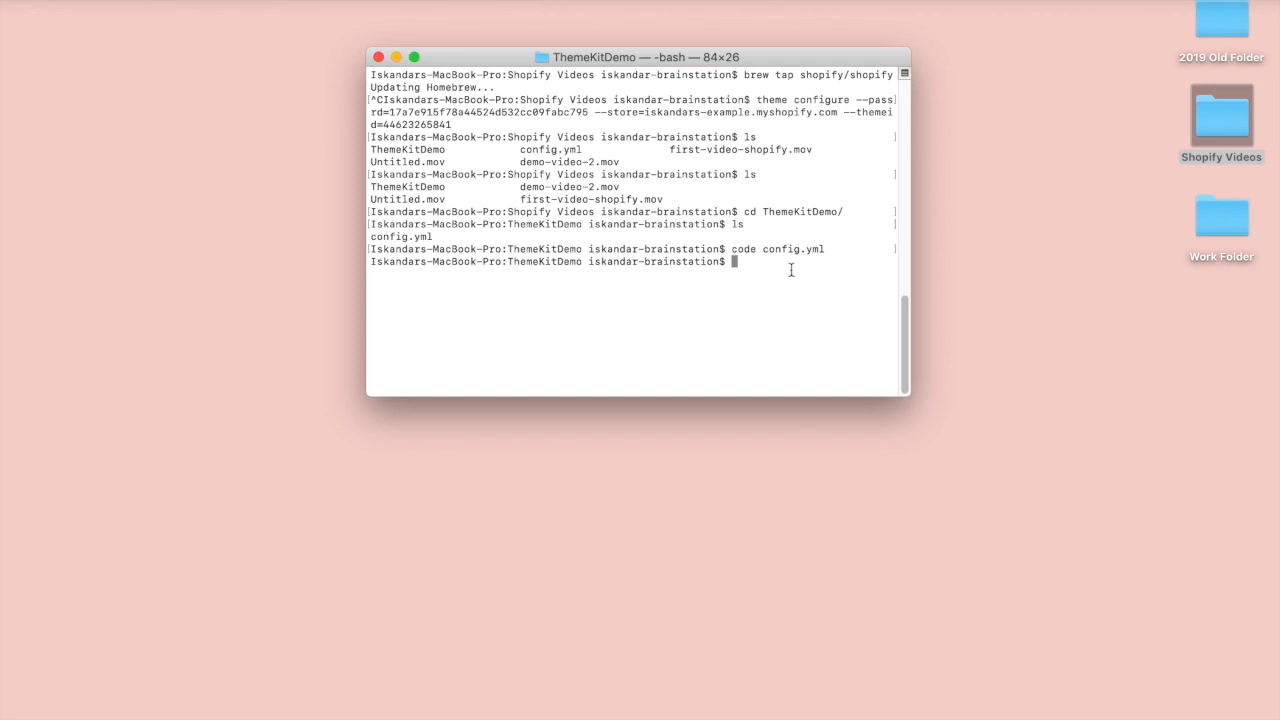
Run 'theme download' to pull the live theme into ThemeKitDemo.
{"action": "type", "text": "thtme"}
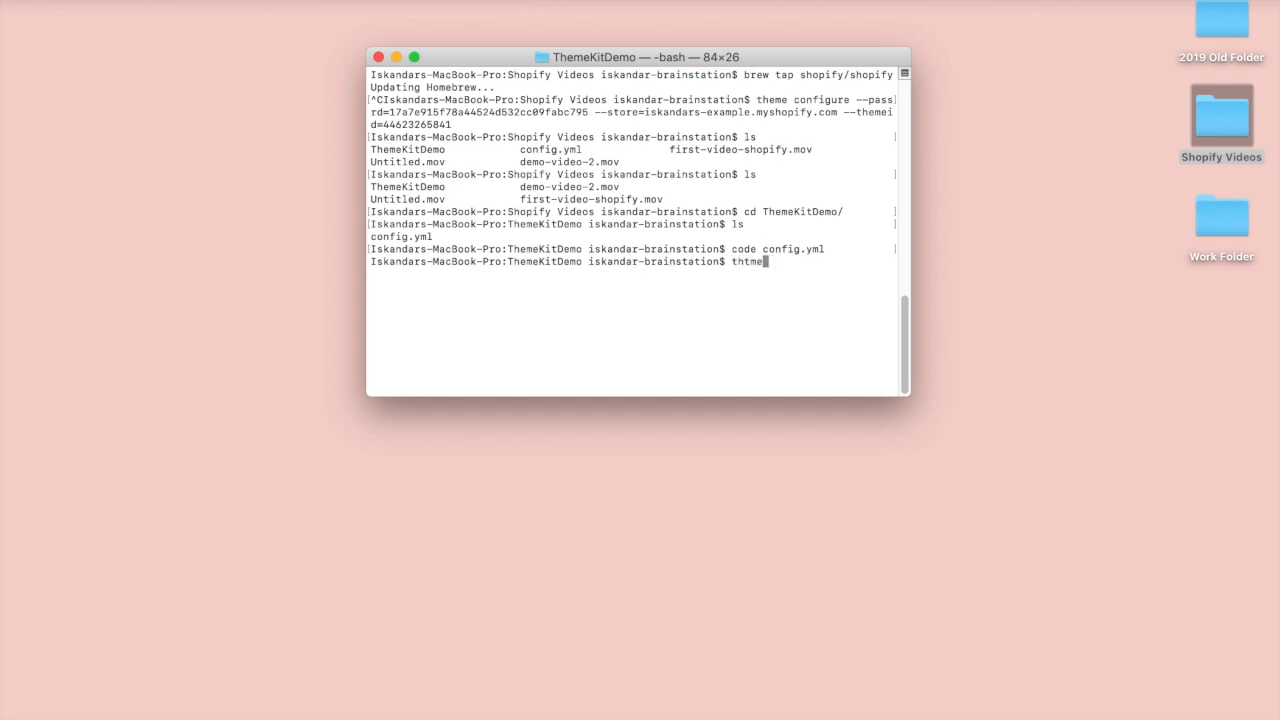
{"action": "type", "text": "theme"}
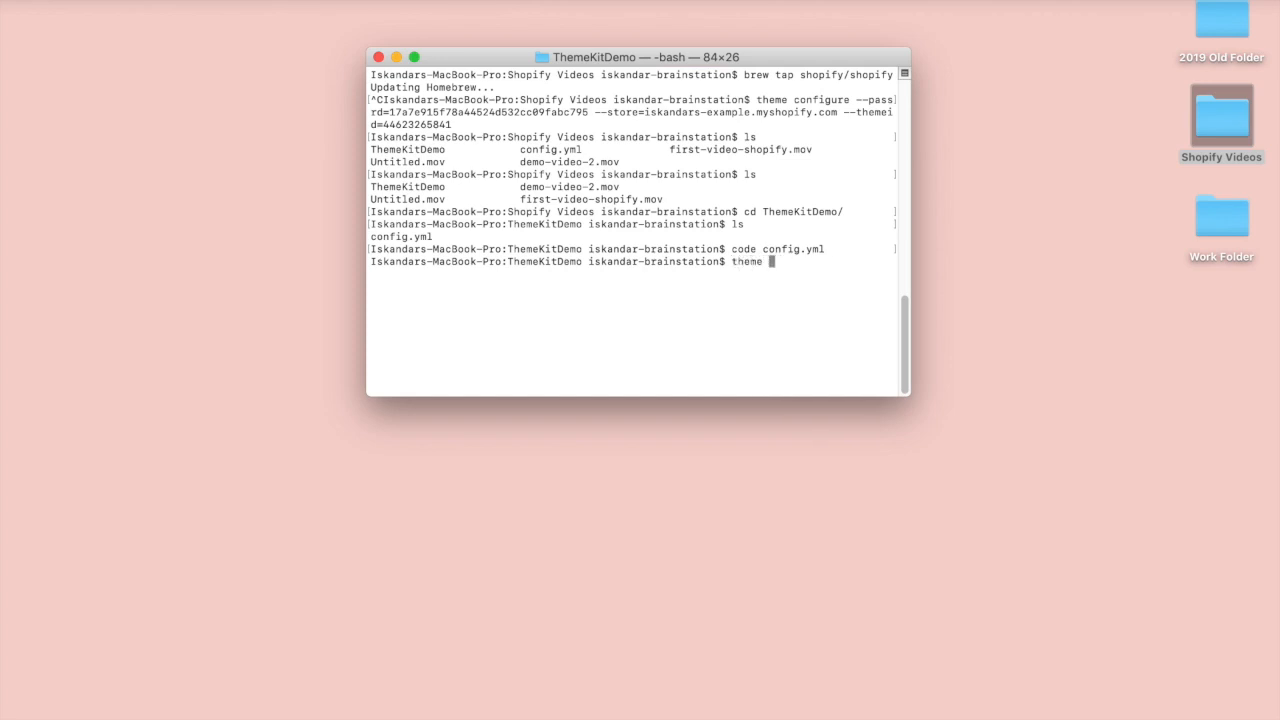
{"action": "type", "text": "downloa"}
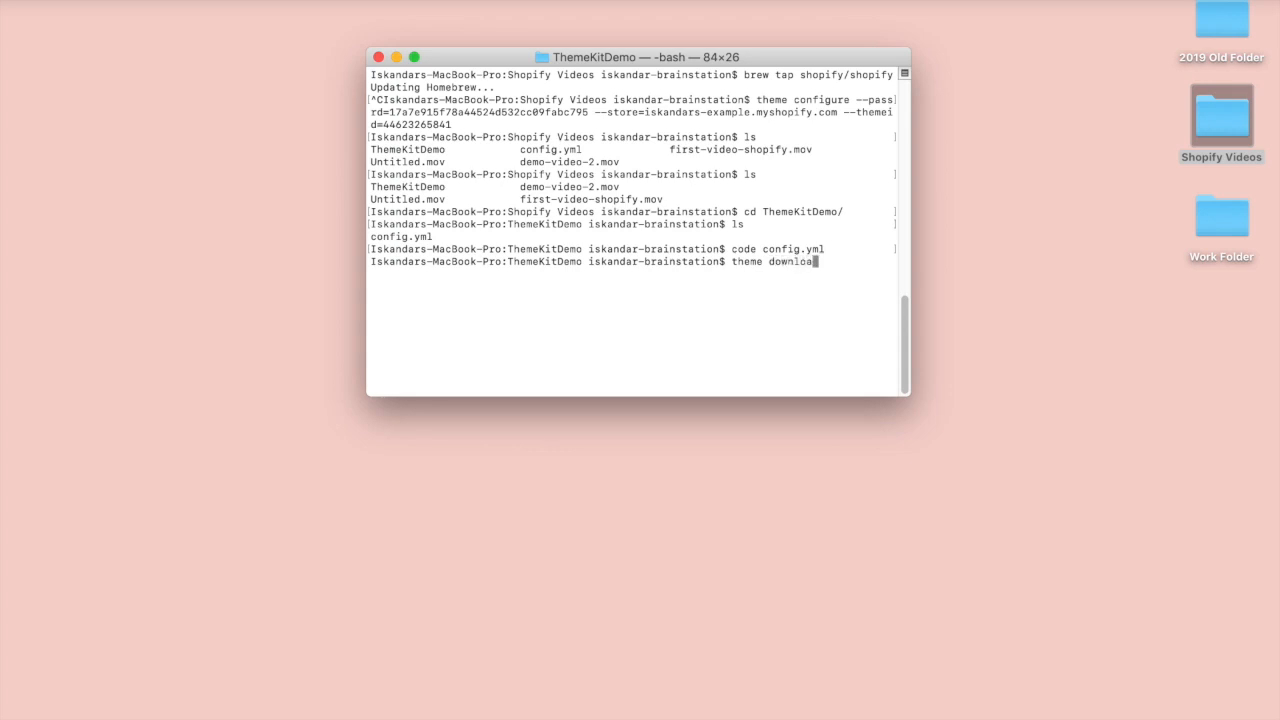
{"action": "key", "text": "Return"}
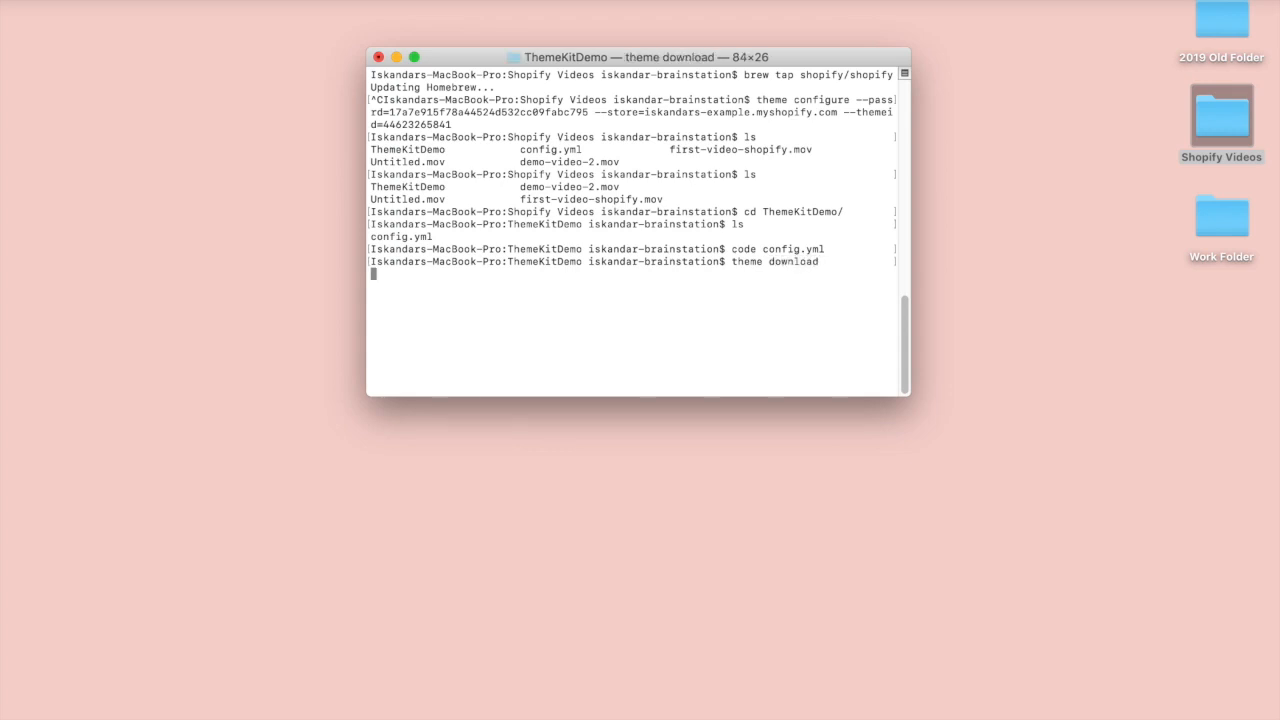
{"action": "key", "text": "Return"}
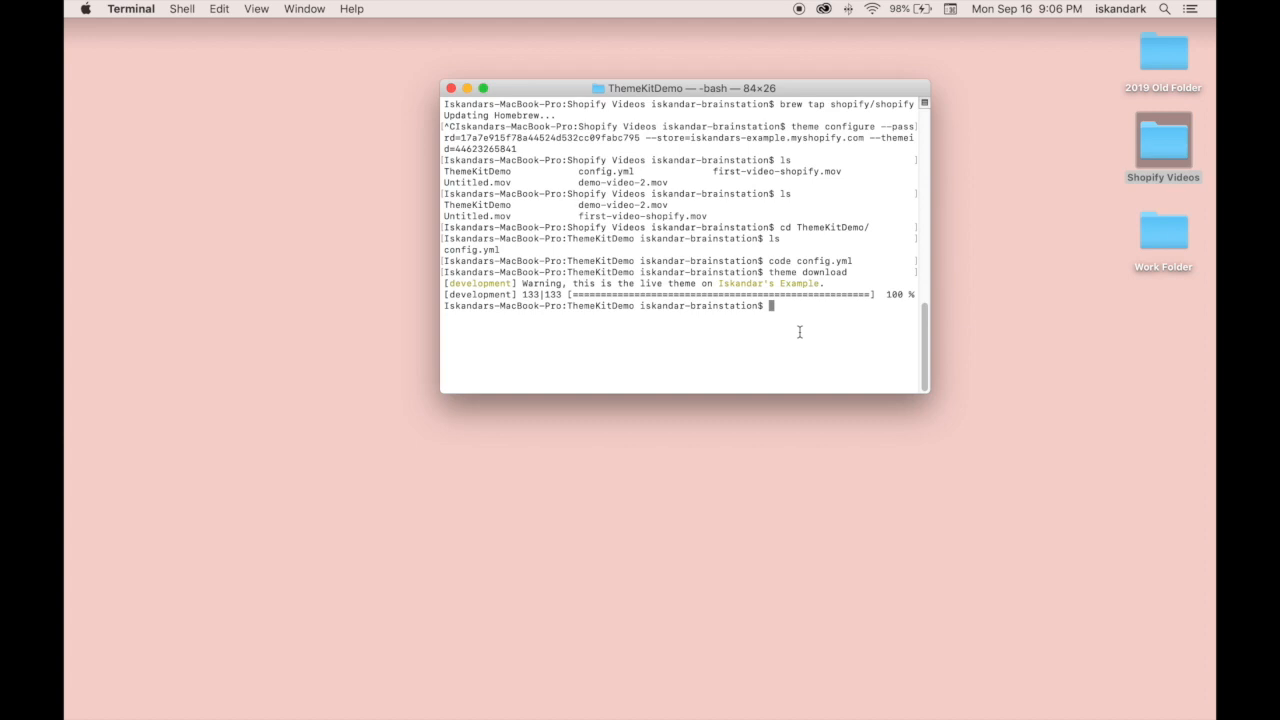
Load the whole ThemeKitDemo folder into VS Code with 'code .'.
{"action": "type", "text": "code ."}
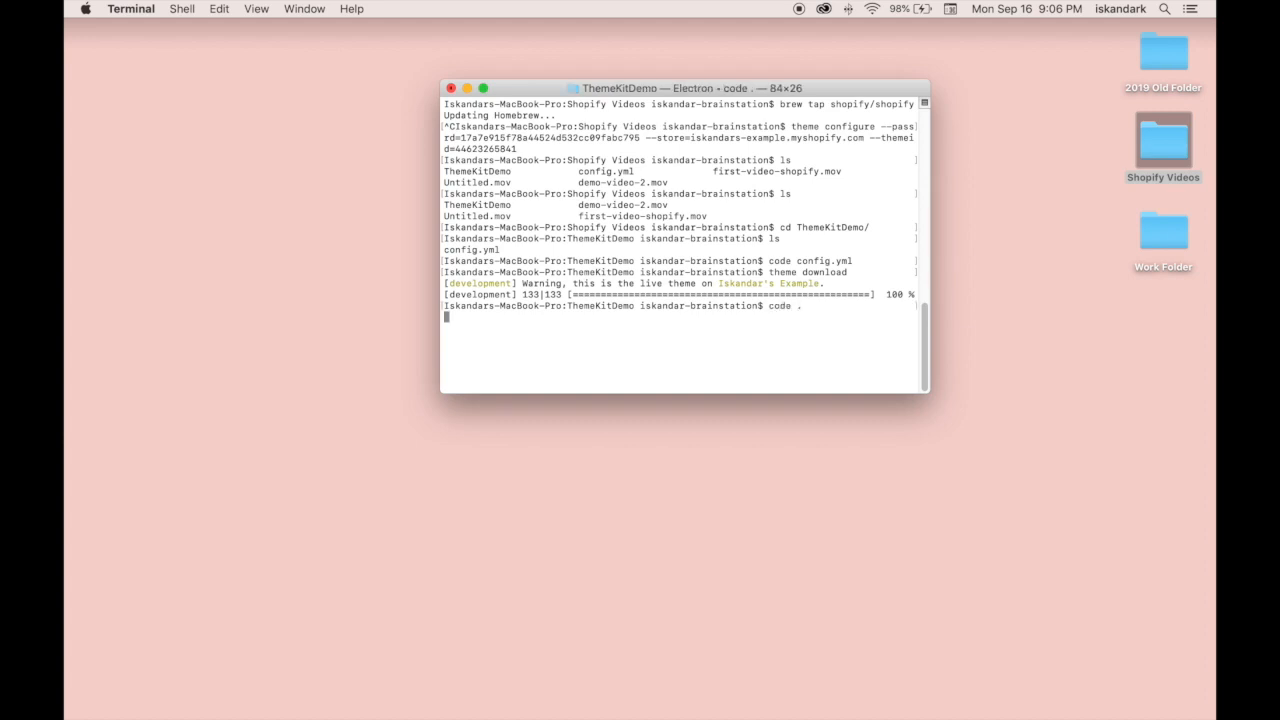
{"action": "key", "text": "Return"}
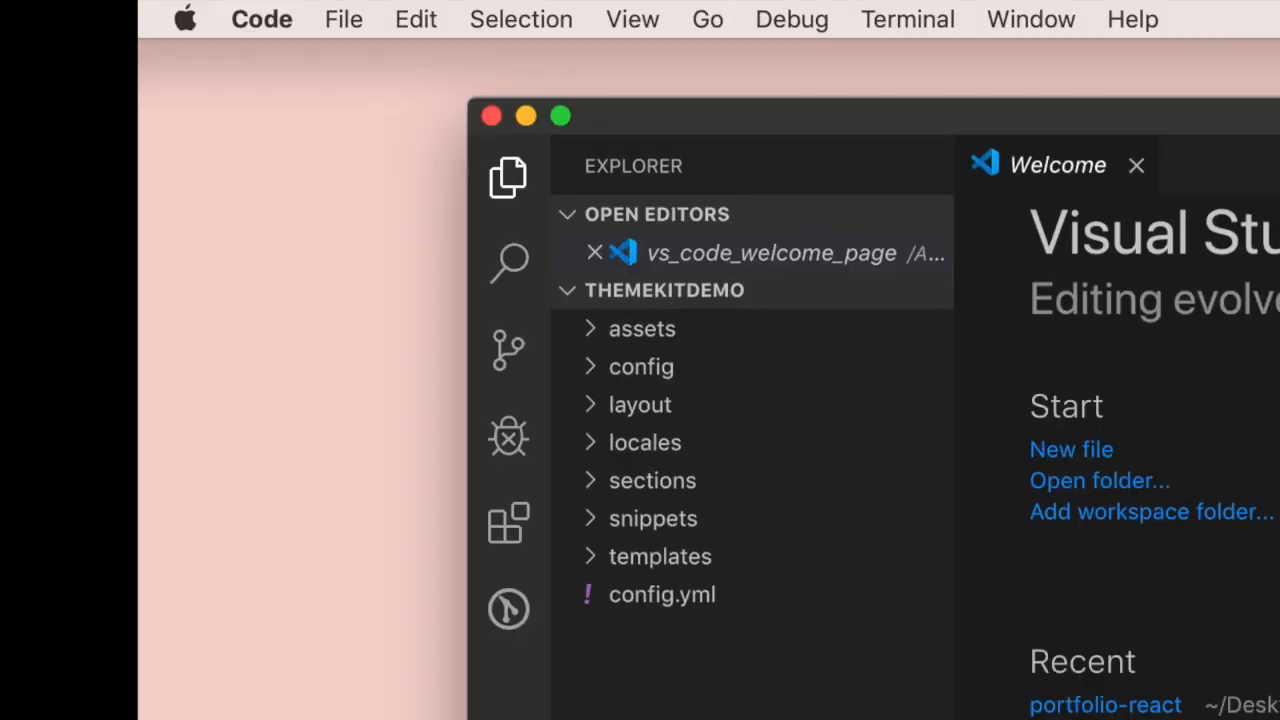
{"action": "mouse_move", "coordinate": [696, 340]}
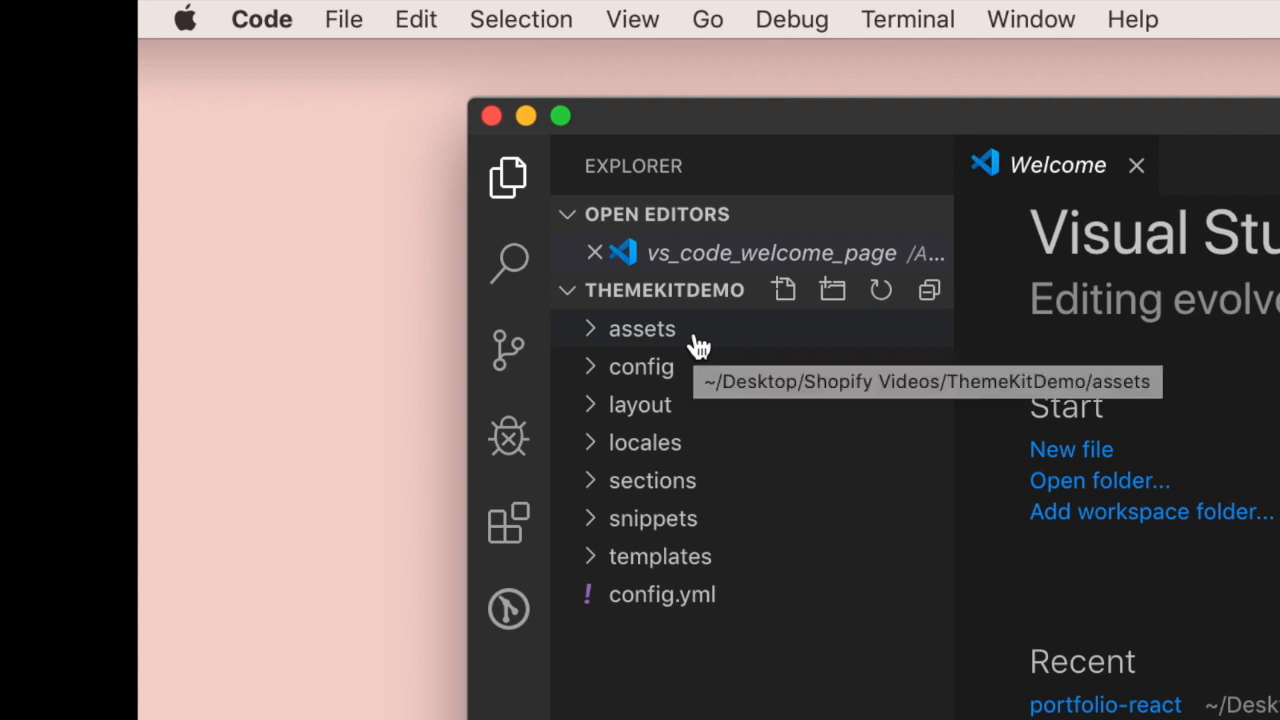
{"action": "mouse_move", "coordinate": [680, 460]}
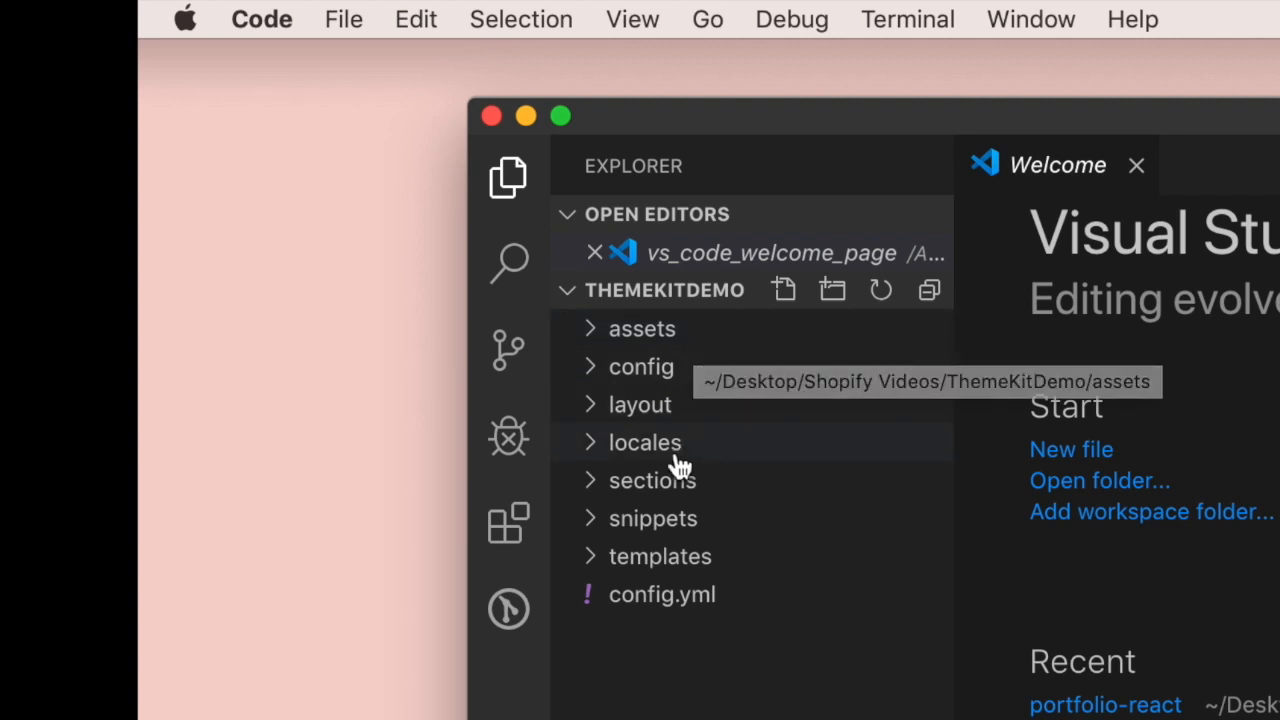
{"action": "mouse_move", "coordinate": [684, 328]}
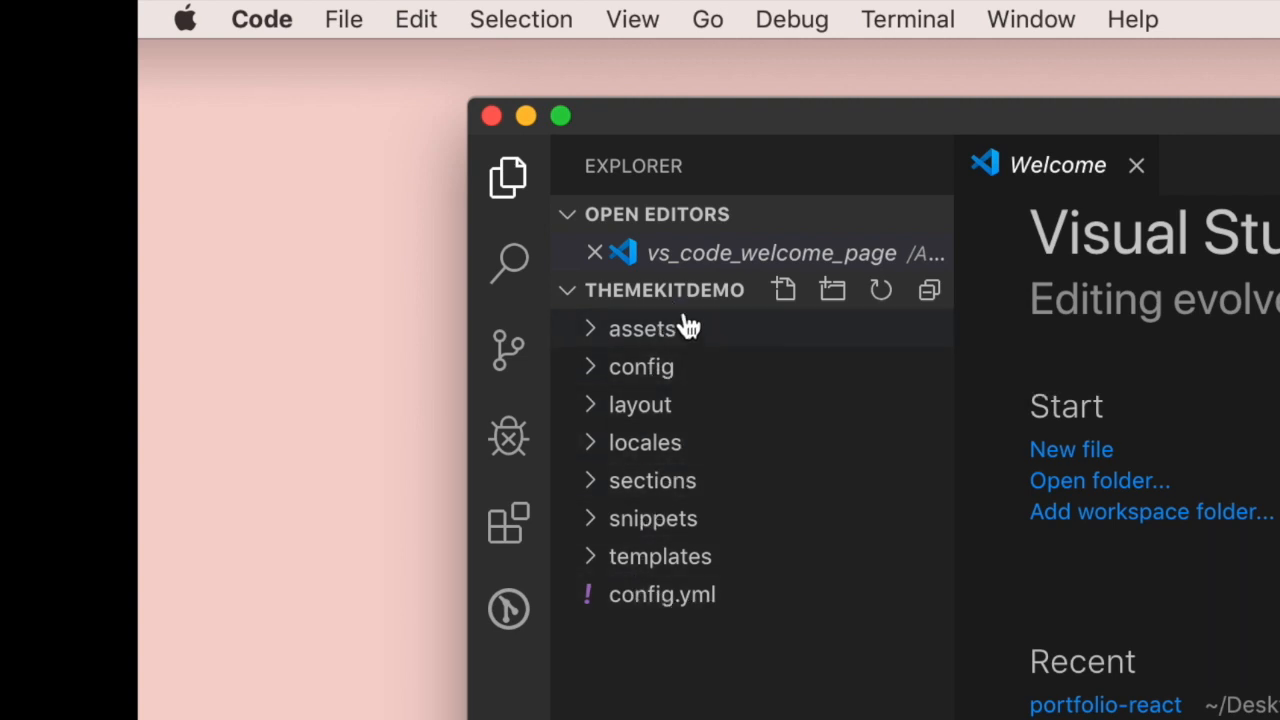
{"action": "mouse_move", "coordinate": [738, 688]}
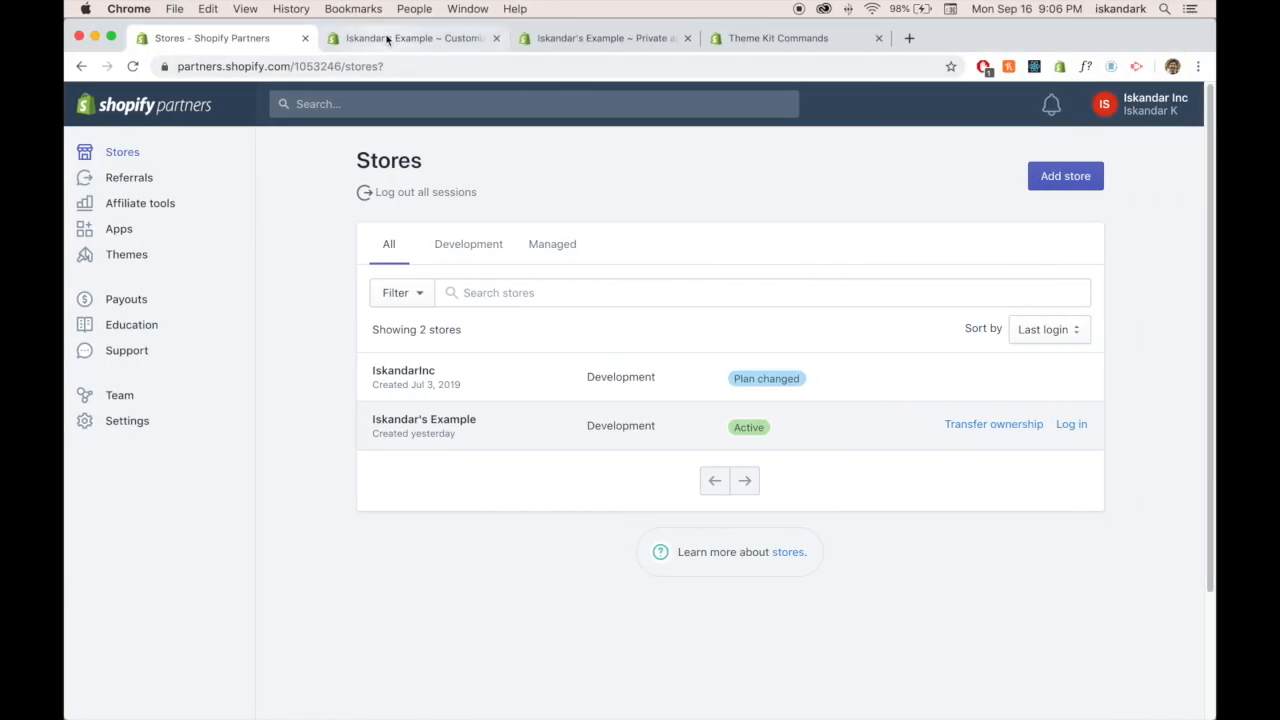
Revisit the private app's API credentials, then start a theme command in the integrated terminal.
{"action": "left_click", "coordinate": [604, 38]}
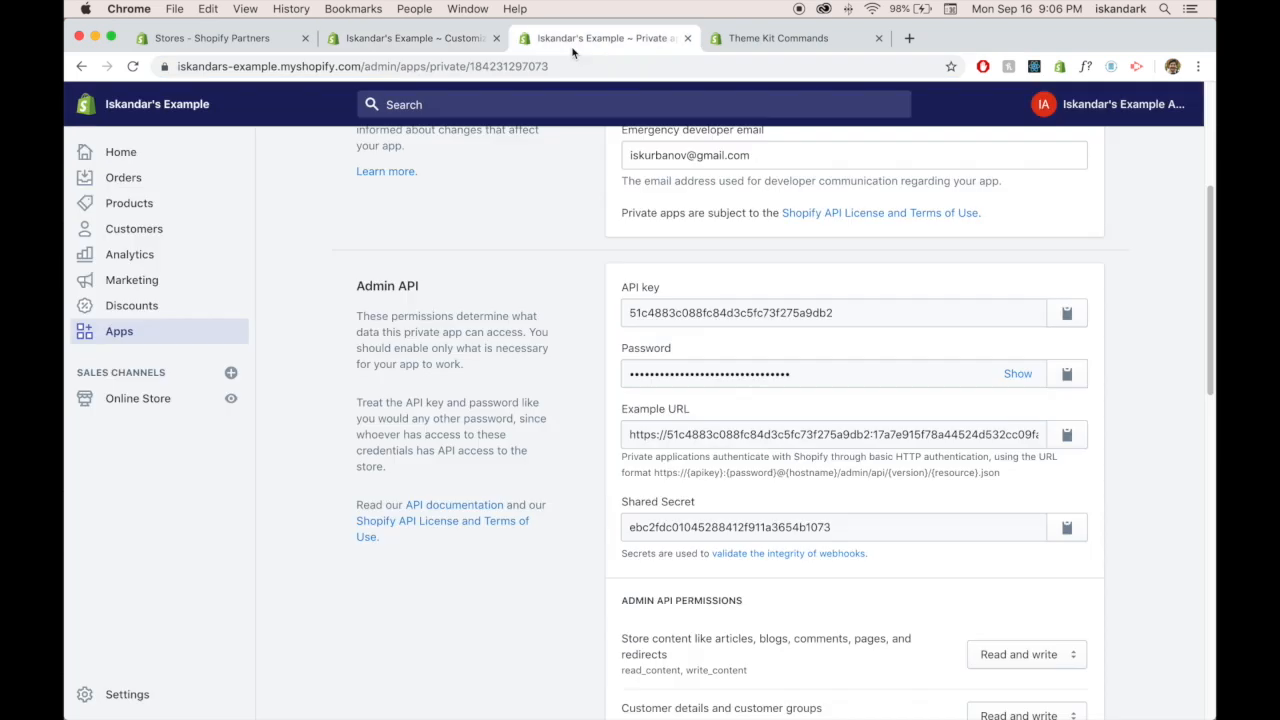
{"action": "mouse_move", "coordinate": [464, 58]}
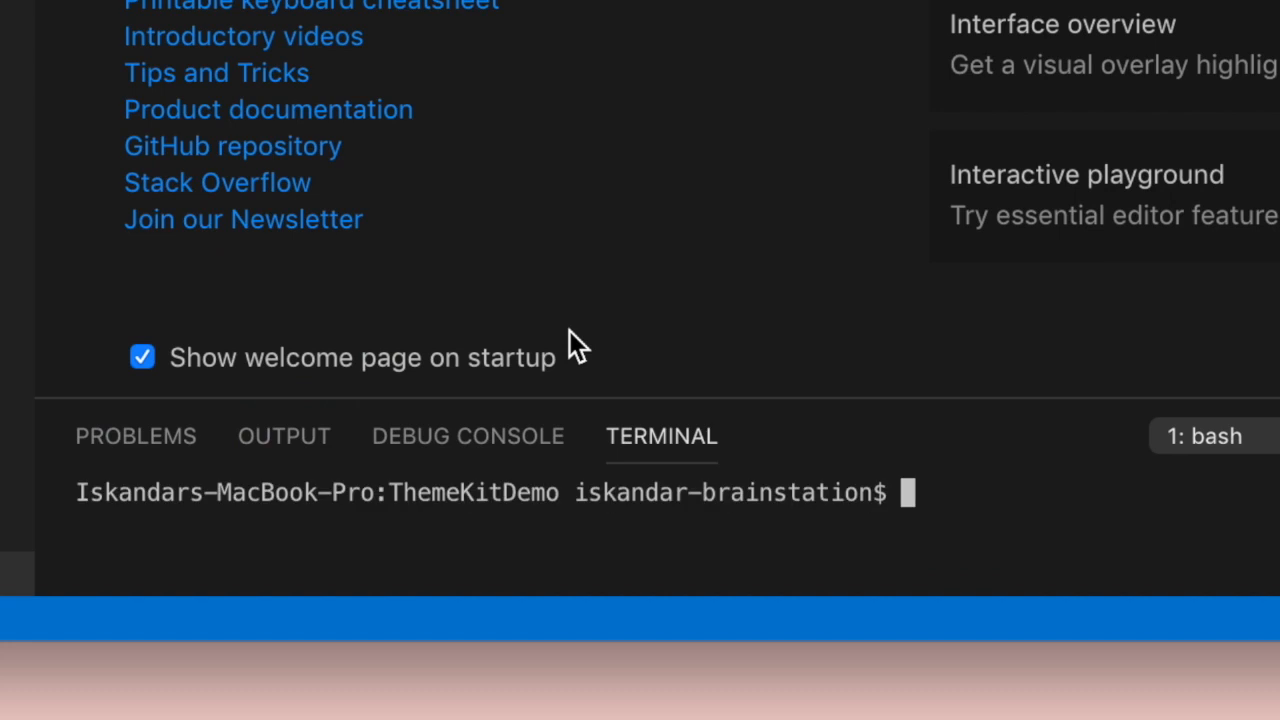
{"action": "mouse_move", "coordinate": [1016, 630]}
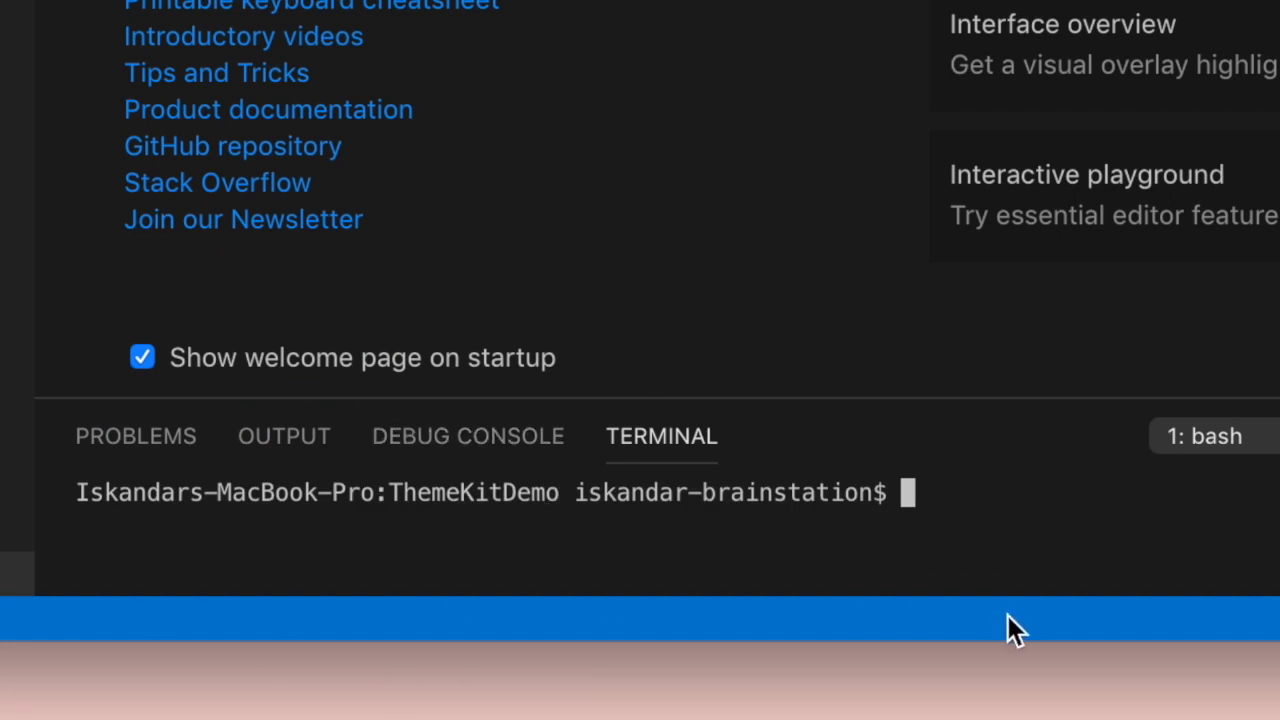
{"action": "mouse_move", "coordinate": [972, 510]}
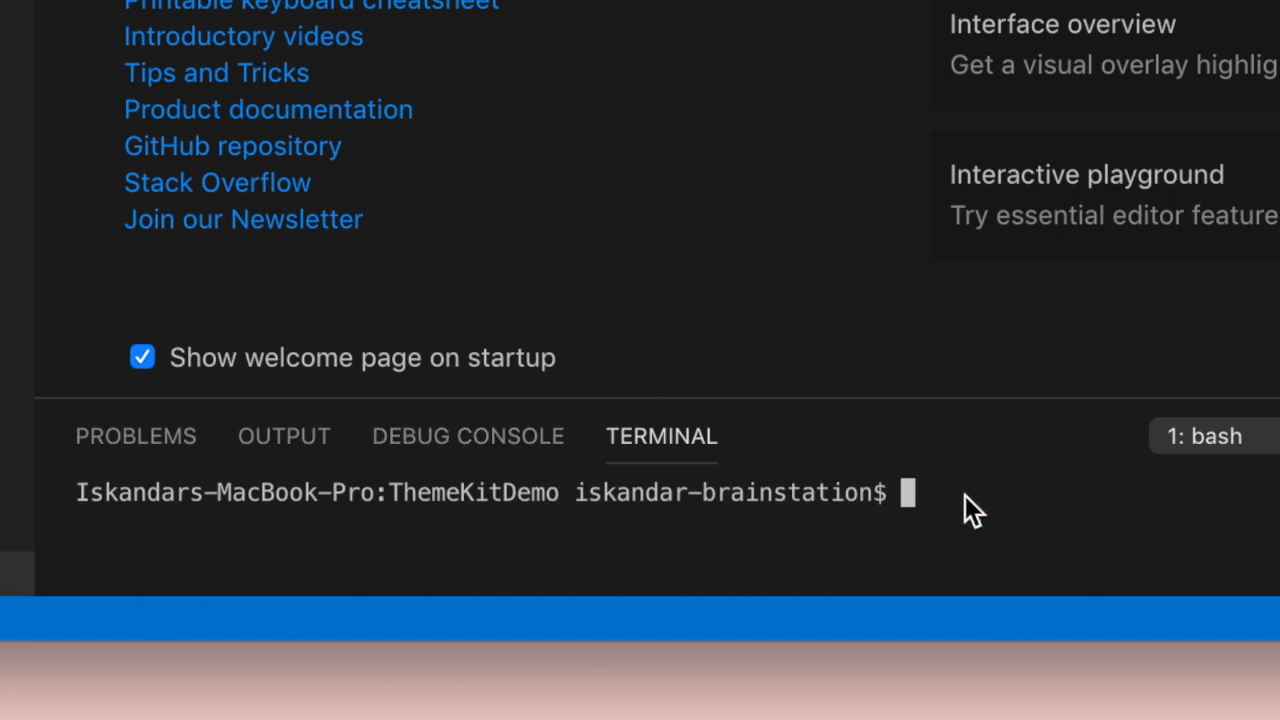
{"action": "type", "text": "theme"}
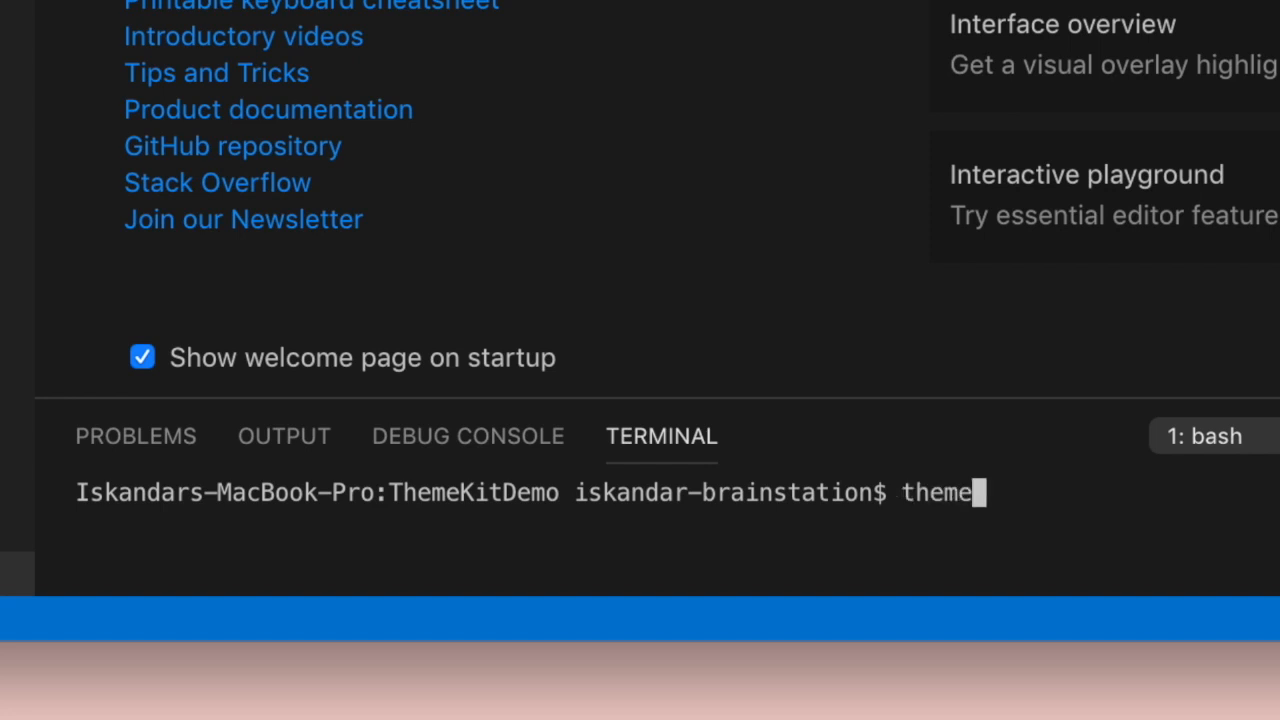